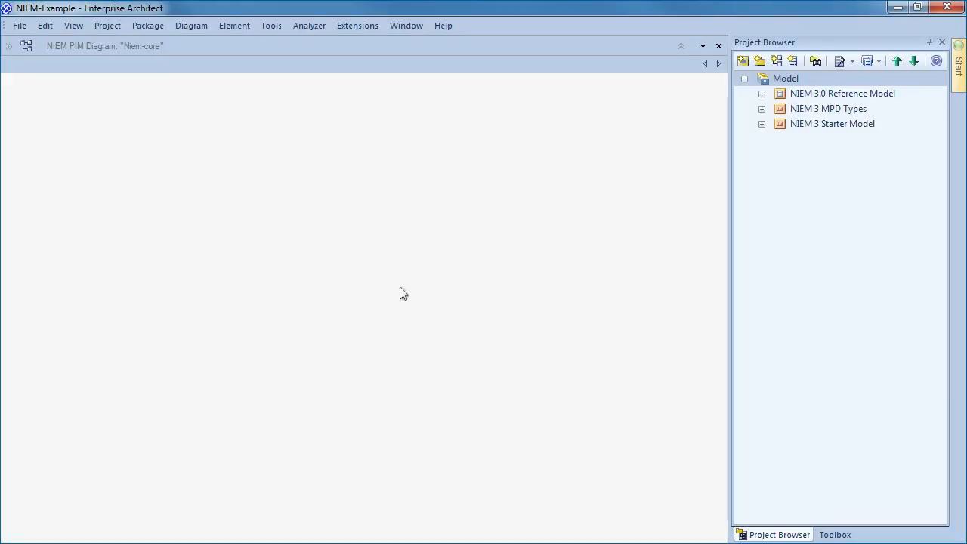
# Select the NIEM 3.0 Reference Model and Starter Model with MPD Types and IEPD Starter patterns.
pyautogui.click(842, 92)
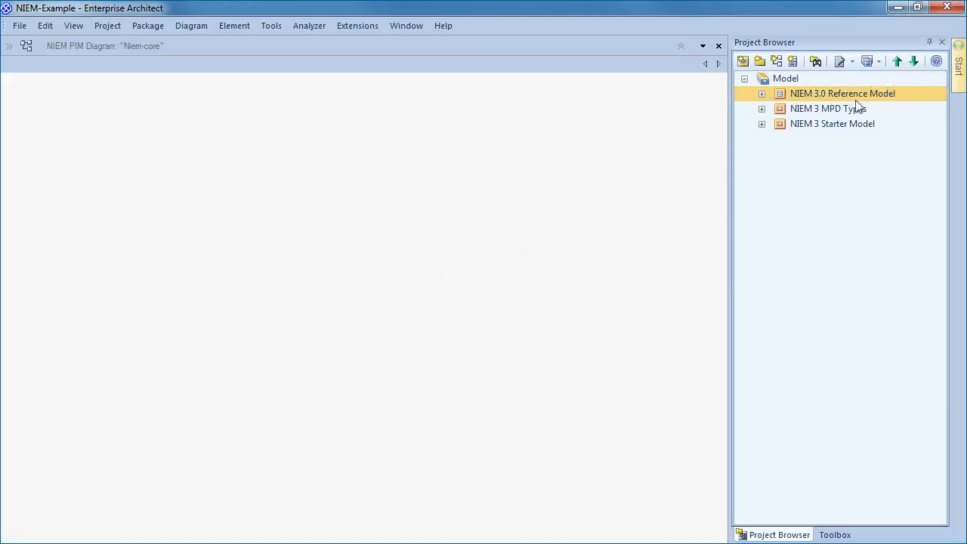
pyautogui.click(832, 123)
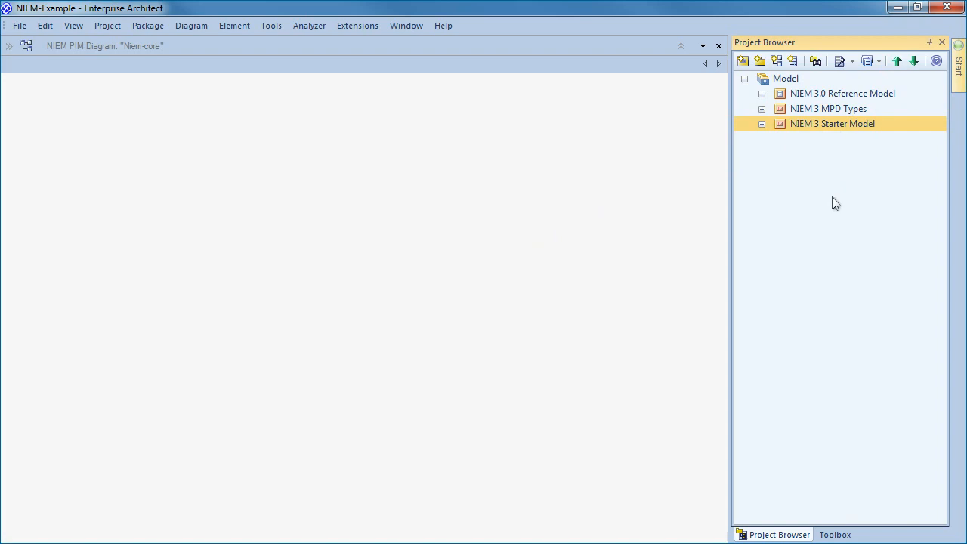
pyautogui.moveTo(773, 119)
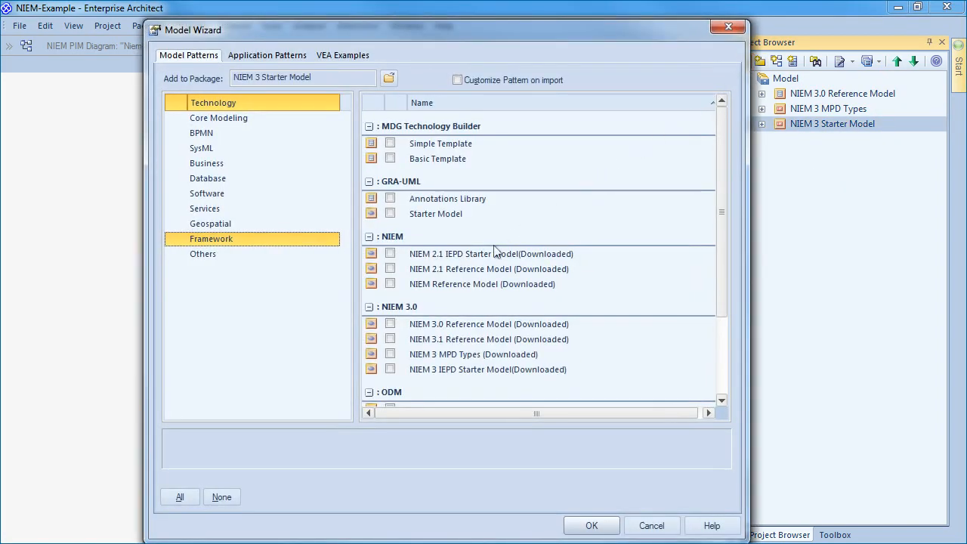
pyautogui.click(391, 354)
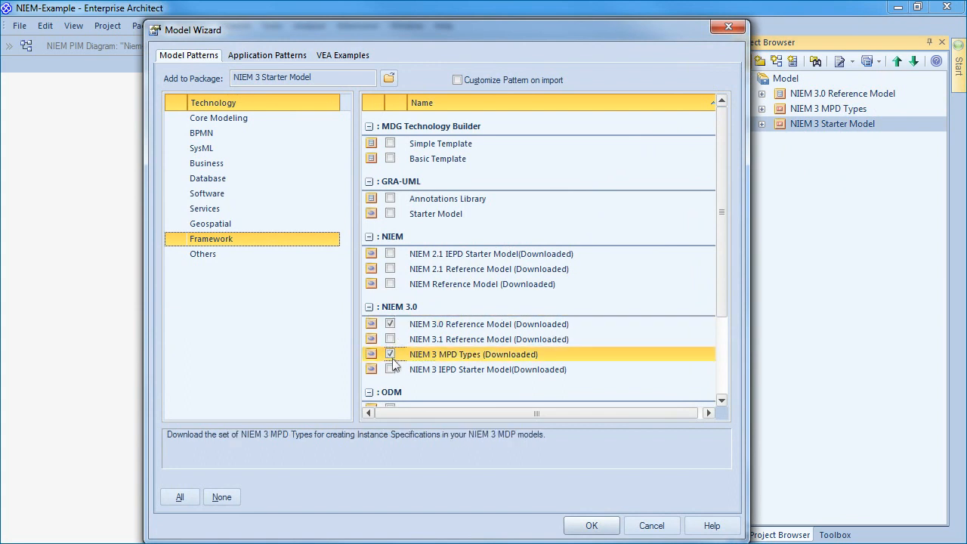
pyautogui.click(390, 369)
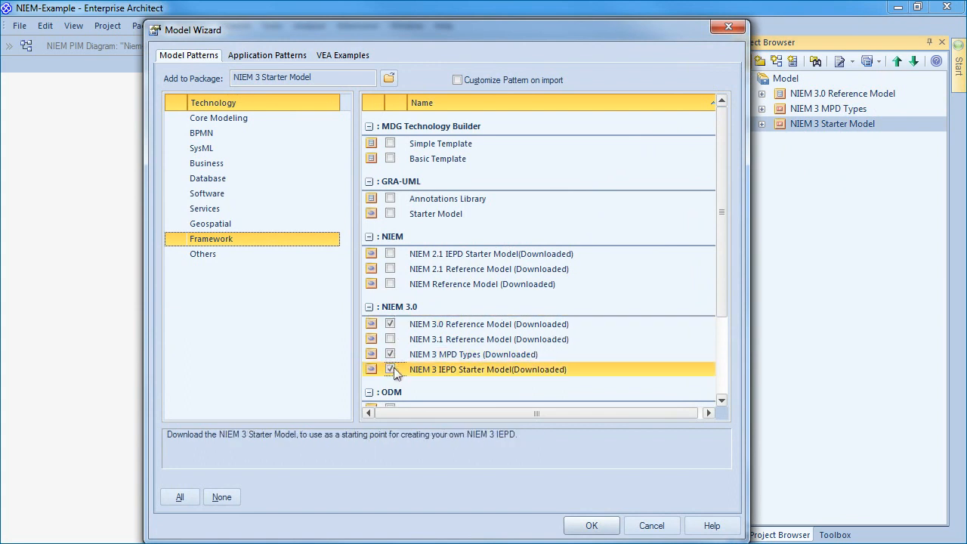
pyautogui.moveTo(411, 384)
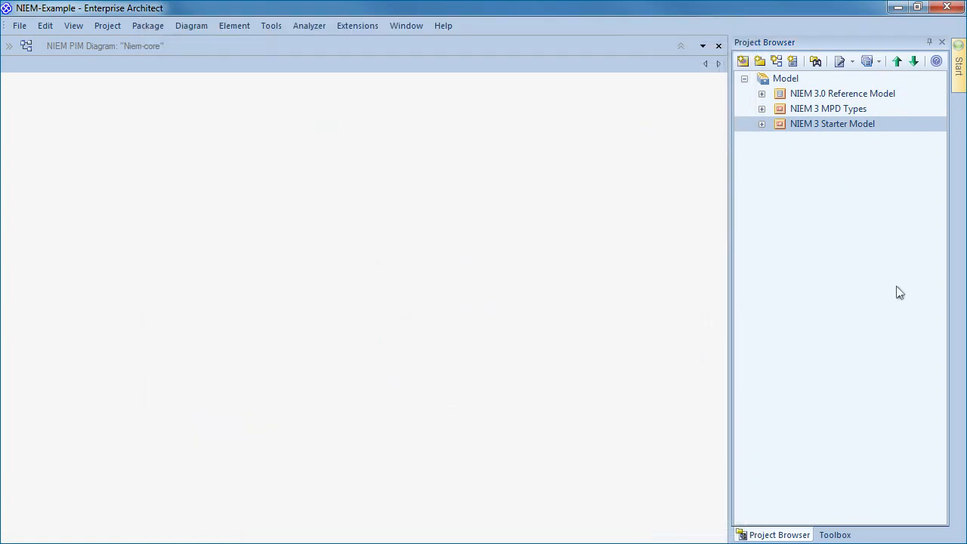
# Browse the Reference Model's Domains and Niem-core namespace and start a PersonType search.
pyautogui.click(762, 93)
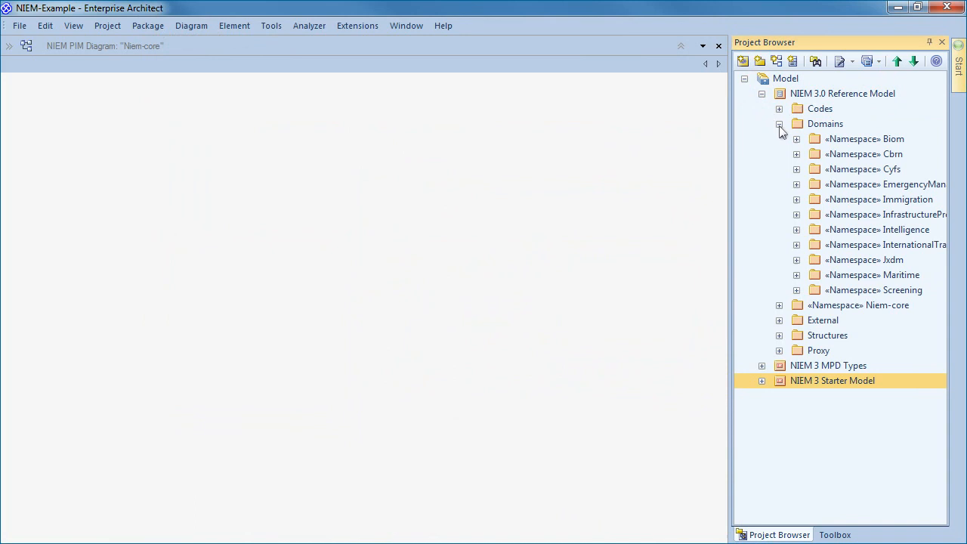
pyautogui.moveTo(867, 130)
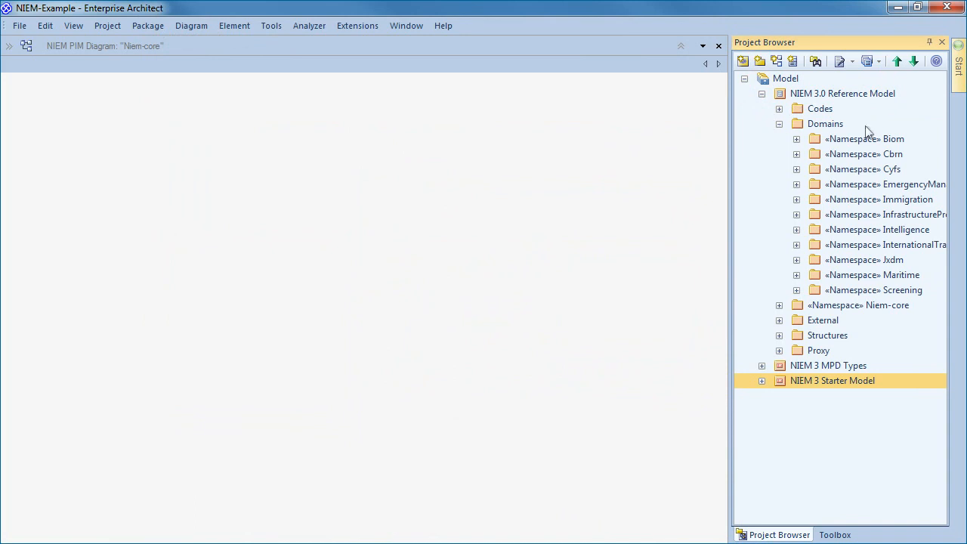
pyautogui.click(864, 138)
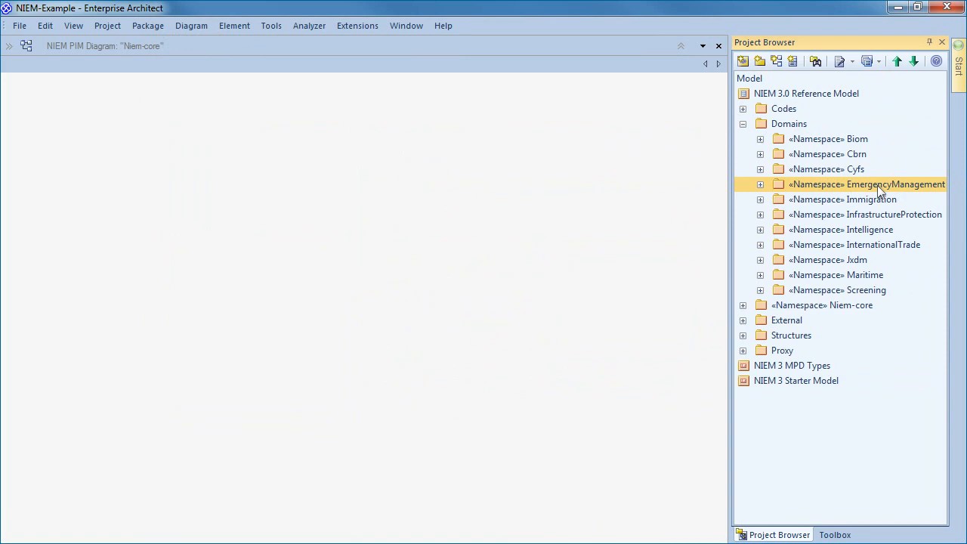
pyautogui.click(743, 123)
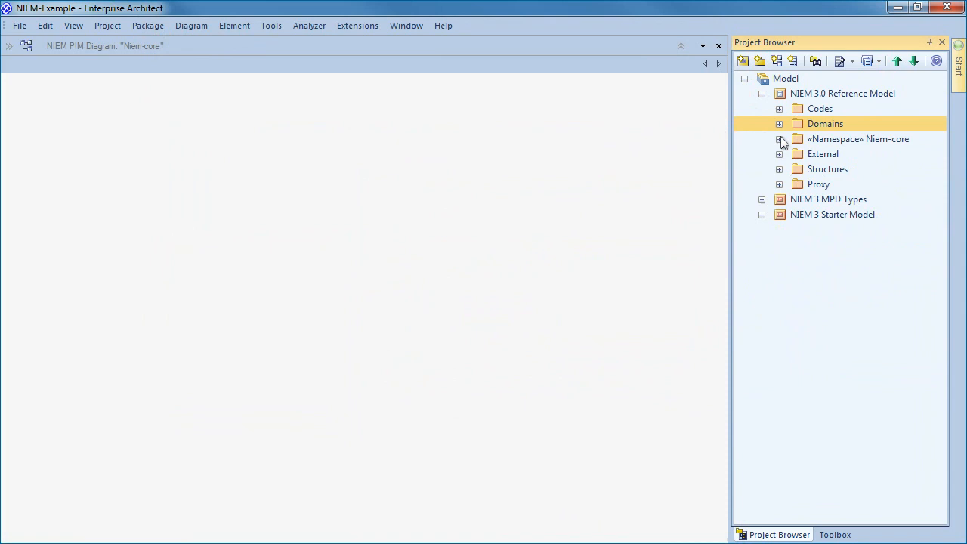
pyautogui.click(778, 139)
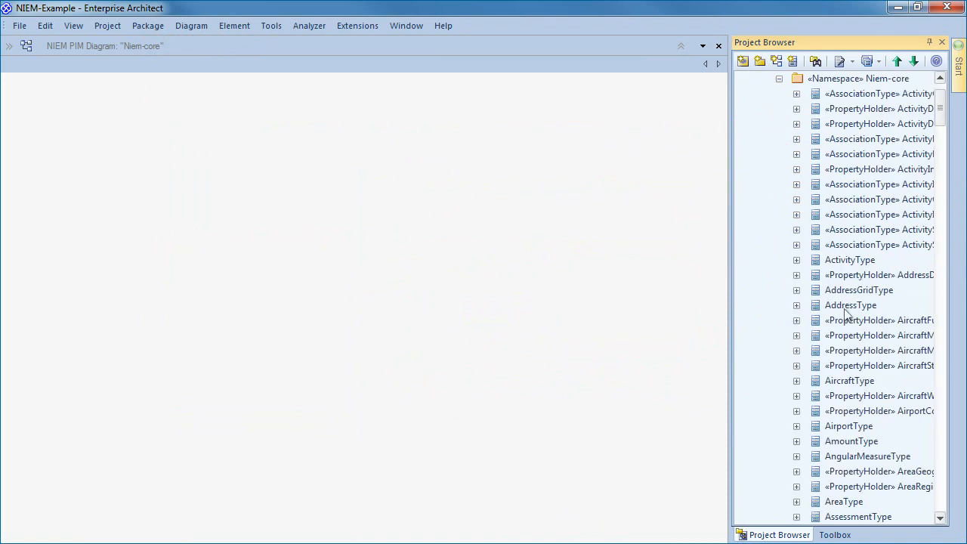
pyautogui.click(816, 61)
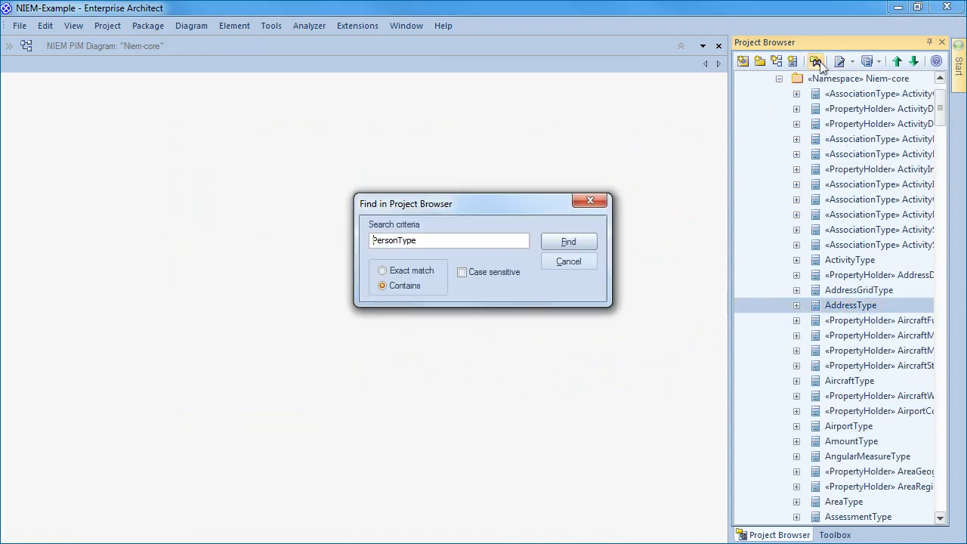
pyautogui.click(568, 241)
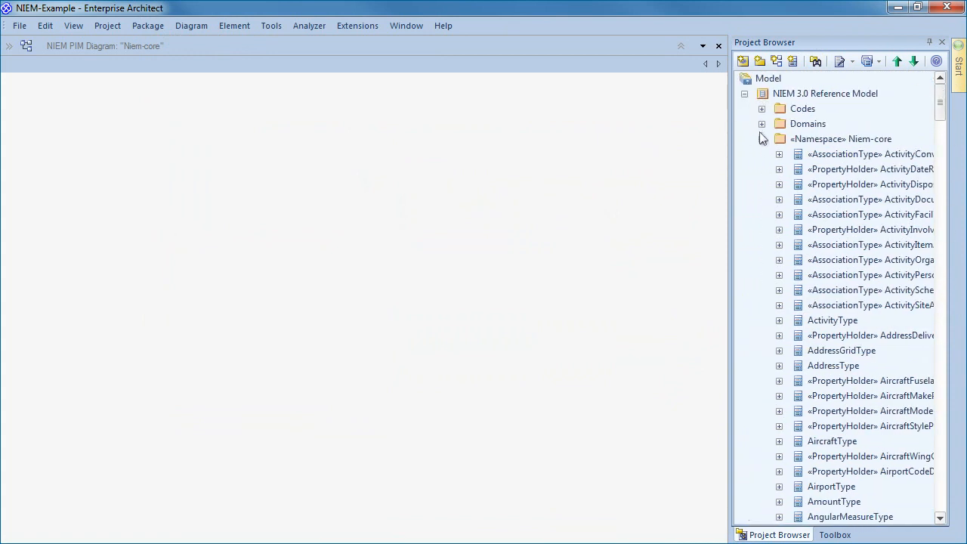
# Collapse the NIEM 3.0 Reference Model and expand the NIEM 3 Starter Model.
pyautogui.click(762, 93)
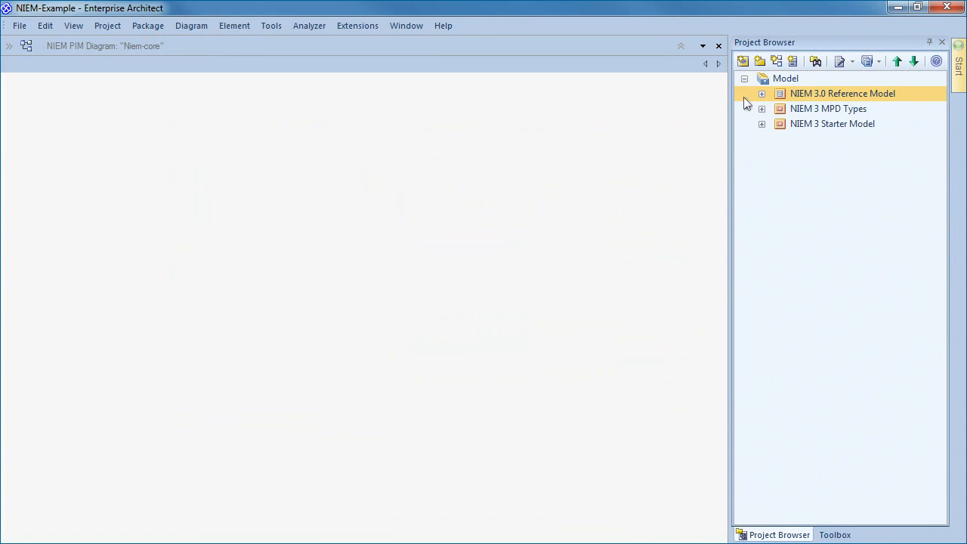
pyautogui.click(828, 108)
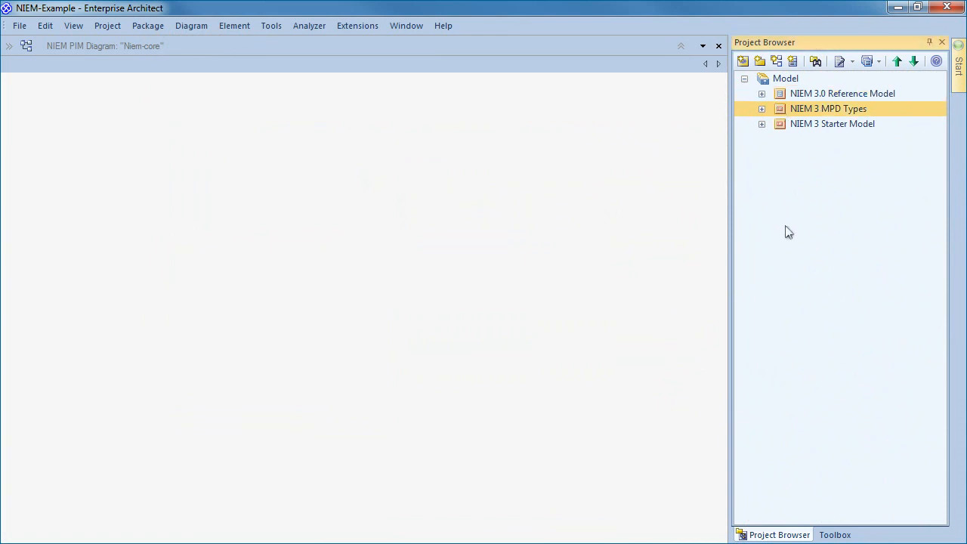
pyautogui.click(761, 124)
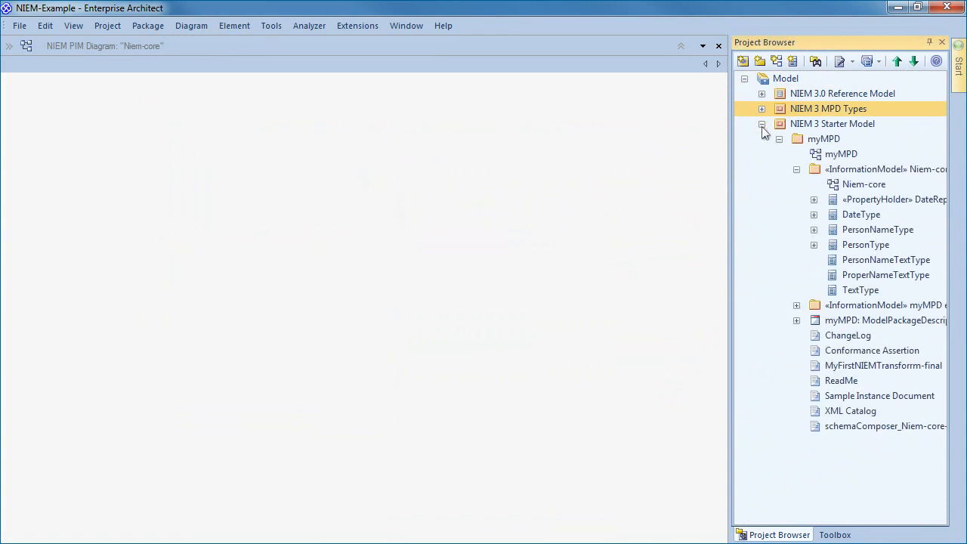
# Open the Niem-core diagram and review PersonNameType's attributes in its Features dialog.
pyautogui.click(863, 183)
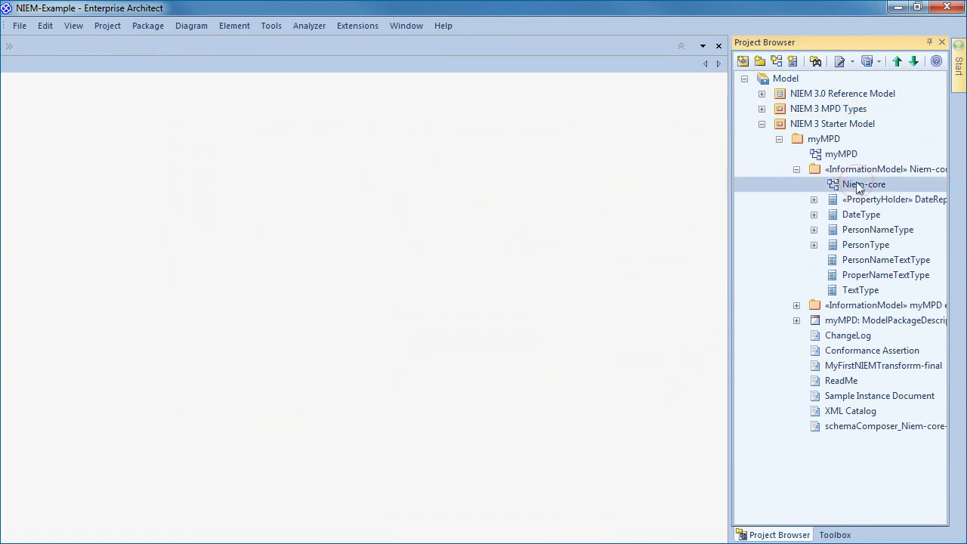
pyautogui.doubleClick(864, 183)
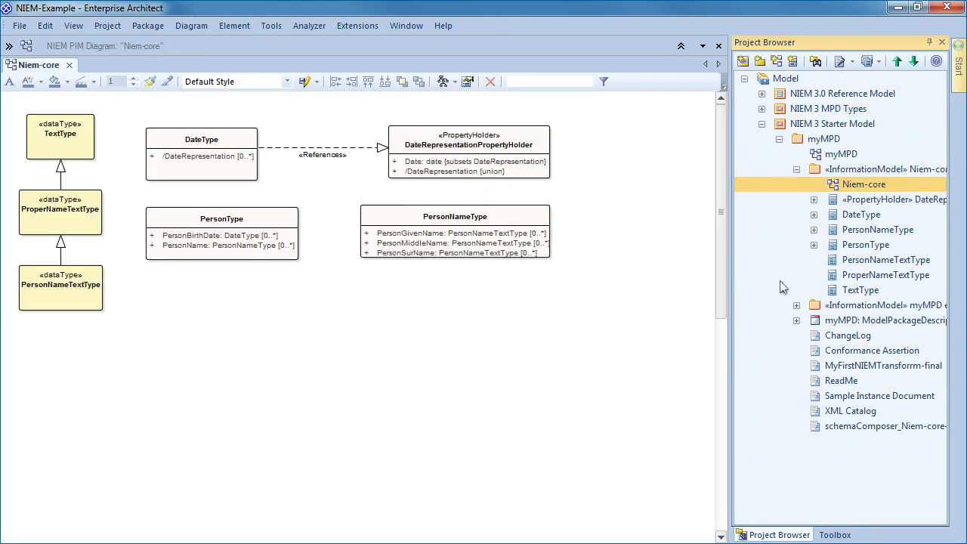
pyautogui.click(202, 155)
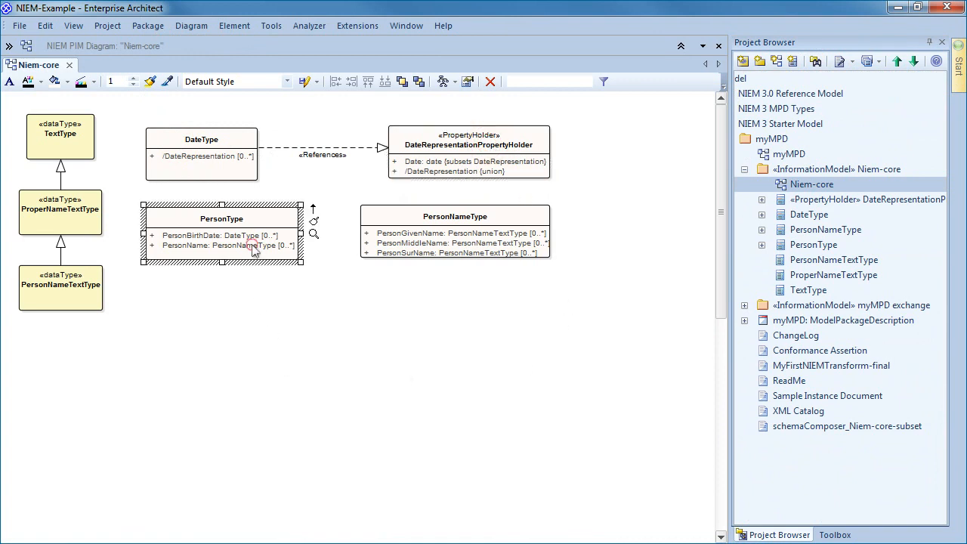
pyautogui.click(455, 231)
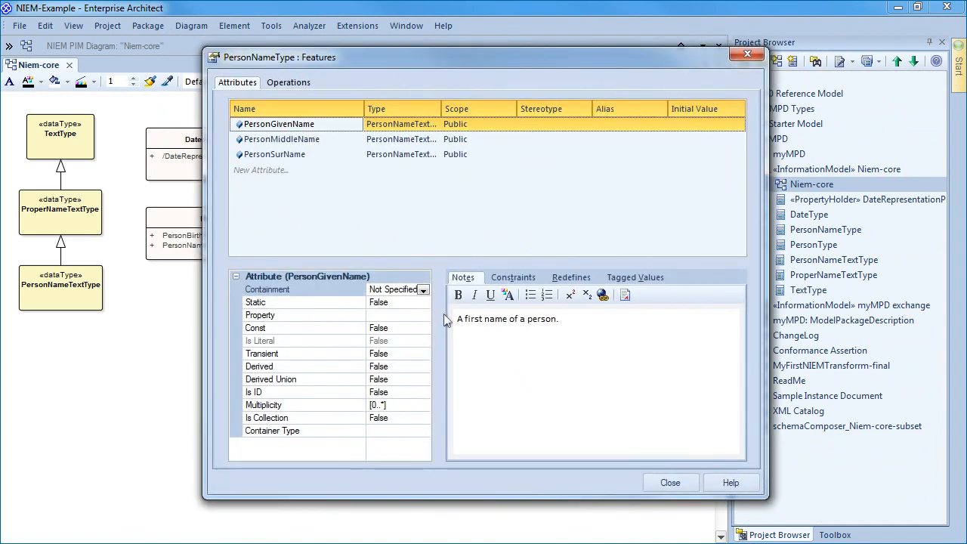
pyautogui.click(669, 482)
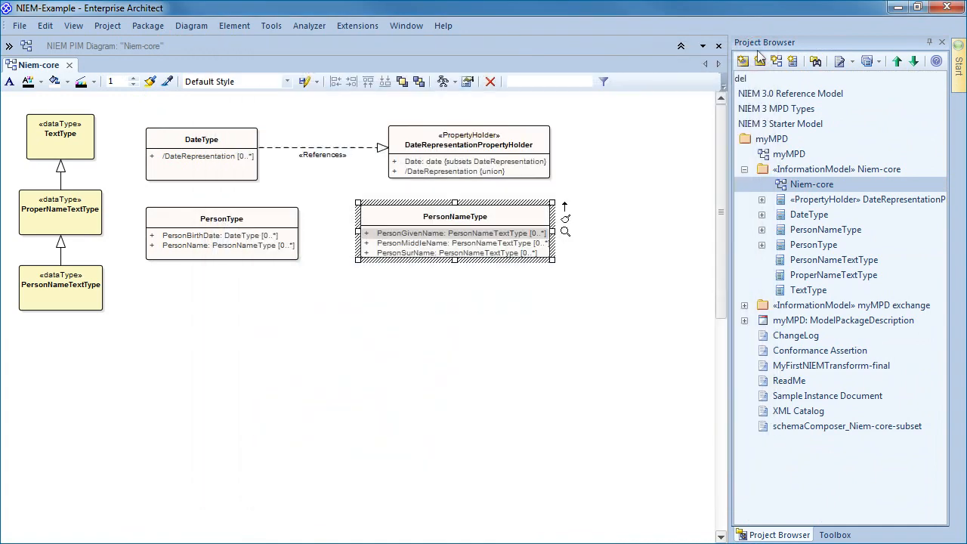
pyautogui.click(398, 346)
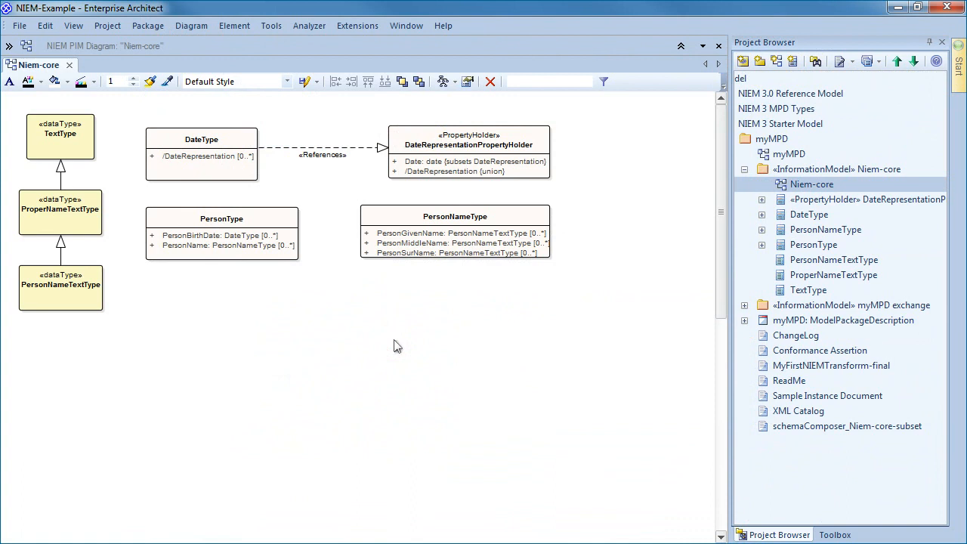
pyautogui.click(788, 153)
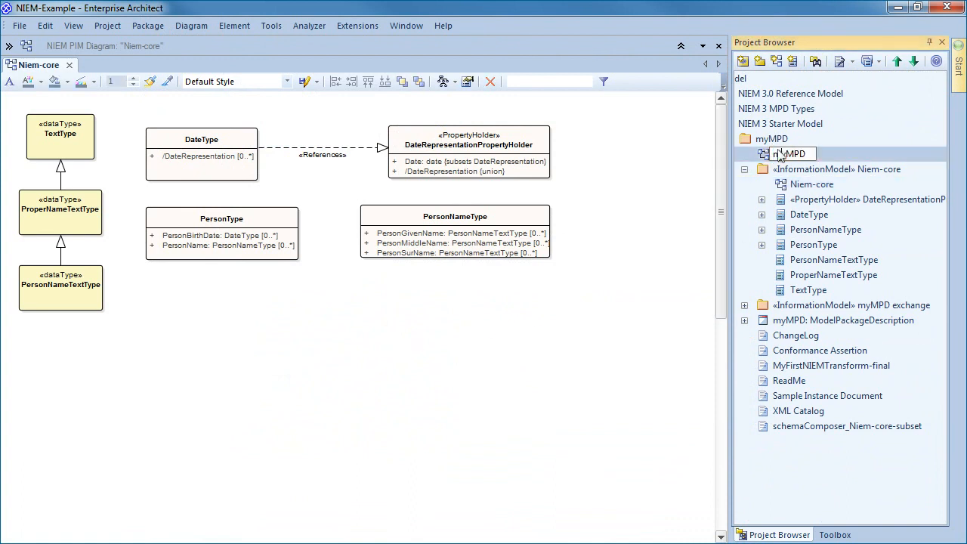
# Open the myMPD diagram and scroll to the XML Catalog and Sample Instance Document.
pyautogui.doubleClick(789, 154)
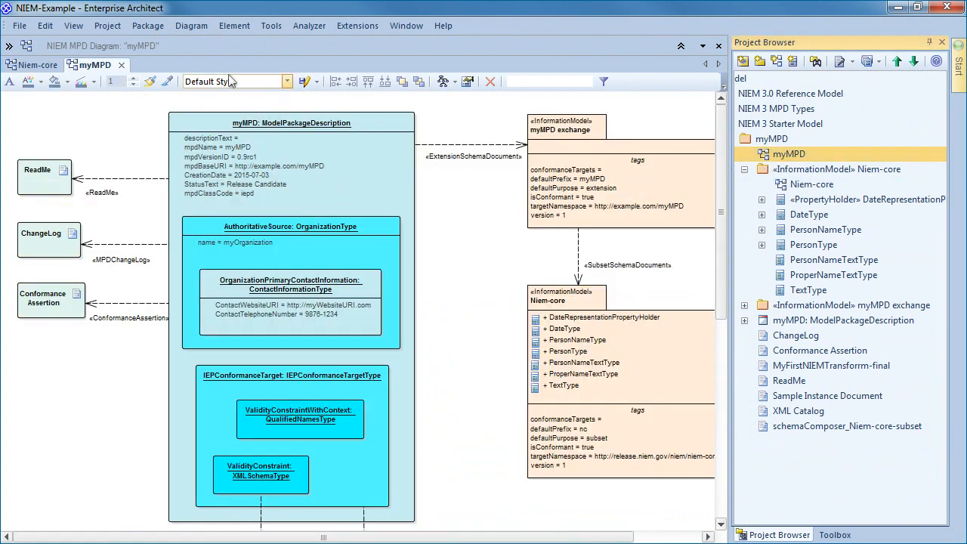
pyautogui.click(641, 369)
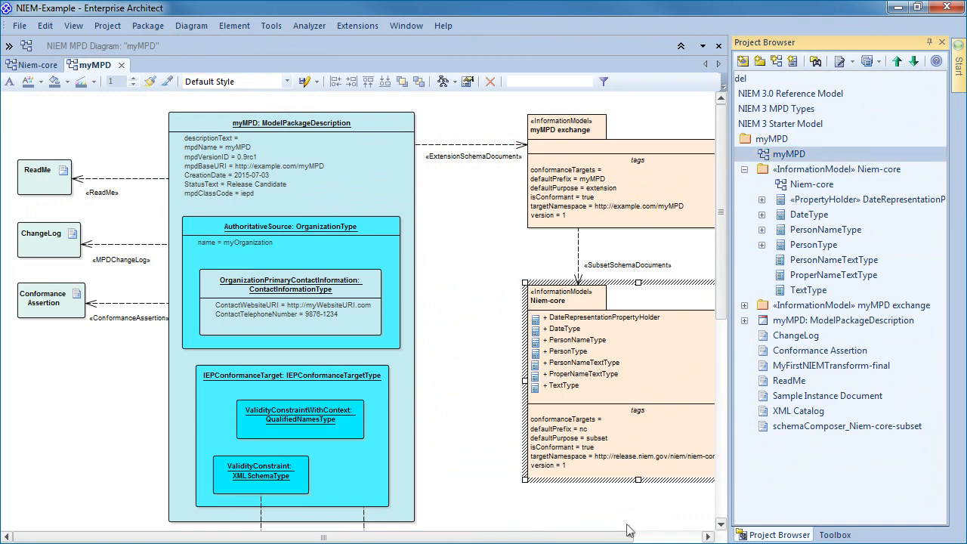
pyautogui.scroll(-3)
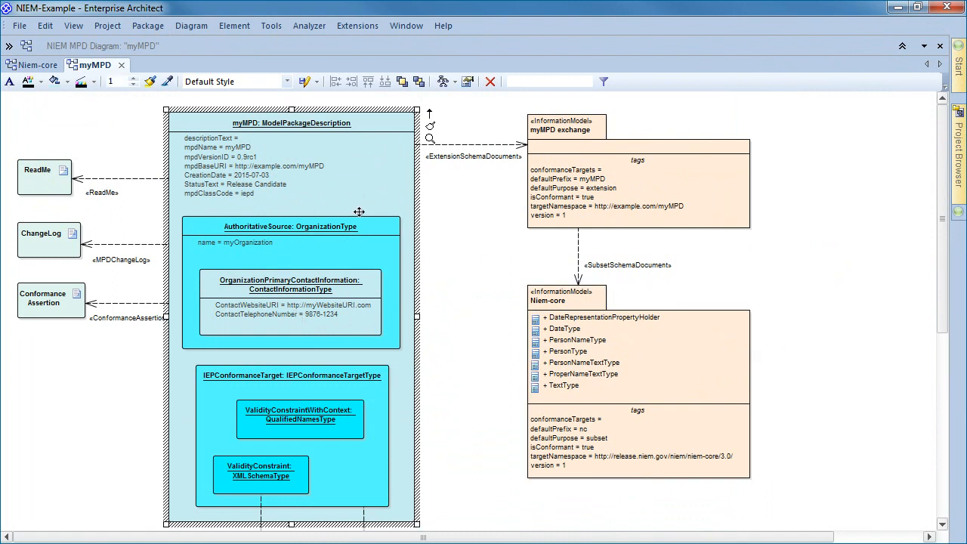
pyautogui.moveTo(501, 278)
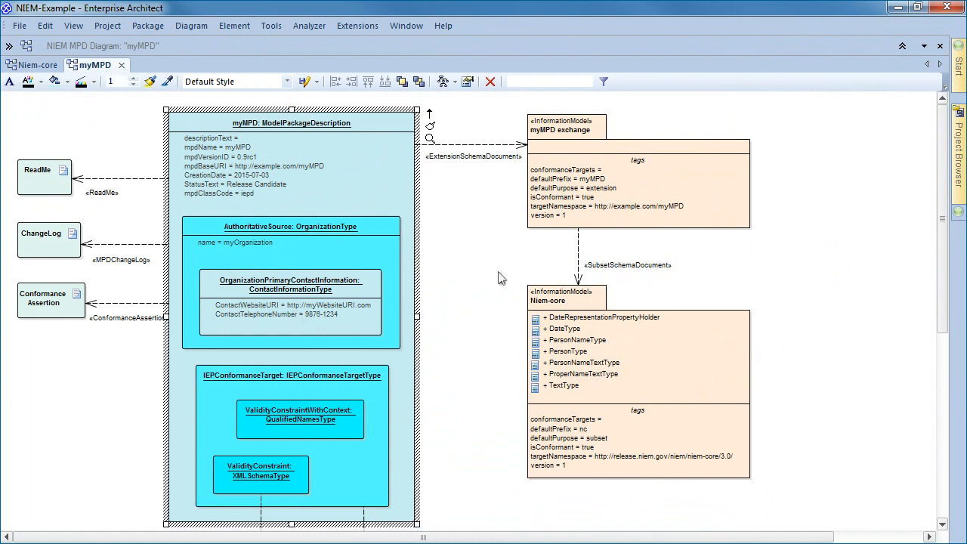
pyautogui.moveTo(875, 287)
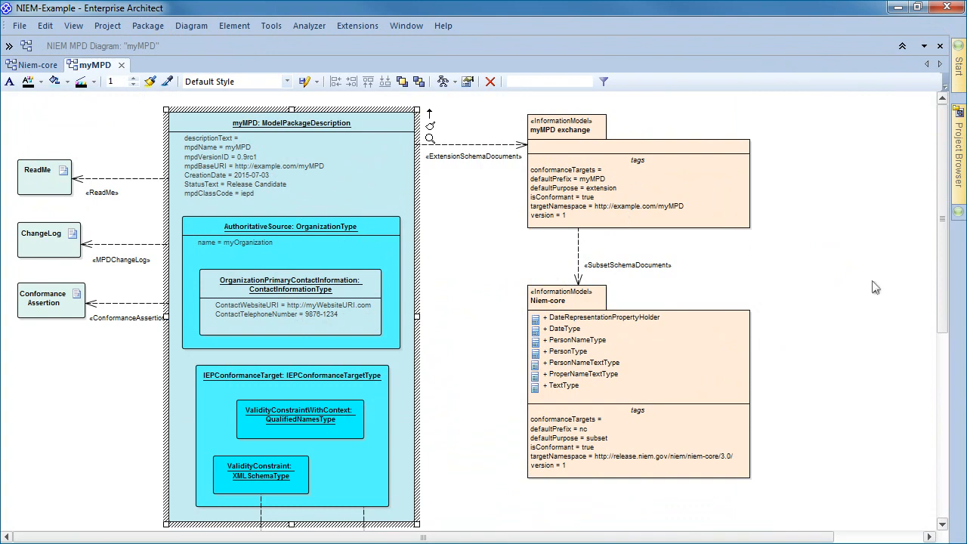
pyautogui.scroll(-3)
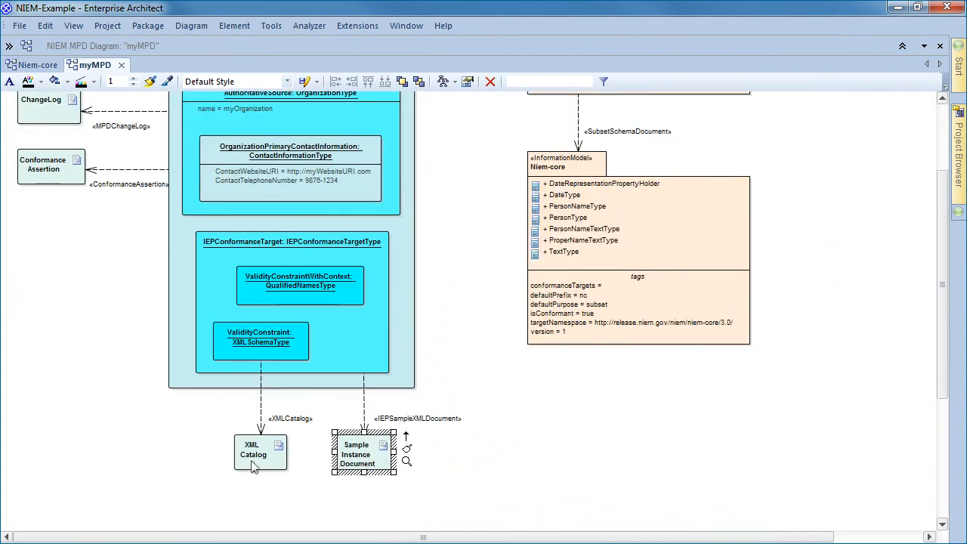
pyautogui.scroll(3)
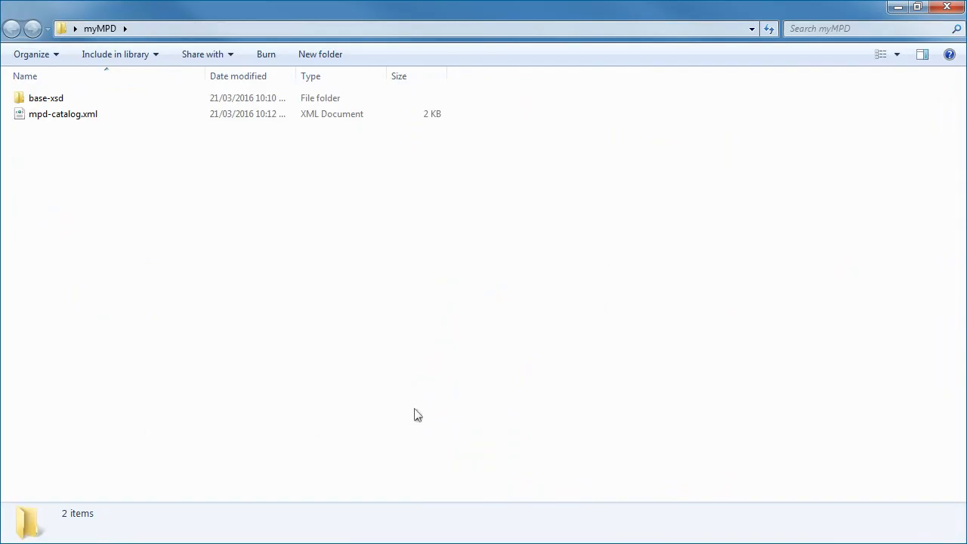
# Navigate base-xsd, niem, niem-core and 3.0, then open niem-core.xsd.
pyautogui.click(63, 113)
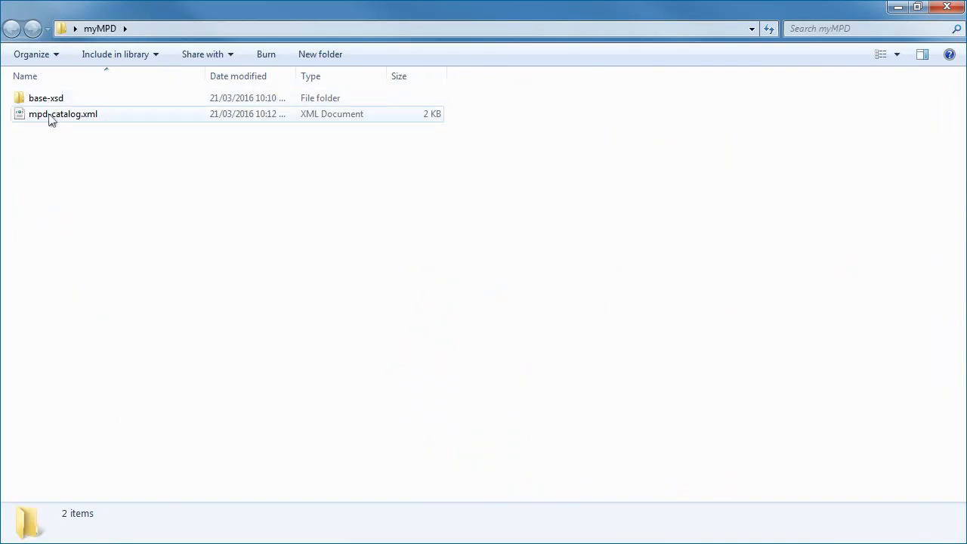
pyautogui.click(63, 113)
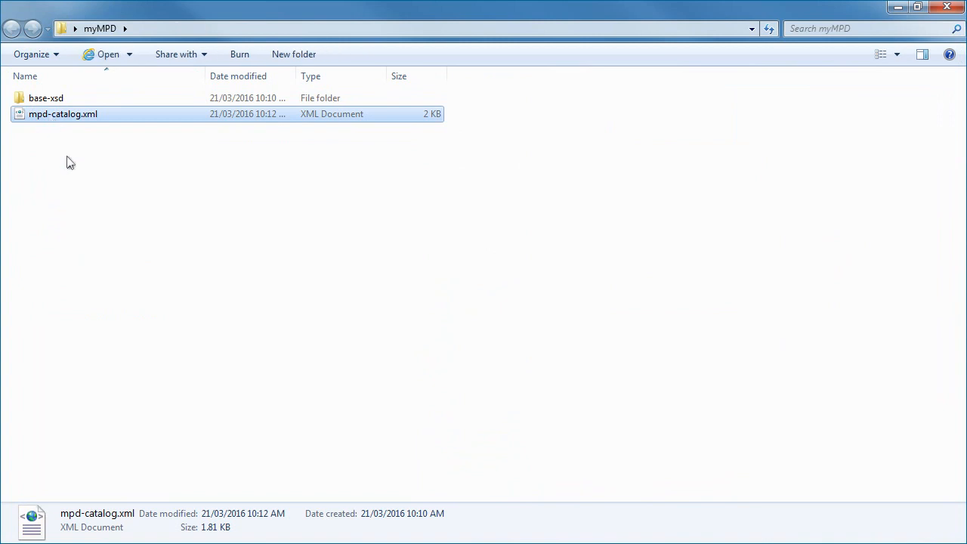
pyautogui.doubleClick(46, 97)
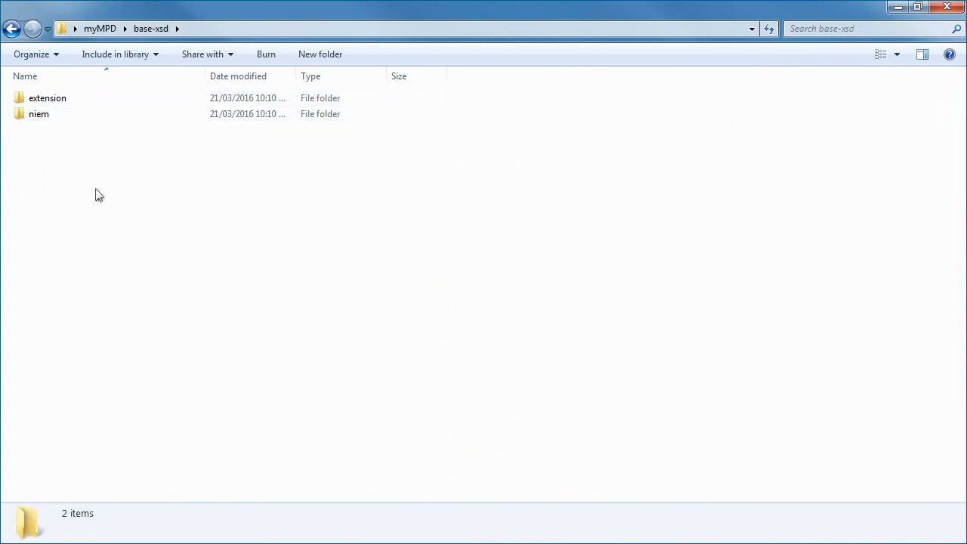
pyautogui.click(38, 113)
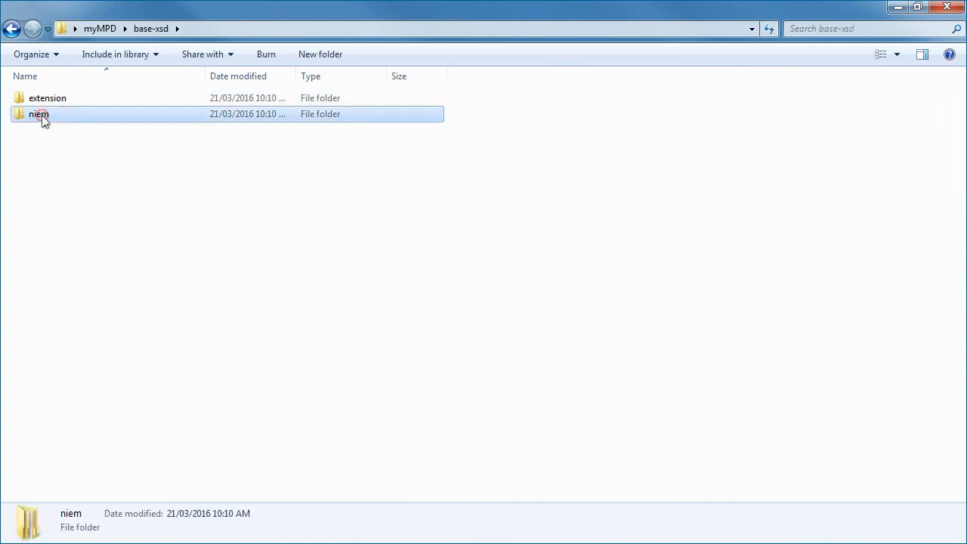
pyautogui.doubleClick(39, 114)
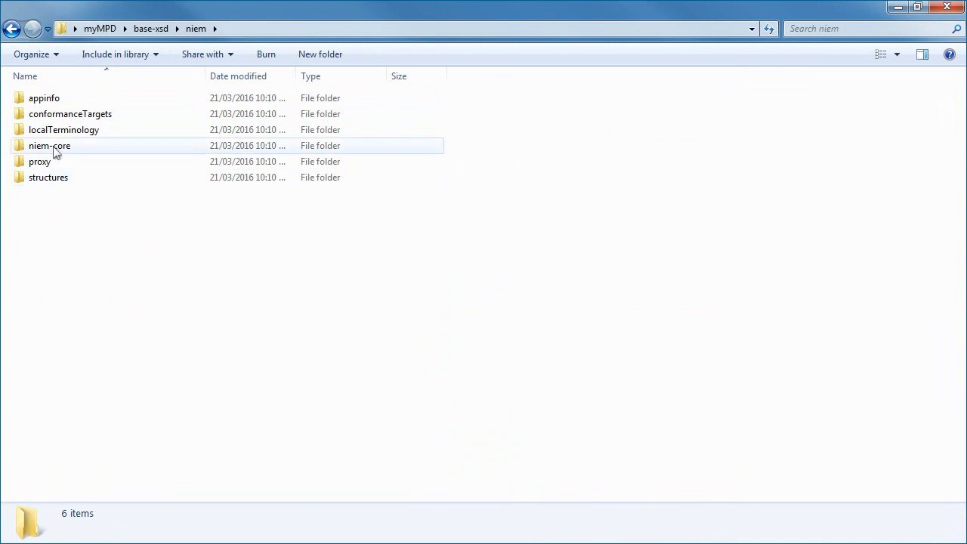
pyautogui.click(49, 145)
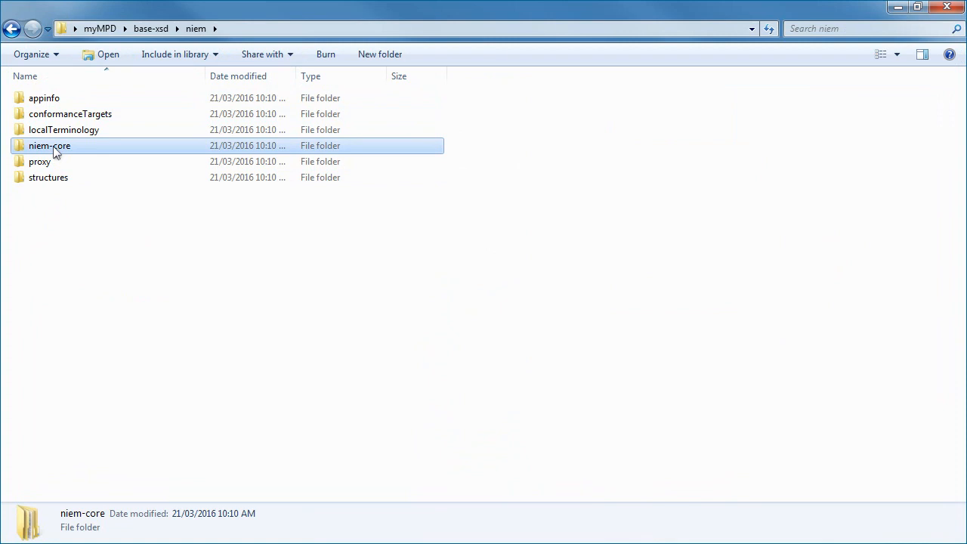
pyautogui.doubleClick(50, 145)
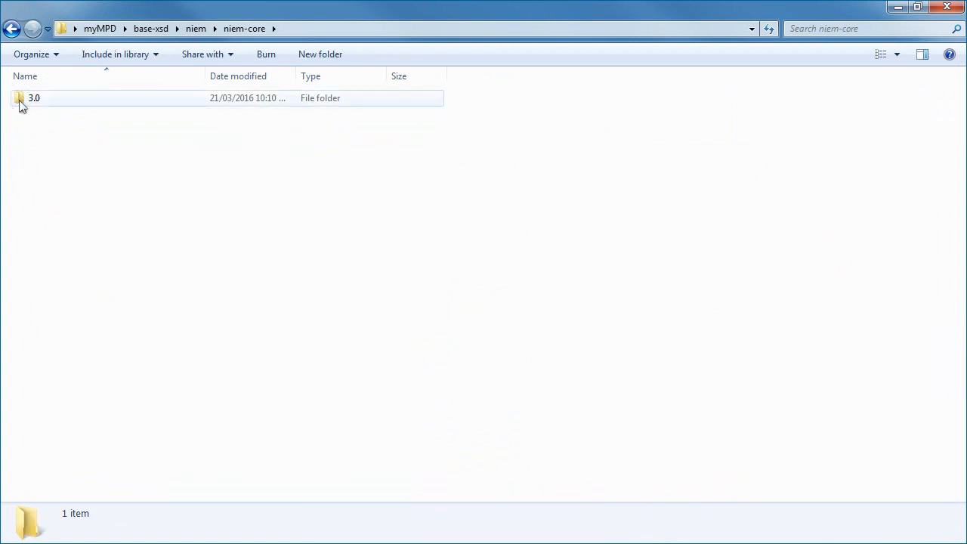
pyautogui.doubleClick(34, 97)
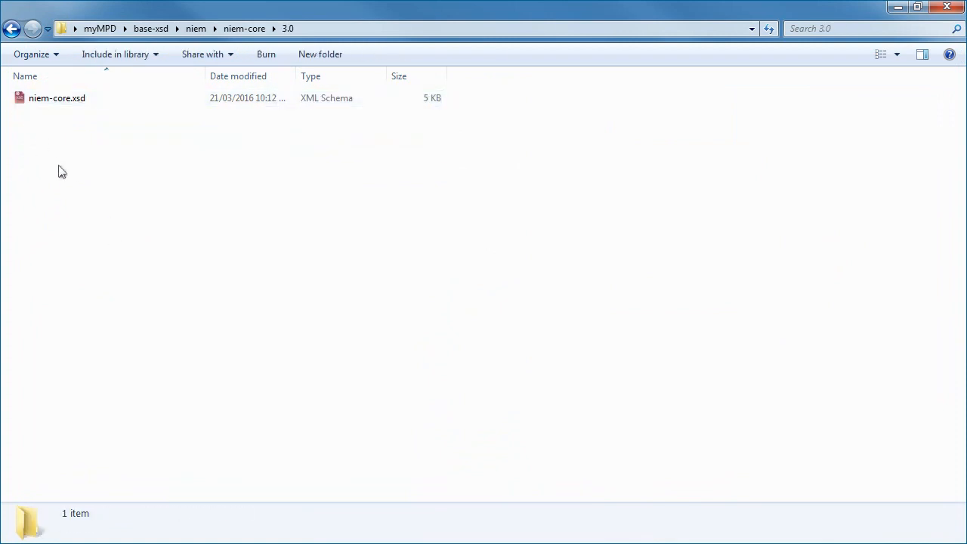
pyautogui.doubleClick(57, 97)
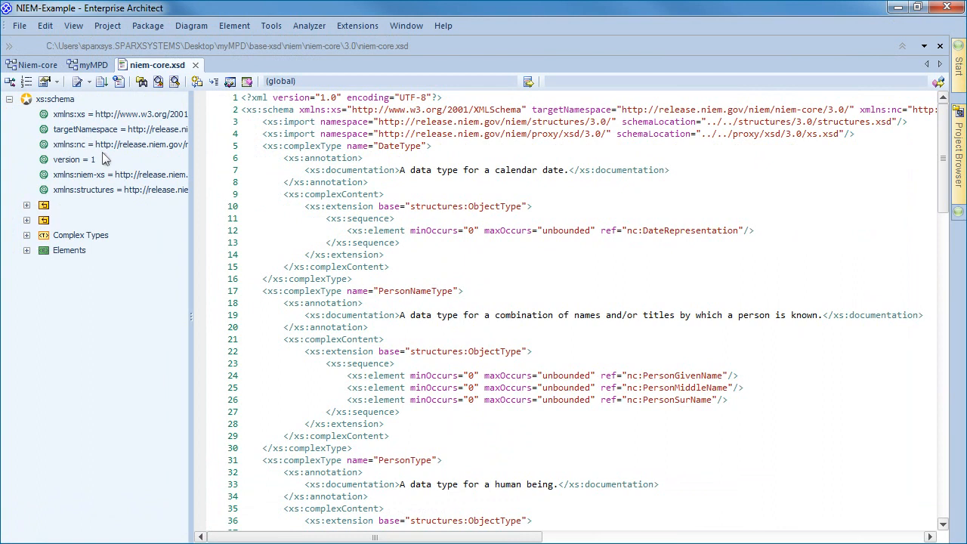
pyautogui.moveTo(406, 143)
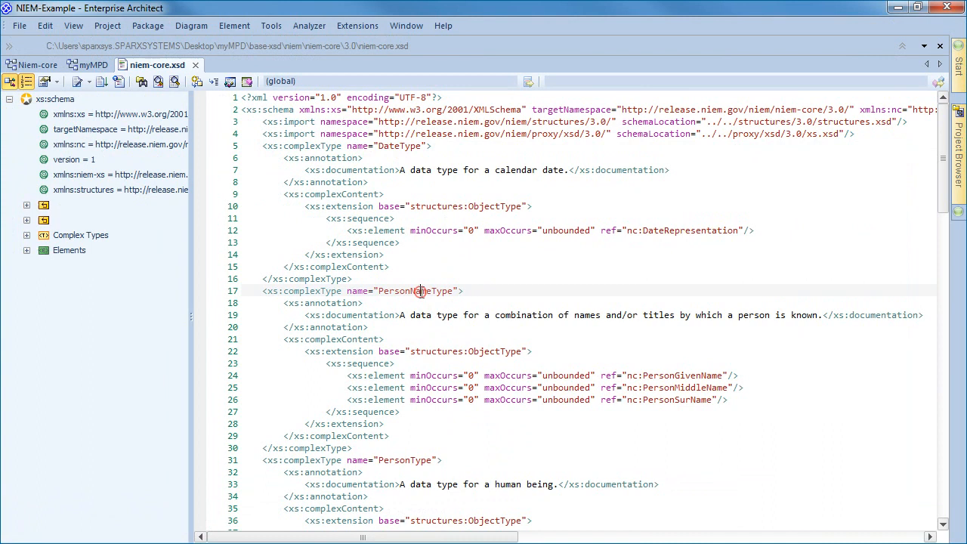
# Select the PersonNameType definition name on line 17 of niem-core.xsd.
pyautogui.doubleClick(415, 291)
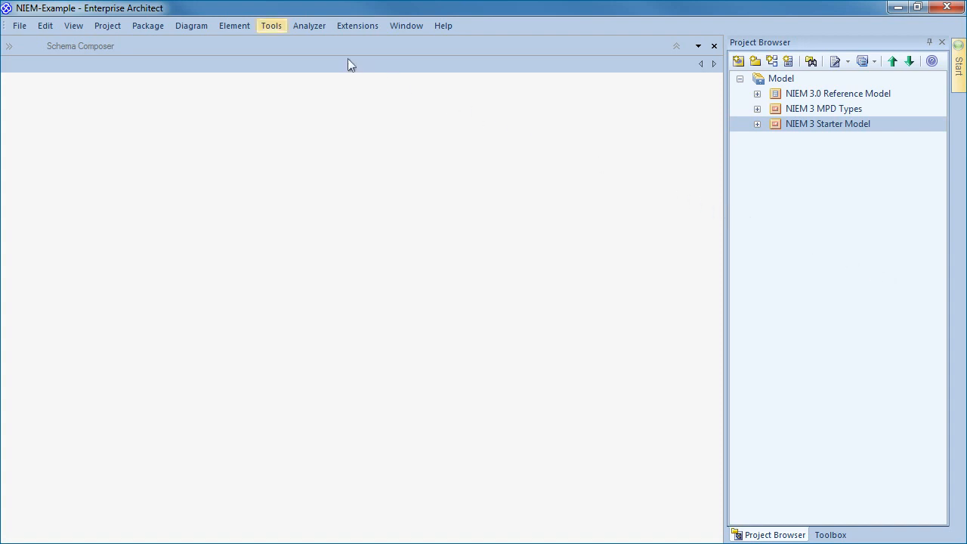
# Show the Tools menu listing Schema Composer and Schema Importer.
pyautogui.click(271, 25)
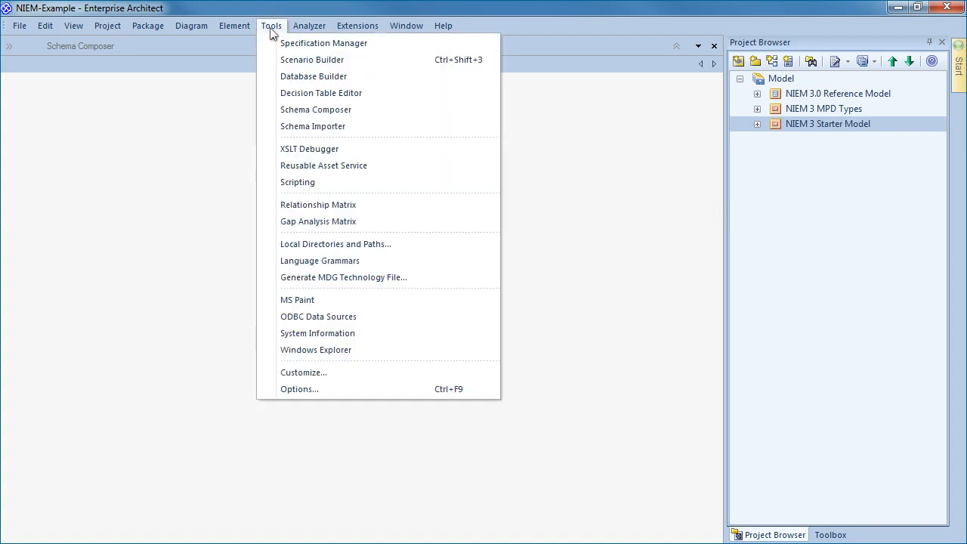
# Define a new Schema Composer transform 'MyFirstNIEMTransform-final' using the NIEM schema set.
pyautogui.click(316, 109)
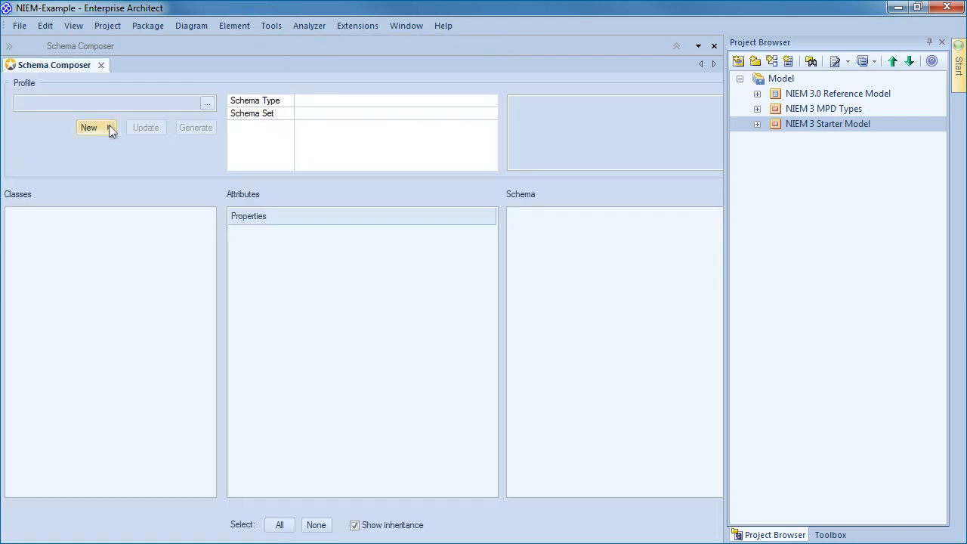
pyautogui.click(88, 127)
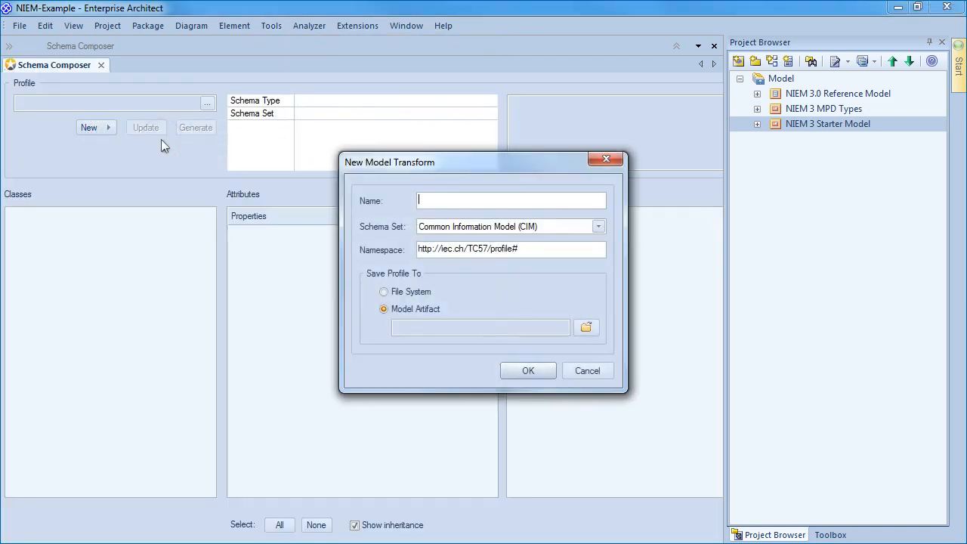
pyautogui.click(597, 226)
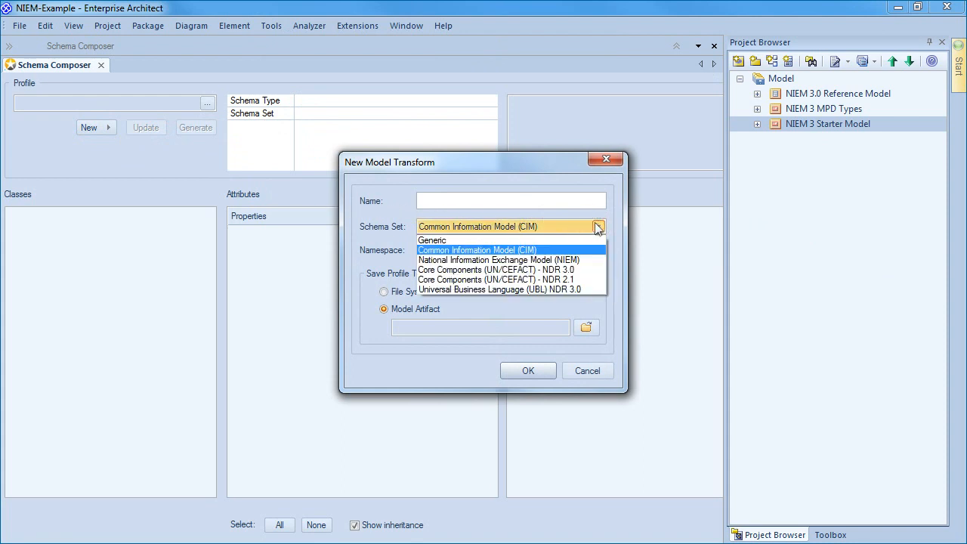
pyautogui.click(498, 259)
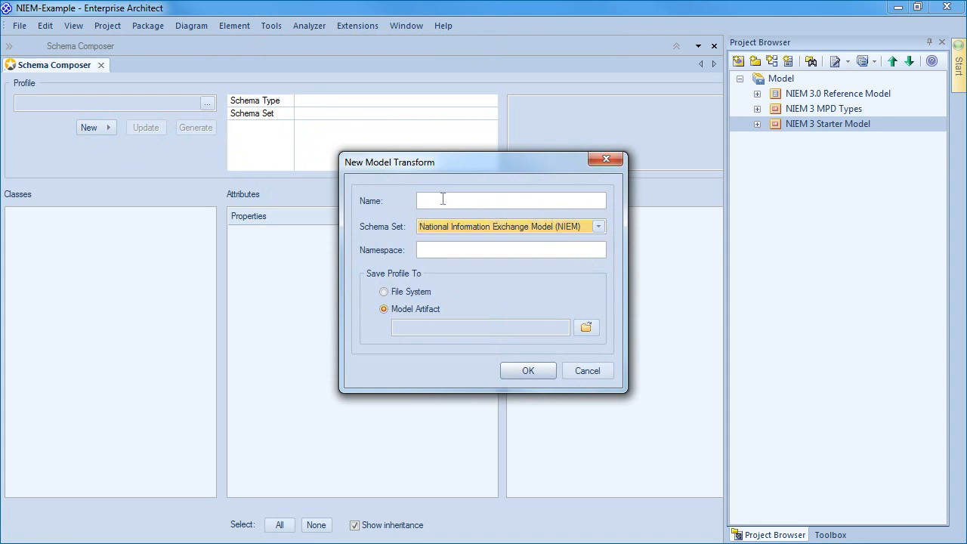
pyautogui.write('MyFirstNIEMTransform-final')
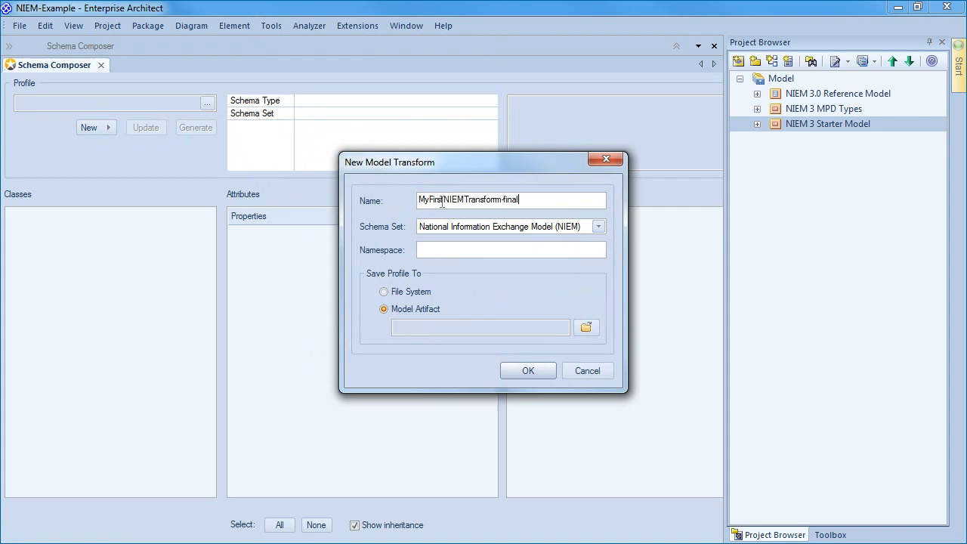
pyautogui.moveTo(542, 206)
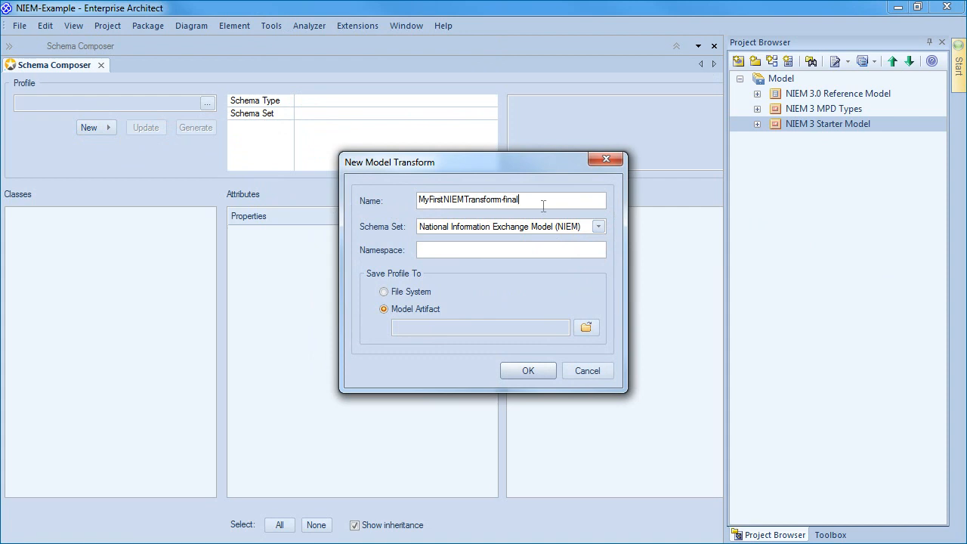
pyautogui.moveTo(458, 507)
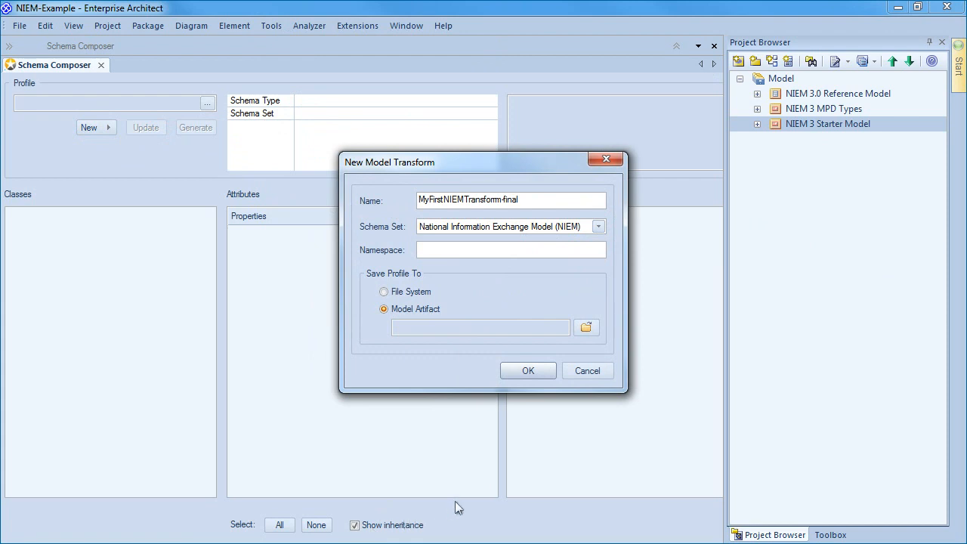
pyautogui.click(586, 327)
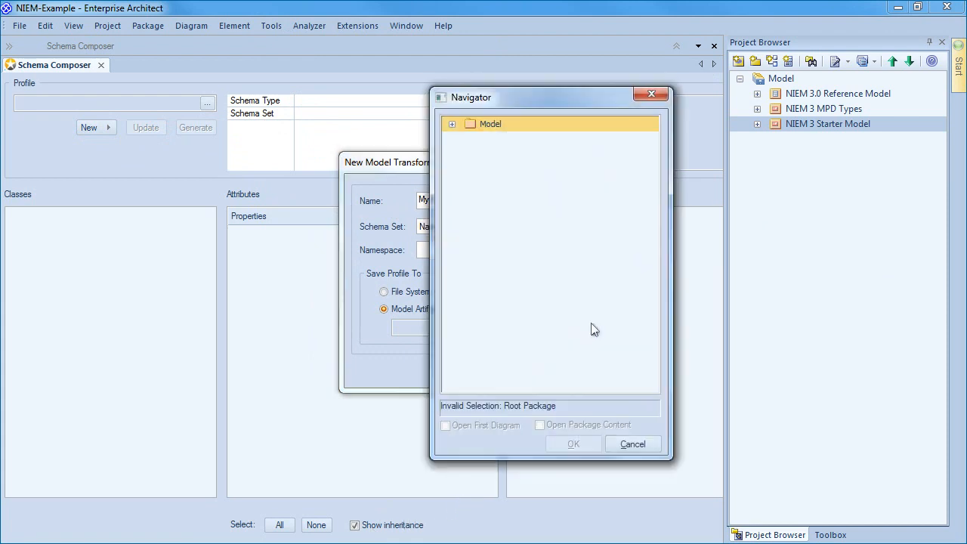
# Store the transform in the NIEM 3 Starter Model's myMPD package and confirm creation.
pyautogui.click(452, 124)
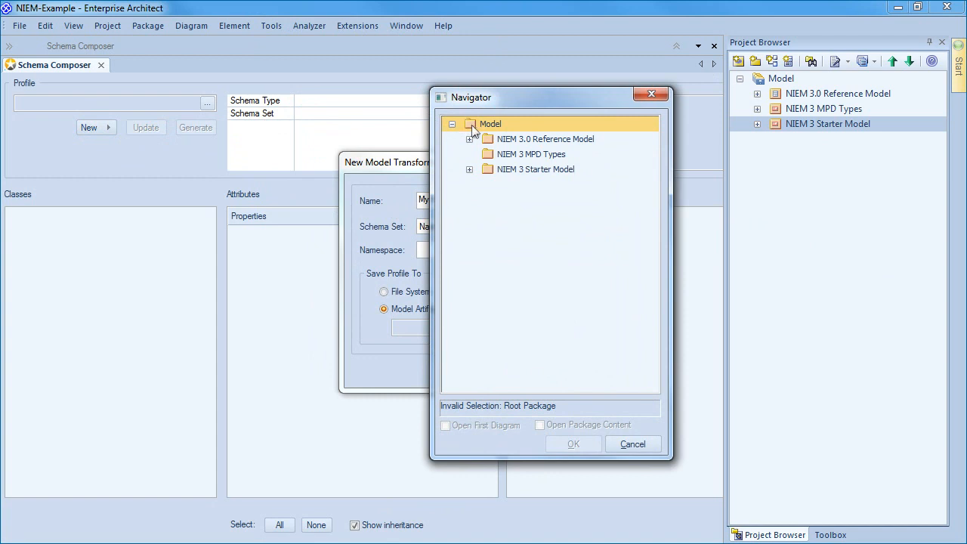
pyautogui.click(469, 170)
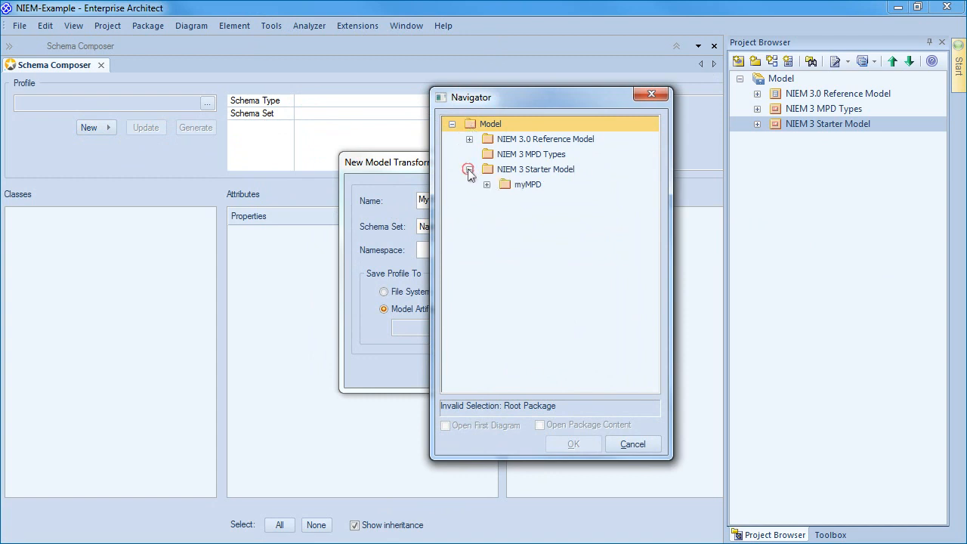
pyautogui.click(527, 184)
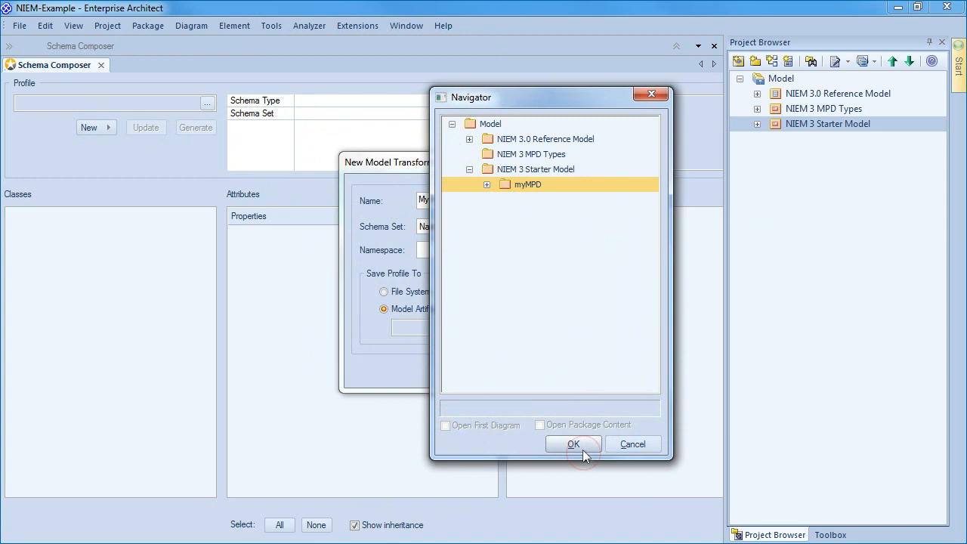
pyautogui.click(572, 444)
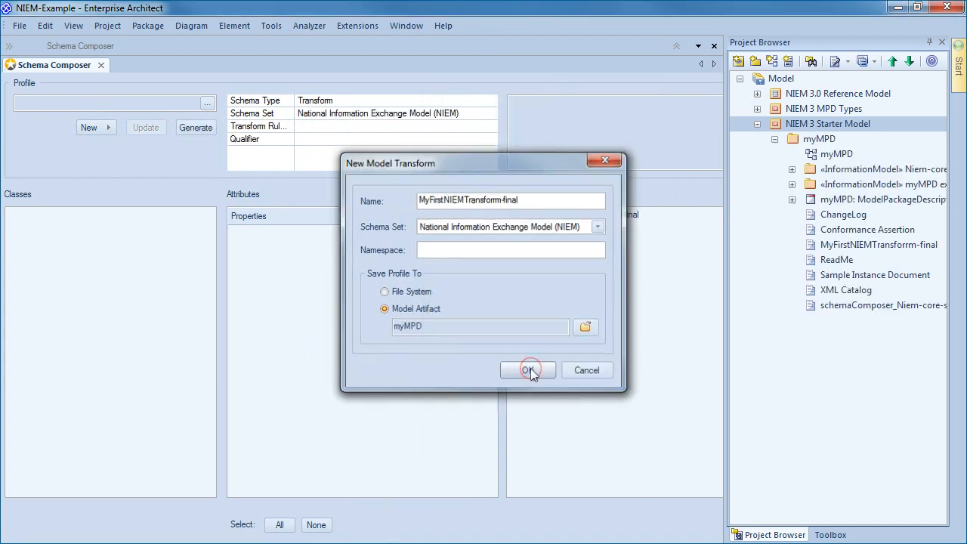
pyautogui.click(528, 369)
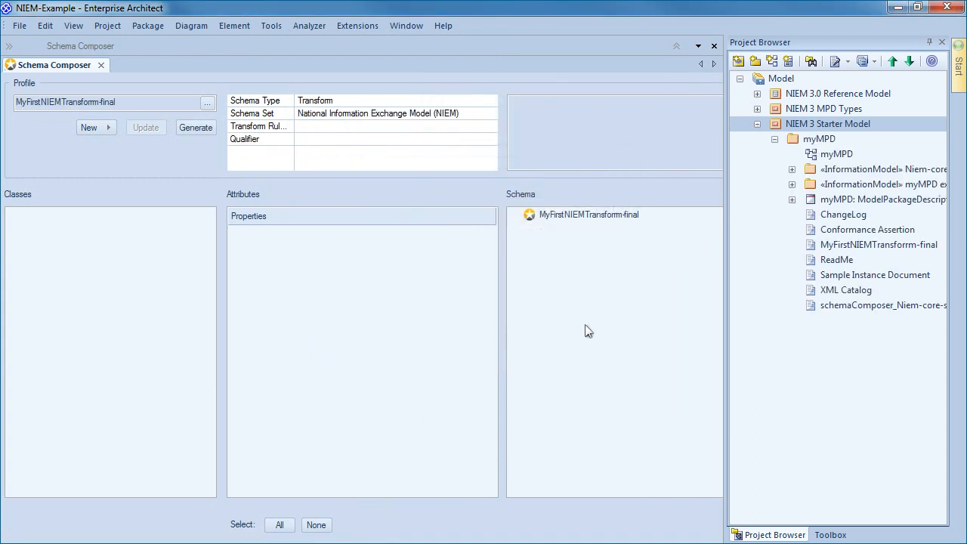
pyautogui.click(757, 123)
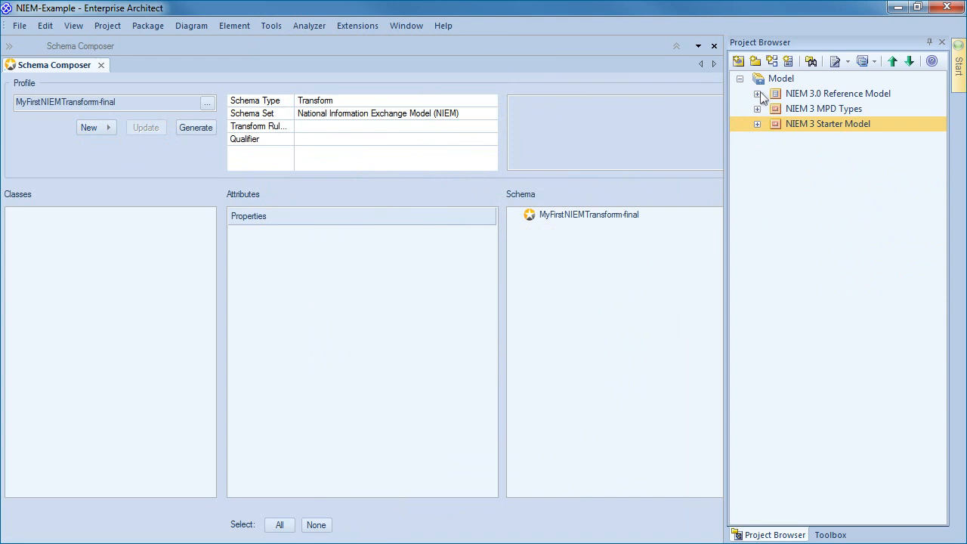
# Expand the Reference Model's Niem-core namespace and search the Project Browser for PersonType.
pyautogui.click(756, 93)
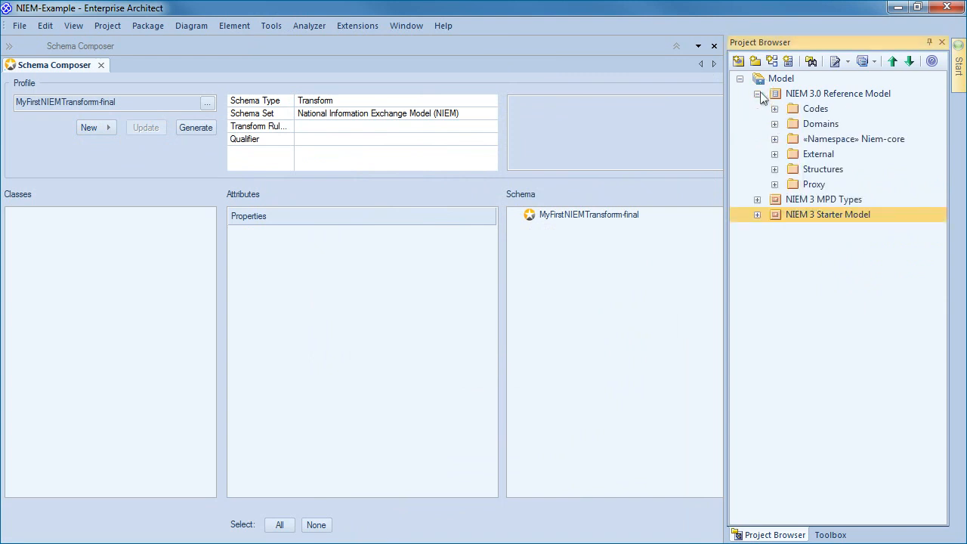
pyautogui.click(853, 139)
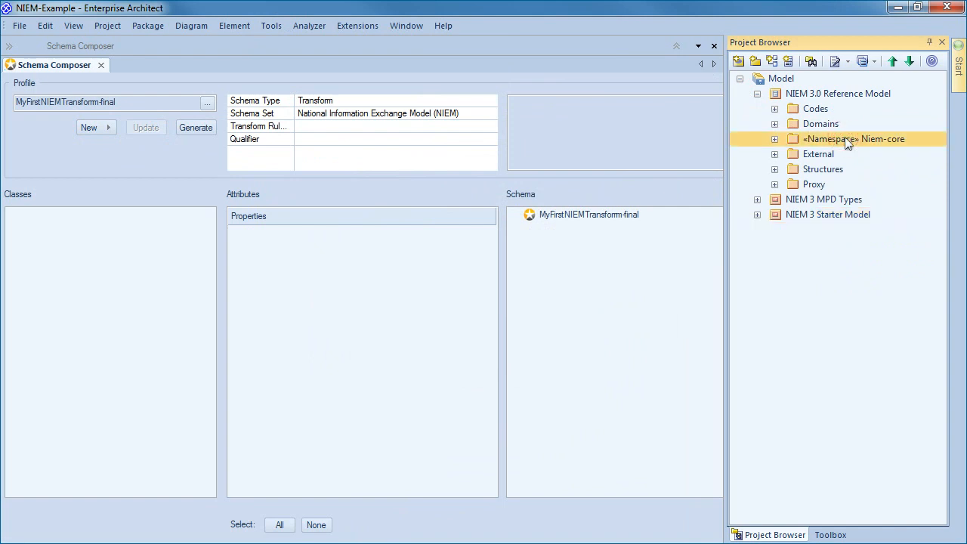
pyautogui.click(774, 139)
pyautogui.write('PersonType')
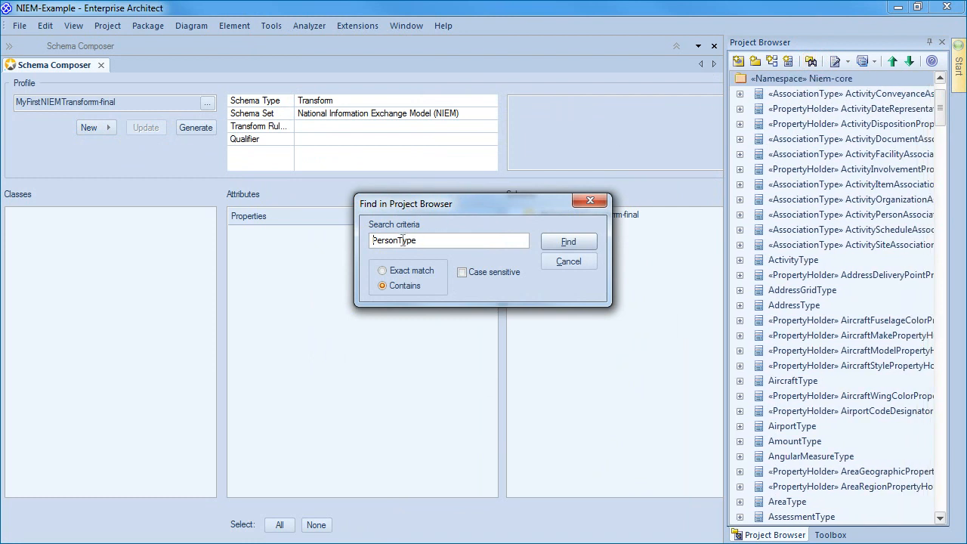
pyautogui.click(568, 241)
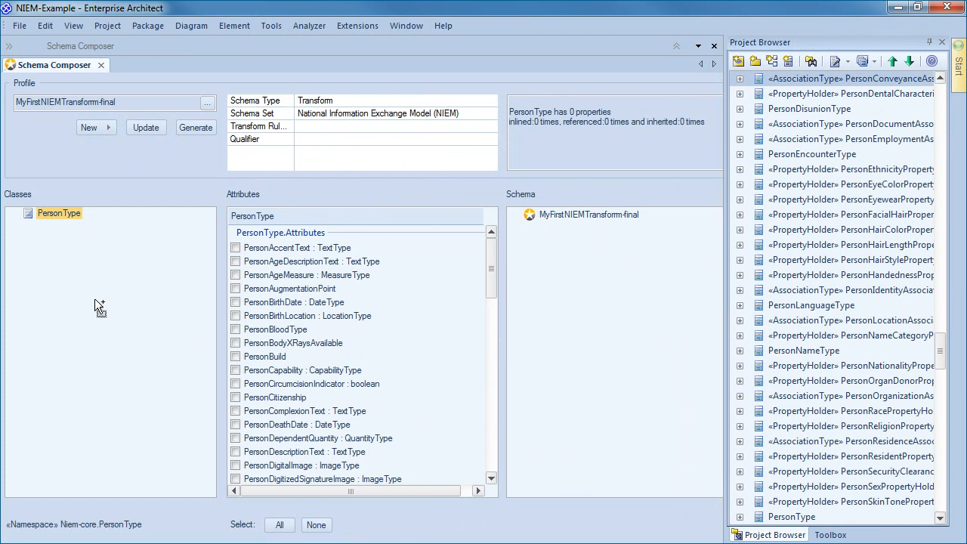
pyautogui.moveTo(180, 306)
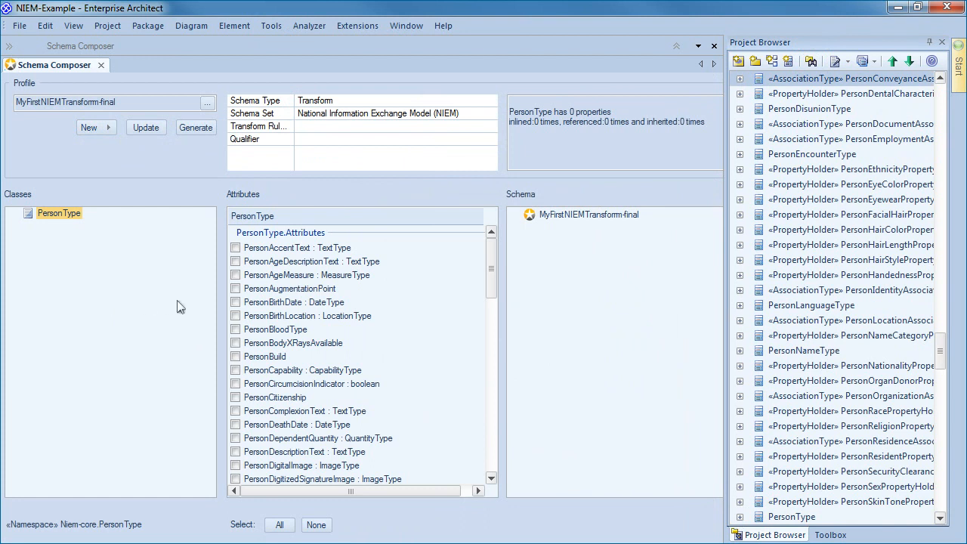
pyautogui.moveTo(242, 306)
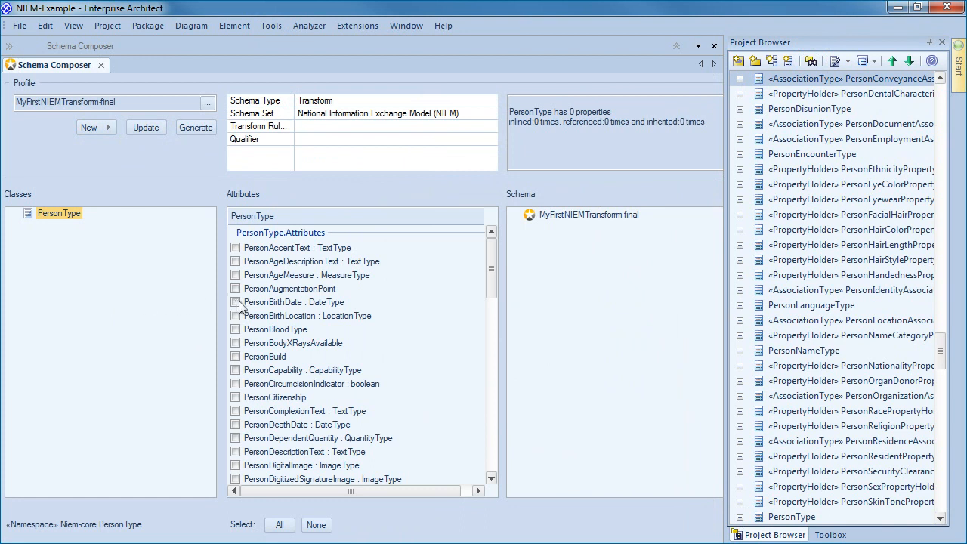
# Tick PersonBirthDate : DateType and show DateType's properties.
pyautogui.click(236, 302)
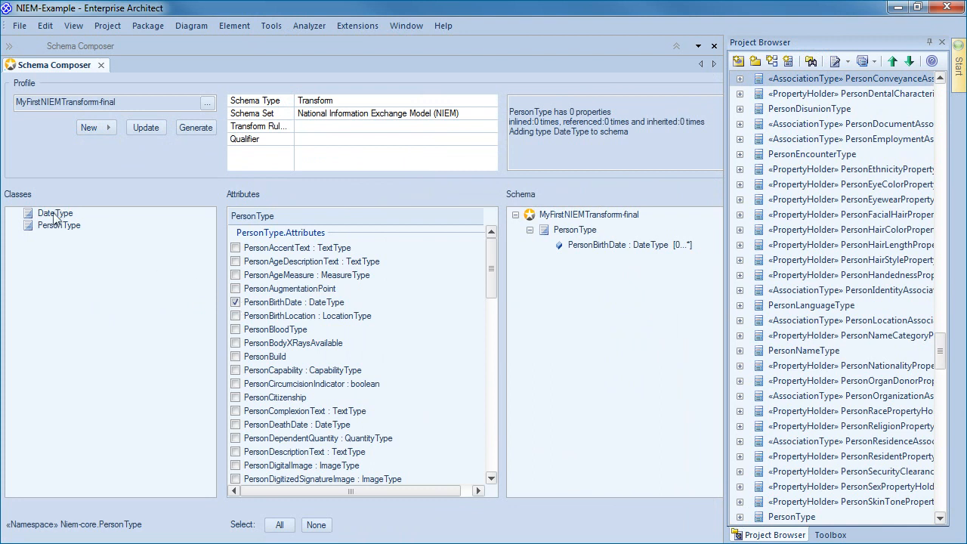
pyautogui.click(55, 213)
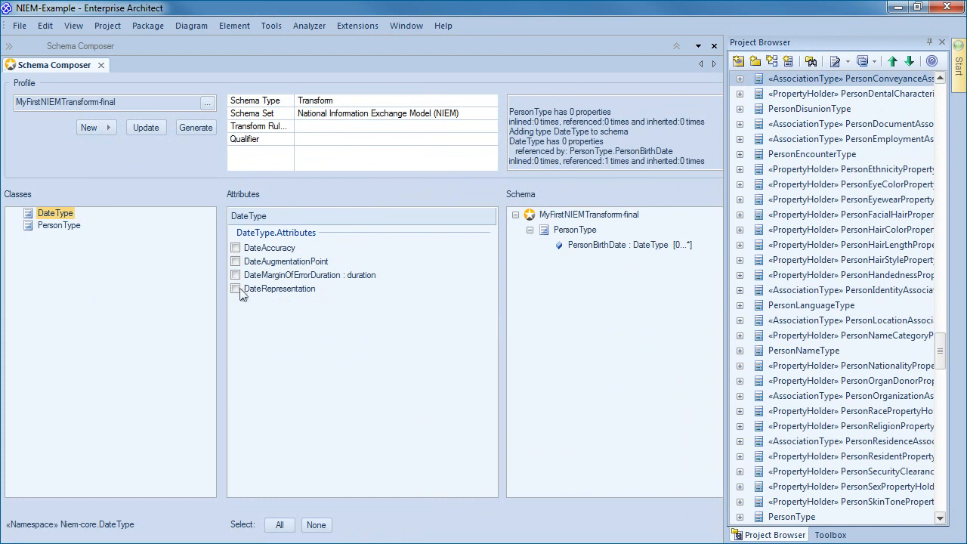
# Include DateRepresentation in DateType, and Date plus DateRepresentation in DateRepresentationPropertyHolder.
pyautogui.click(235, 288)
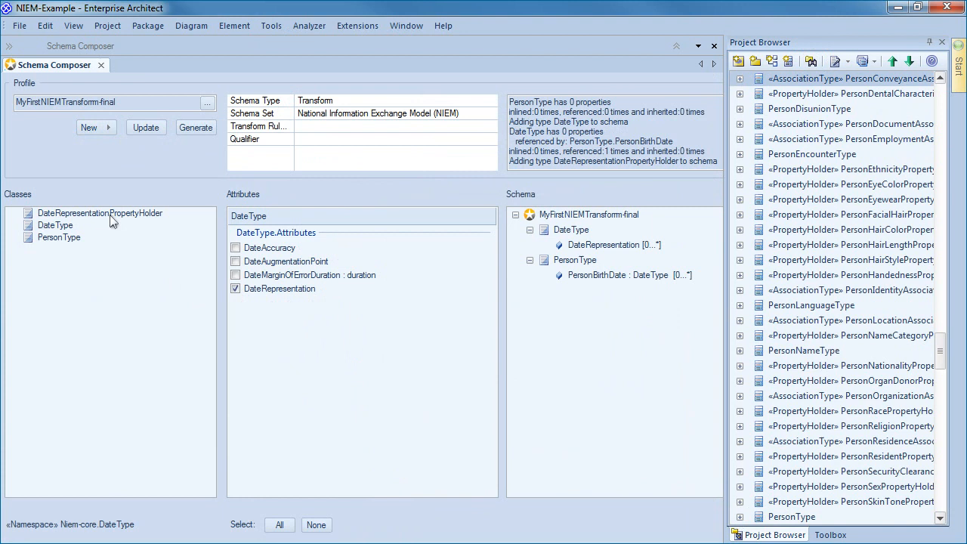
pyautogui.click(98, 213)
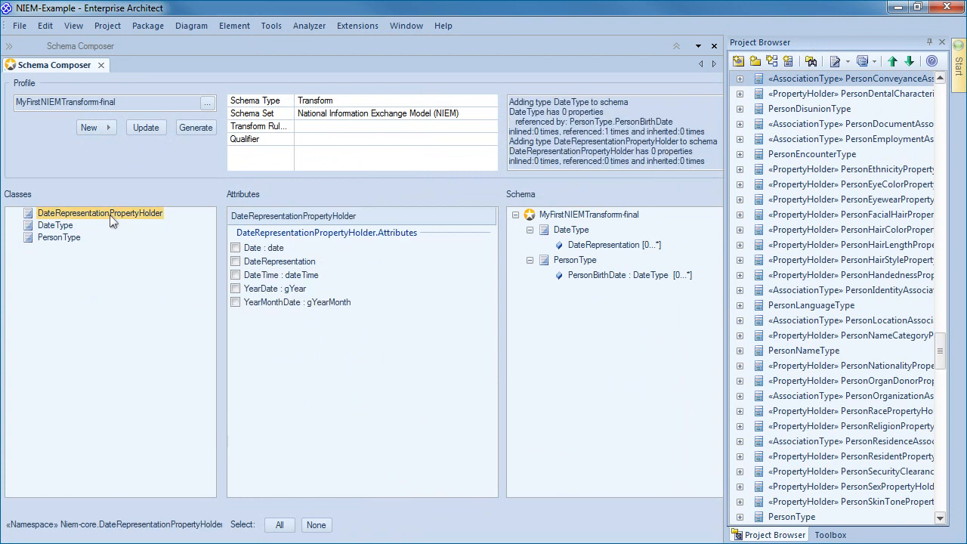
pyautogui.click(234, 260)
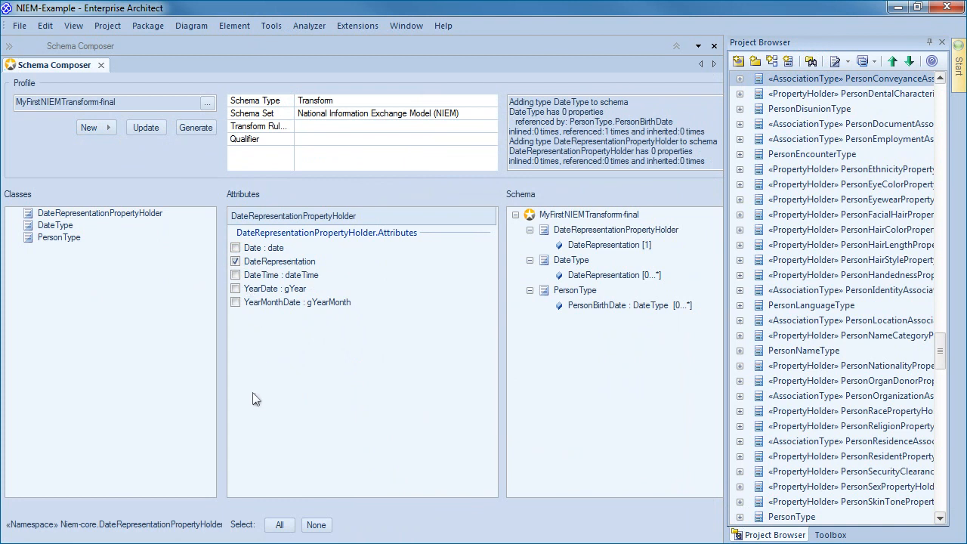
pyautogui.moveTo(250, 366)
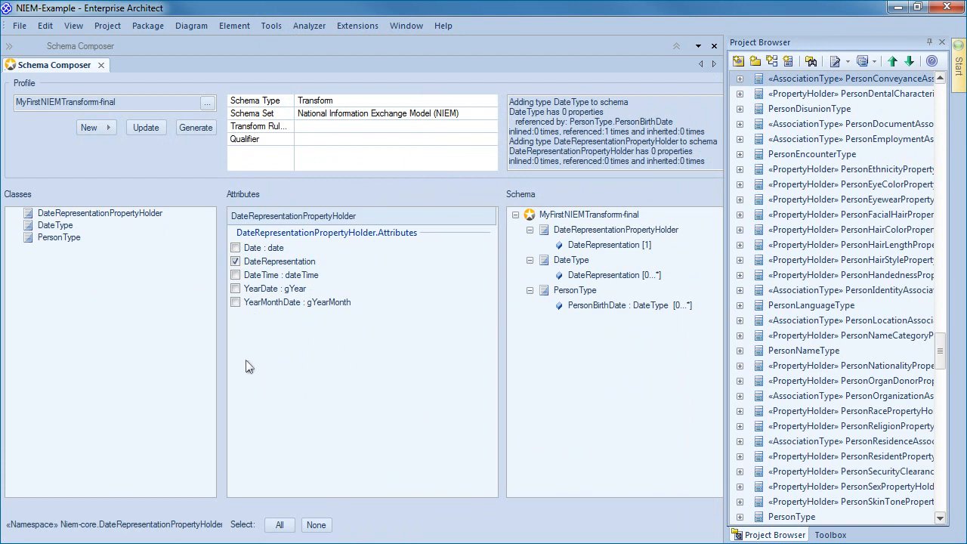
pyautogui.moveTo(213, 204)
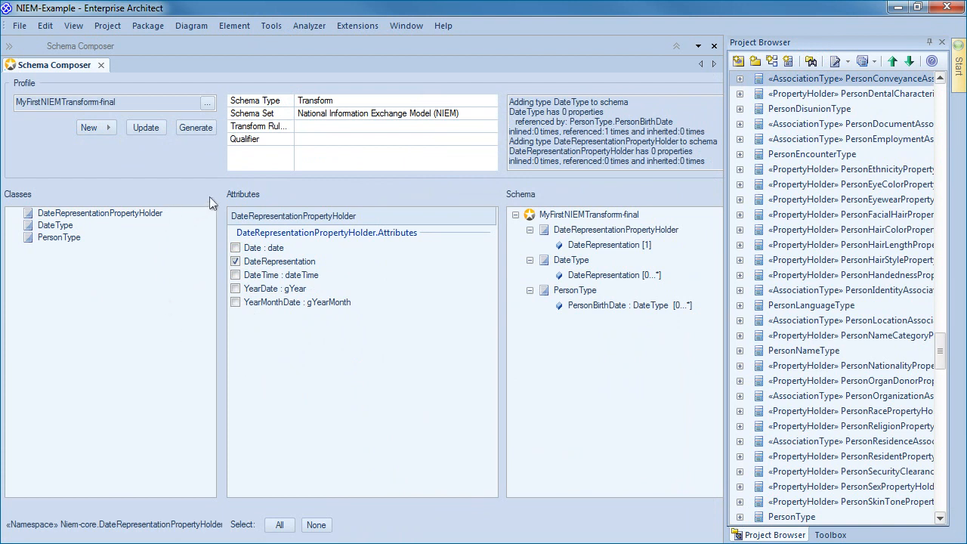
pyautogui.click(235, 247)
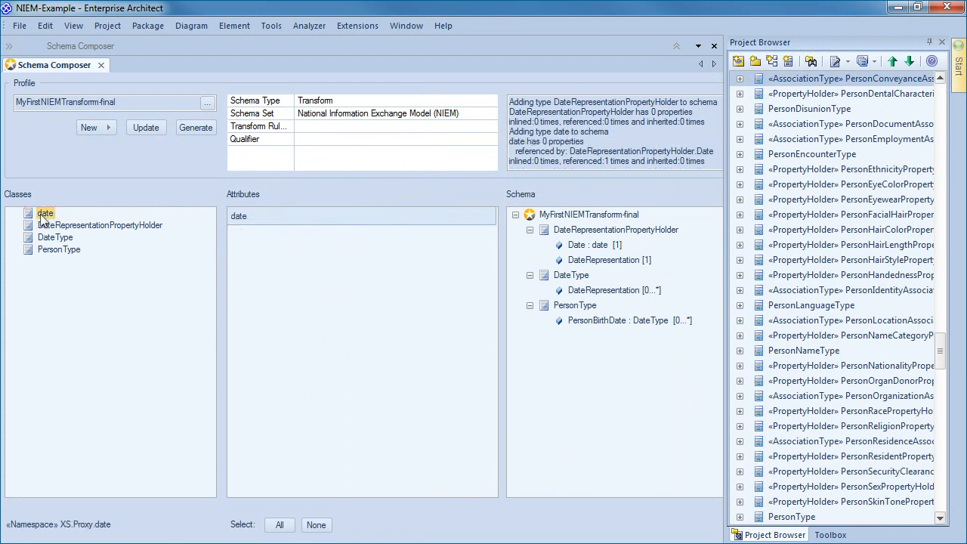
pyautogui.moveTo(55, 224)
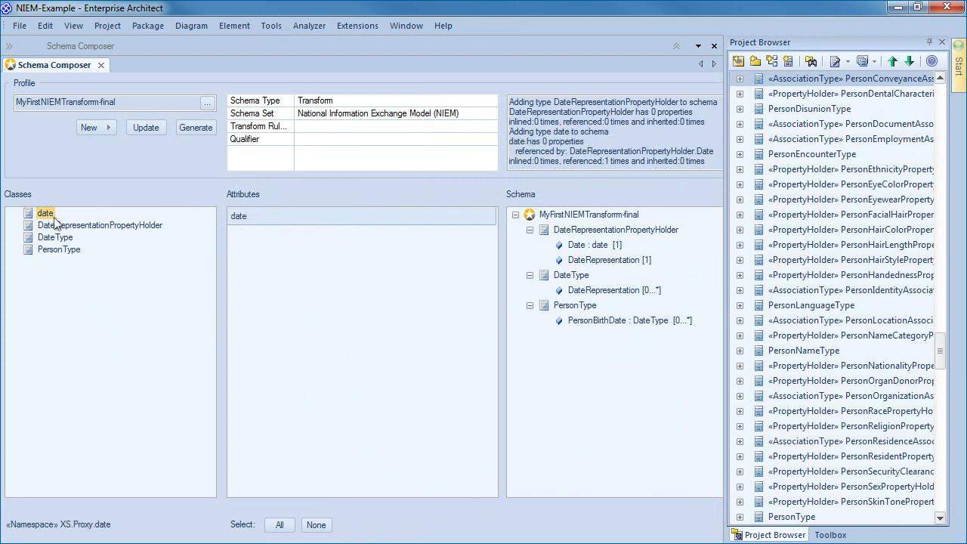
pyautogui.click(100, 225)
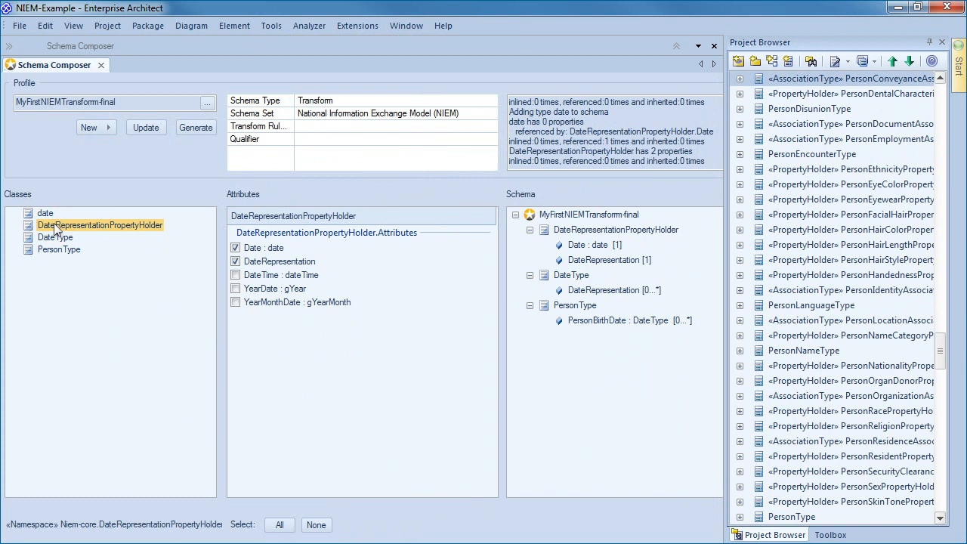
pyautogui.moveTo(77, 363)
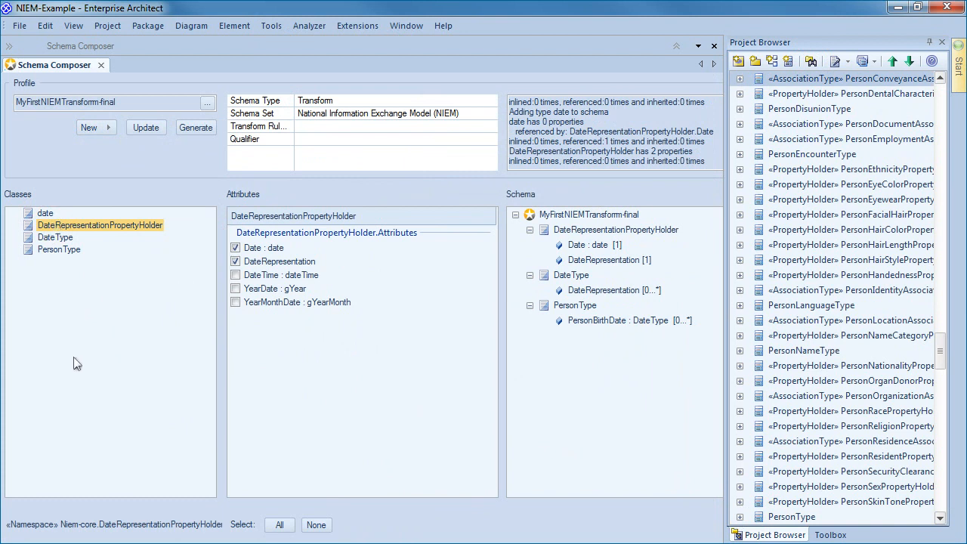
pyautogui.moveTo(65, 324)
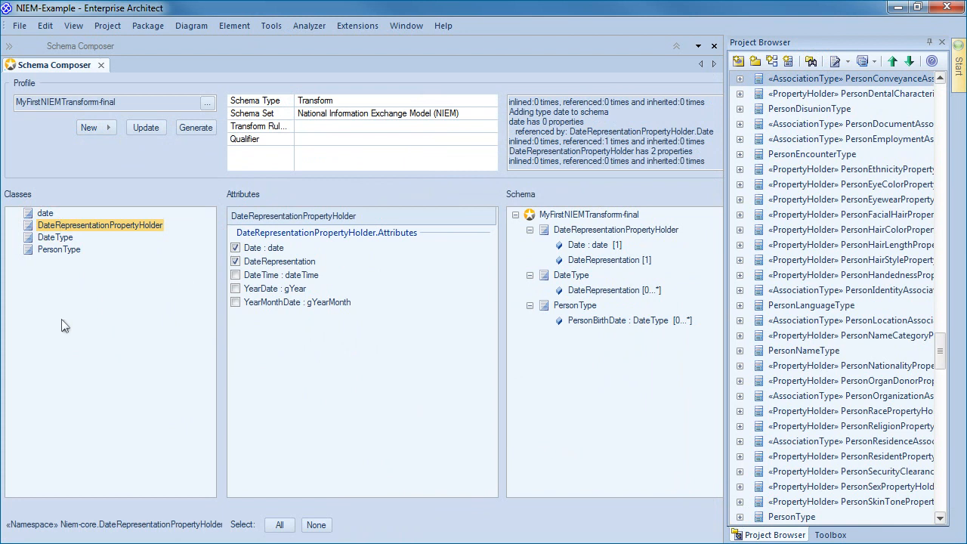
pyautogui.moveTo(72, 272)
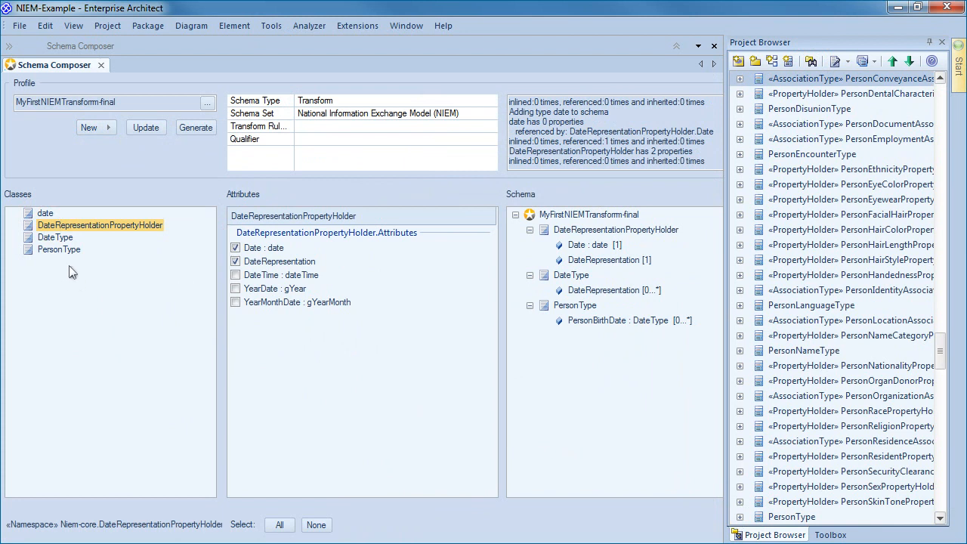
pyautogui.click(58, 250)
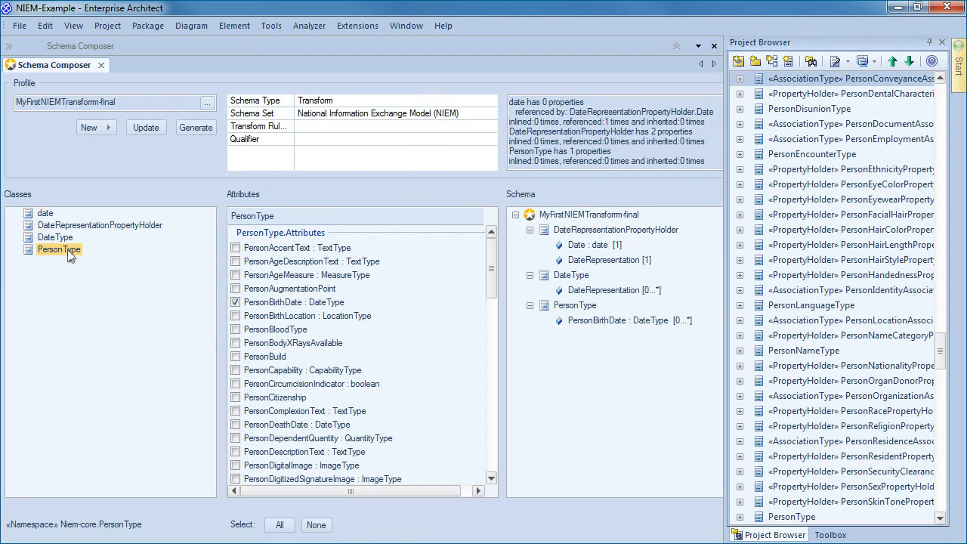
pyautogui.moveTo(318, 321)
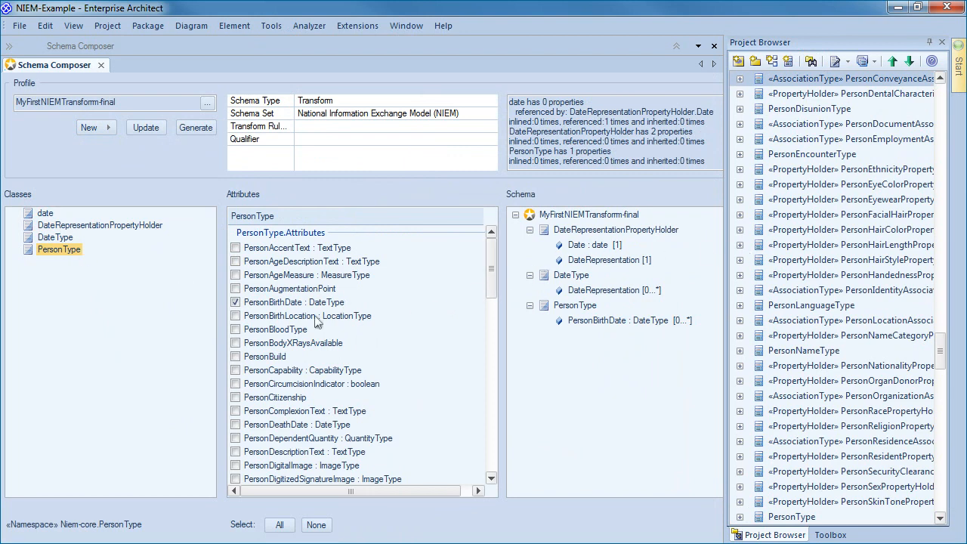
# Include the PersonName property in PersonType.
pyautogui.scroll(-3)
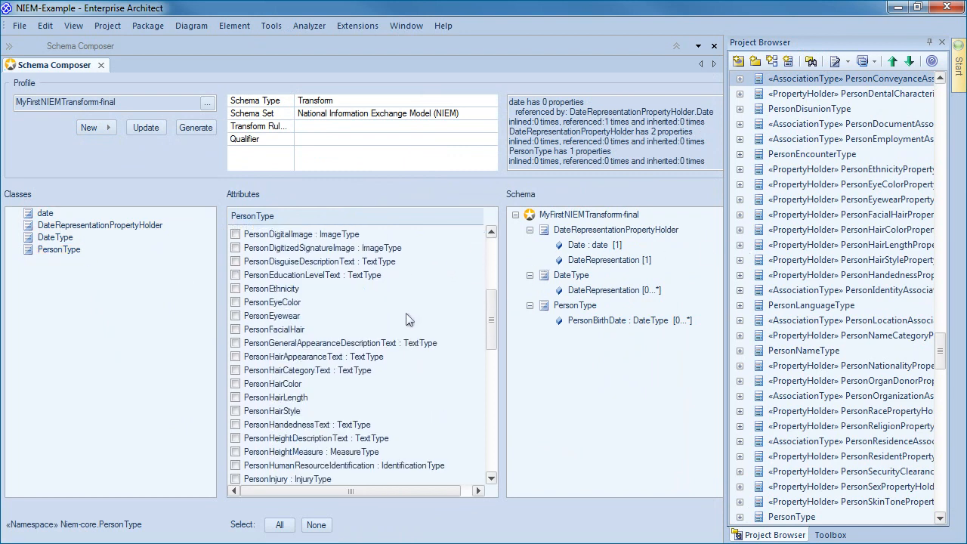
pyautogui.scroll(-3)
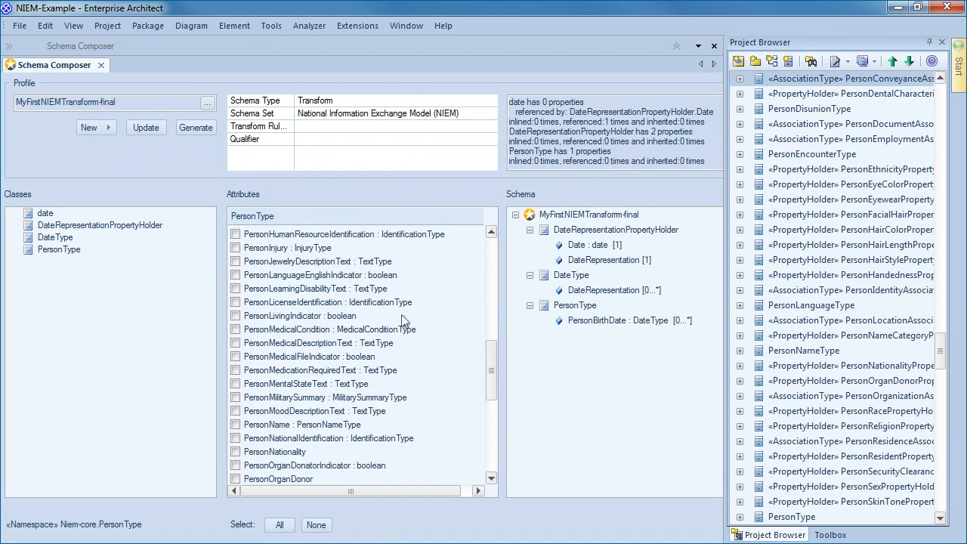
pyautogui.click(304, 424)
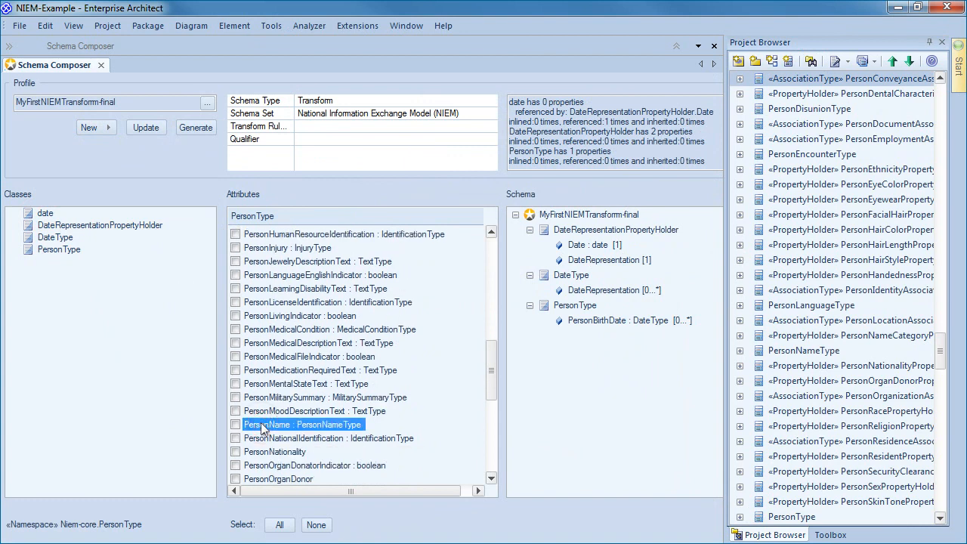
pyautogui.click(234, 424)
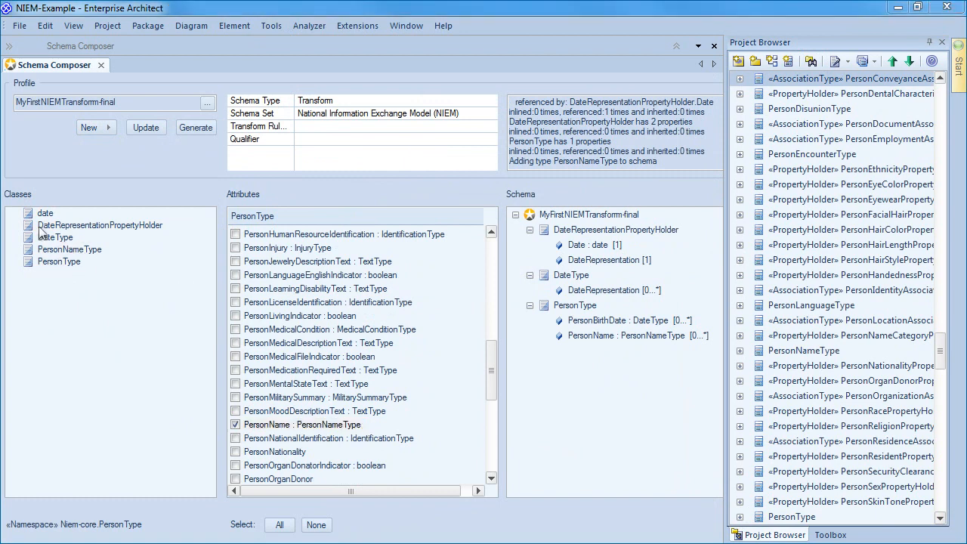
# Include PersonGivenName, PersonMiddleName and PersonSurName in PersonNameType and save the profile.
pyautogui.click(59, 261)
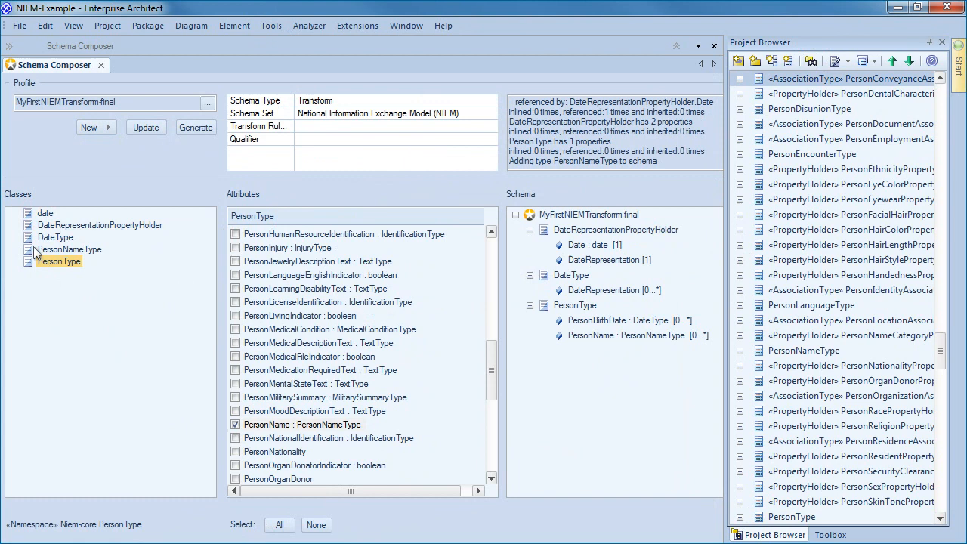
pyautogui.click(69, 249)
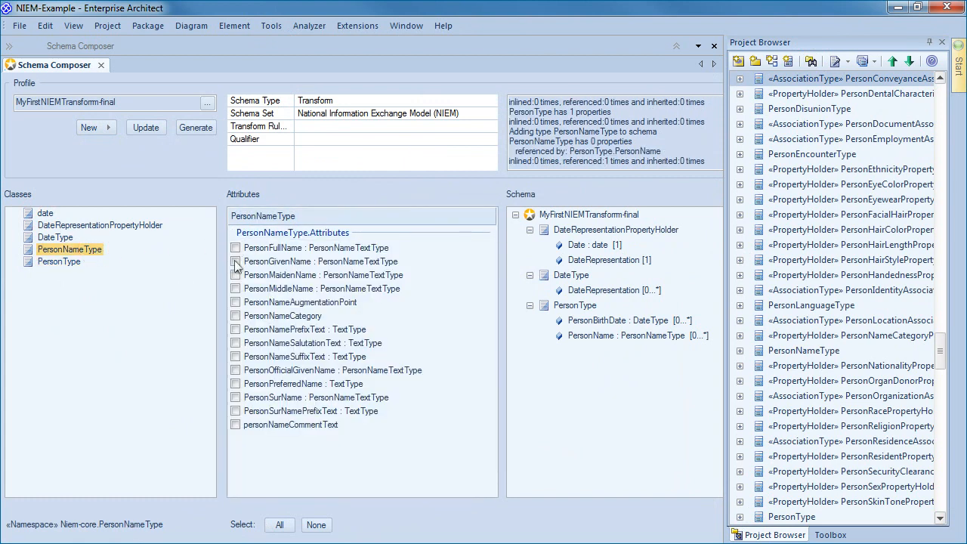
pyautogui.click(235, 260)
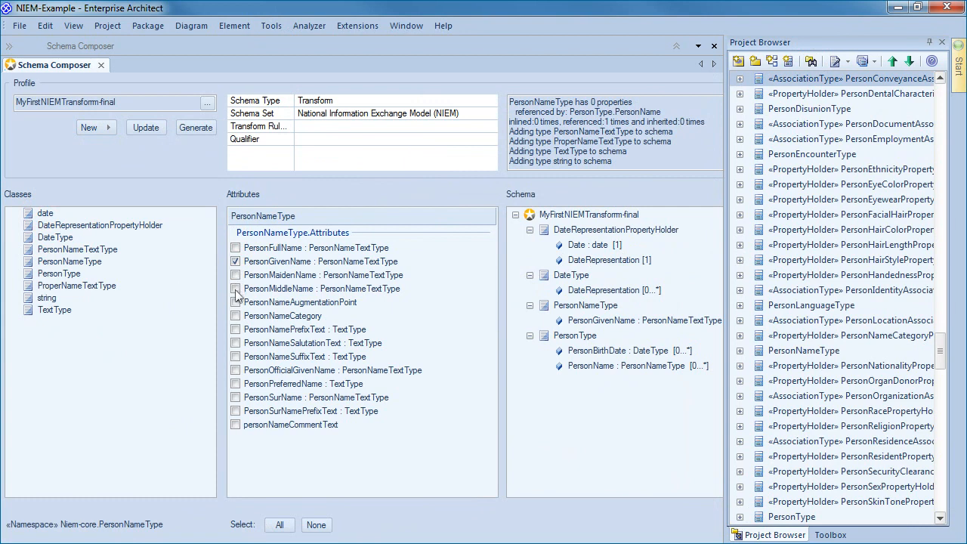
pyautogui.click(234, 289)
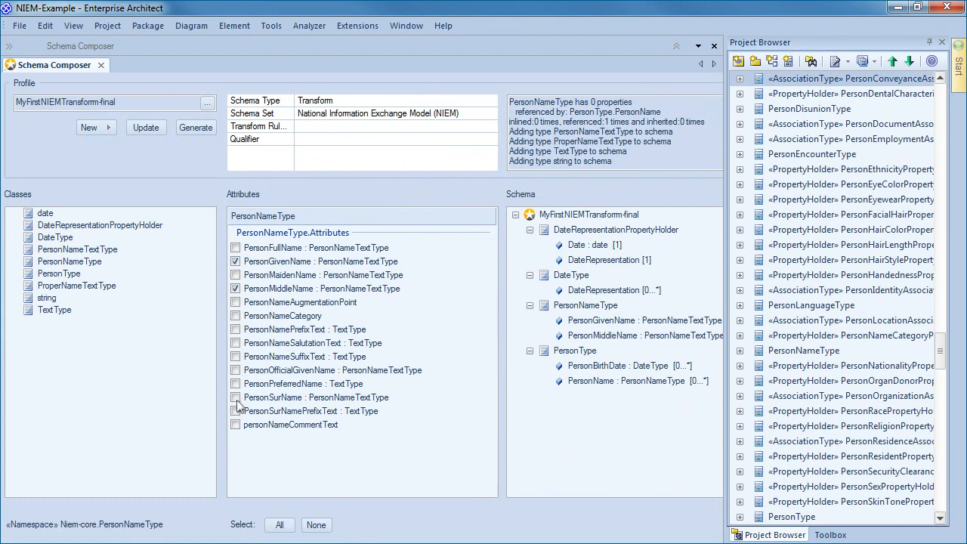
pyautogui.click(235, 397)
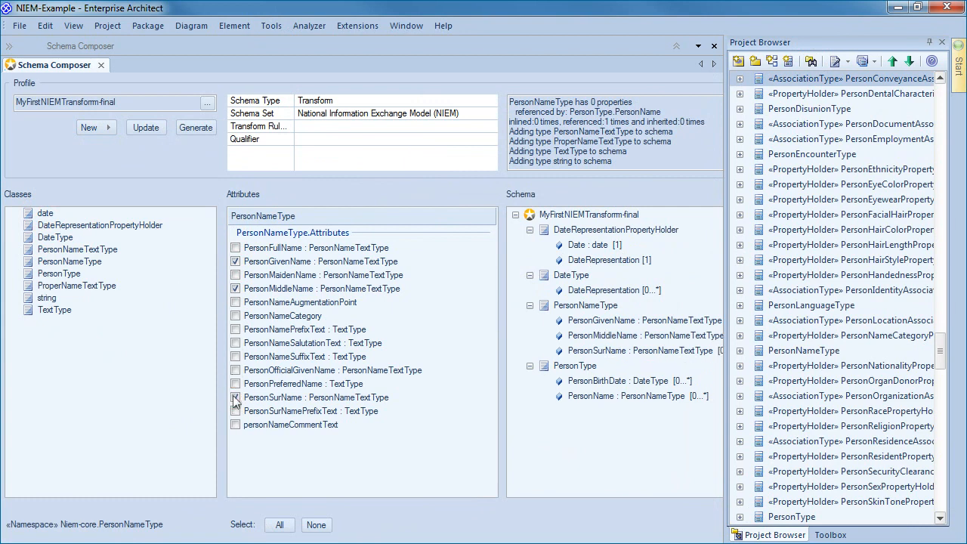
pyautogui.click(236, 398)
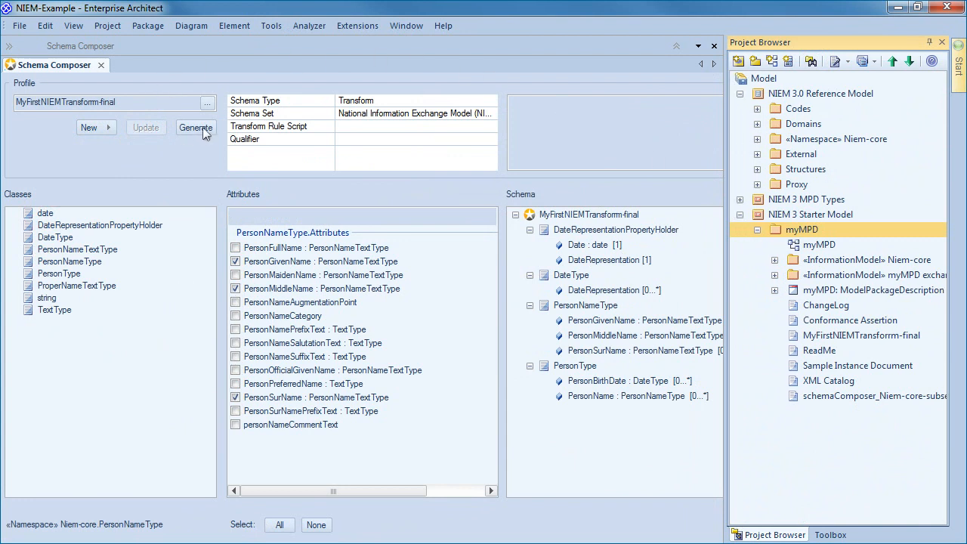
# Export the profile as a NIEM Model Subset into myMPD under NIEM 3 Starter Model.
pyautogui.click(195, 127)
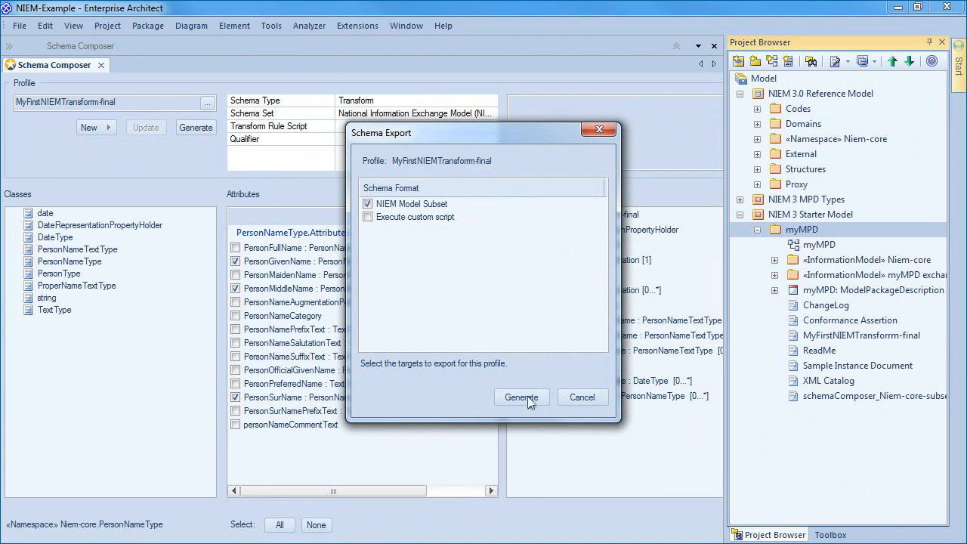
pyautogui.click(521, 396)
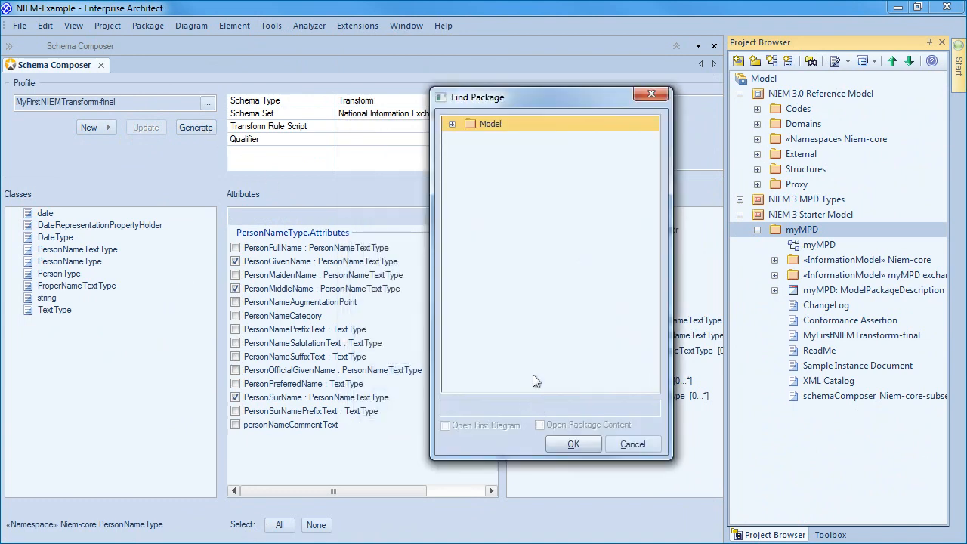
pyautogui.click(451, 124)
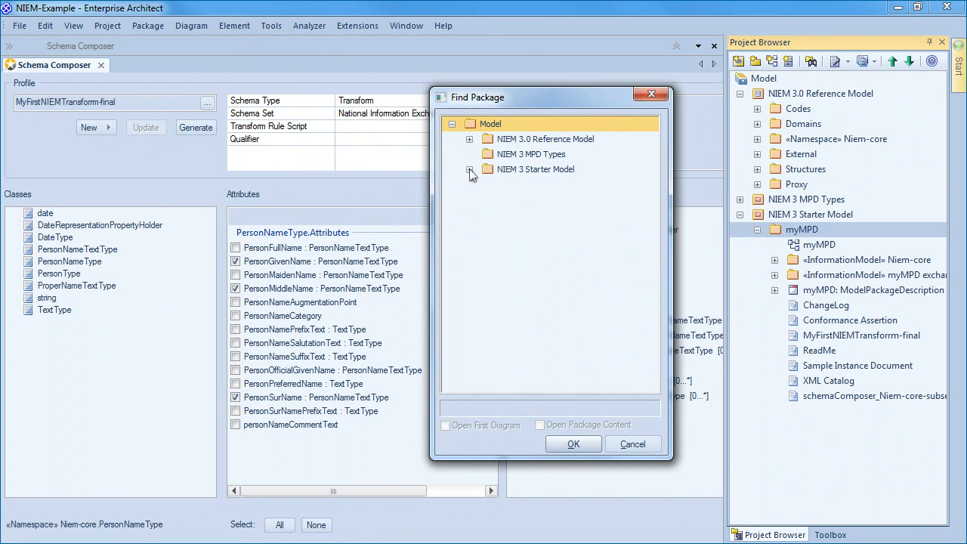
pyautogui.click(469, 168)
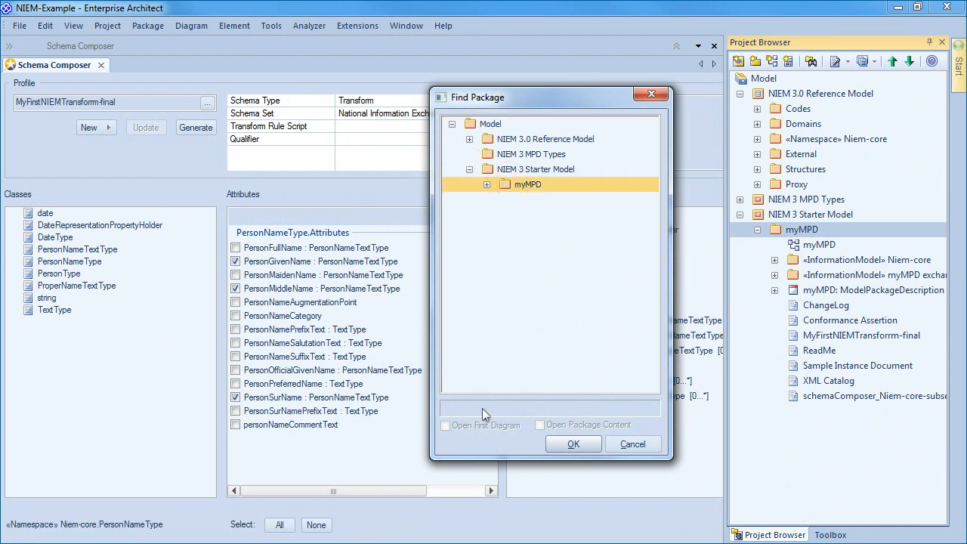
pyautogui.click(572, 444)
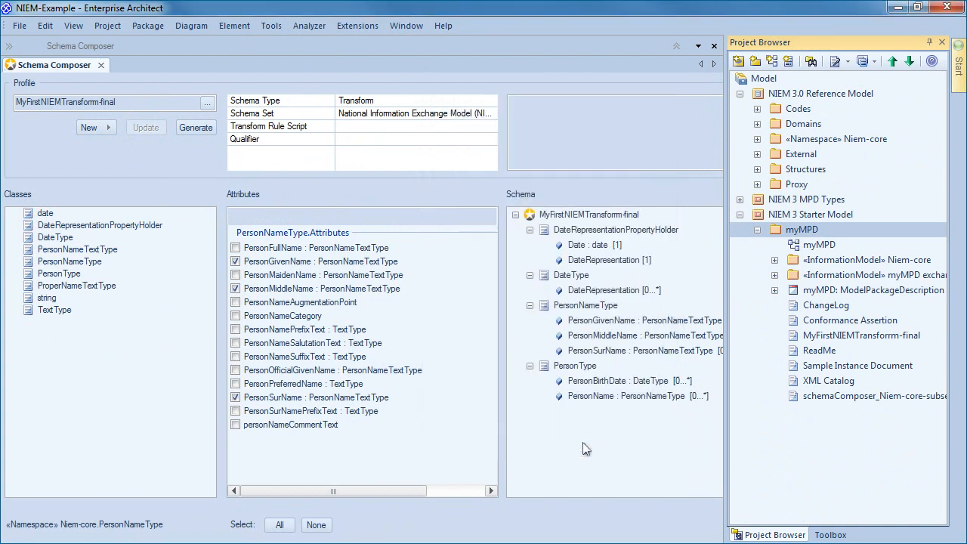
pyautogui.click(196, 126)
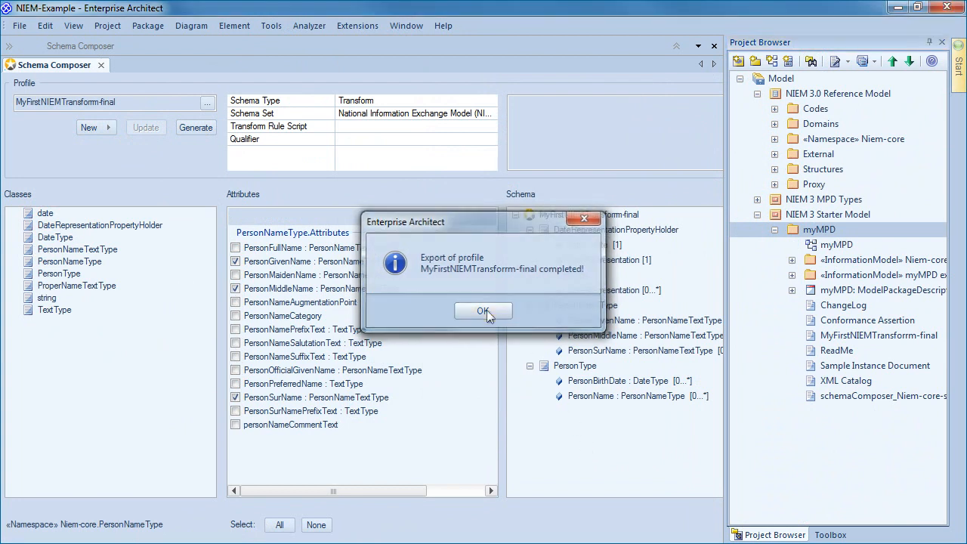
pyautogui.click(482, 310)
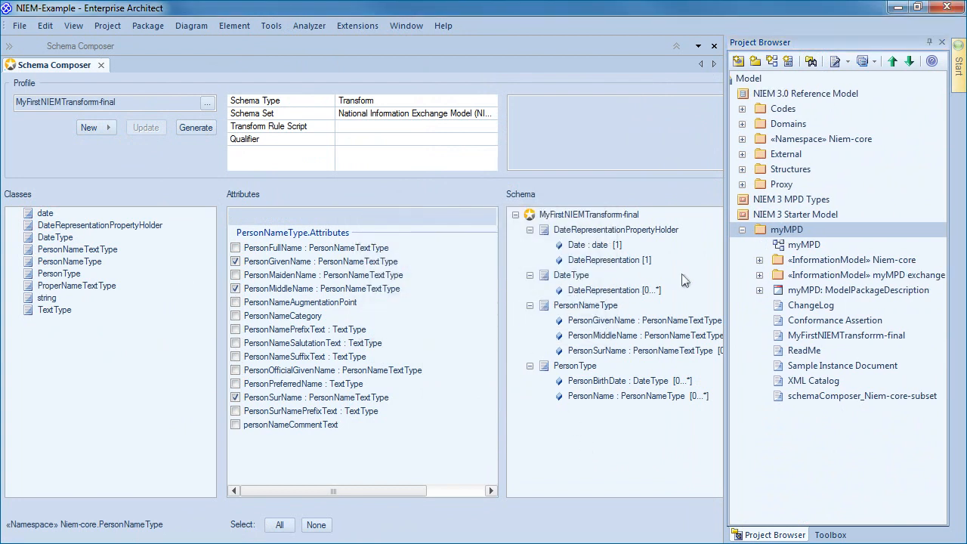
pyautogui.click(761, 260)
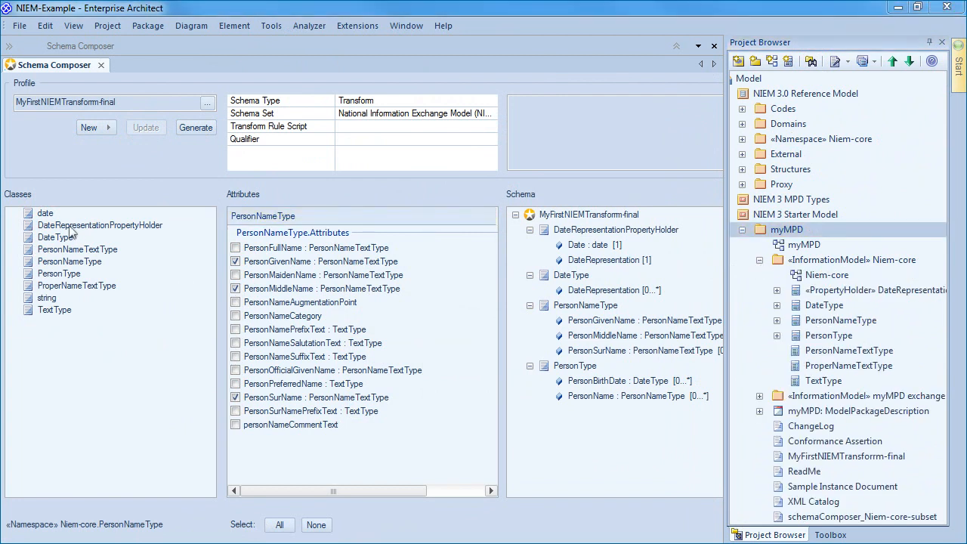
pyautogui.moveTo(574, 128)
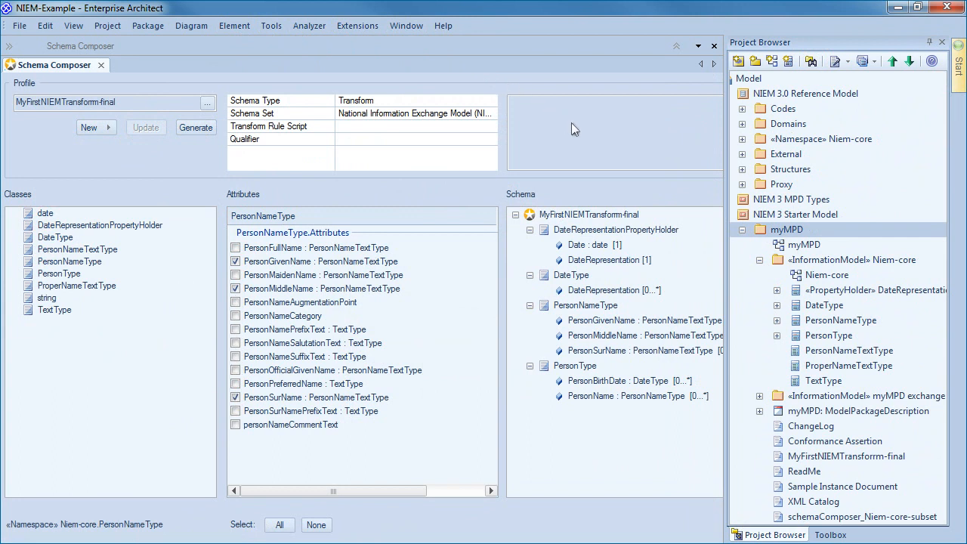
# Drop TextType, DateType, PersonType, PersonNameType and the other Niem-core classes onto the Niem-core diagram.
pyautogui.doubleClick(826, 274)
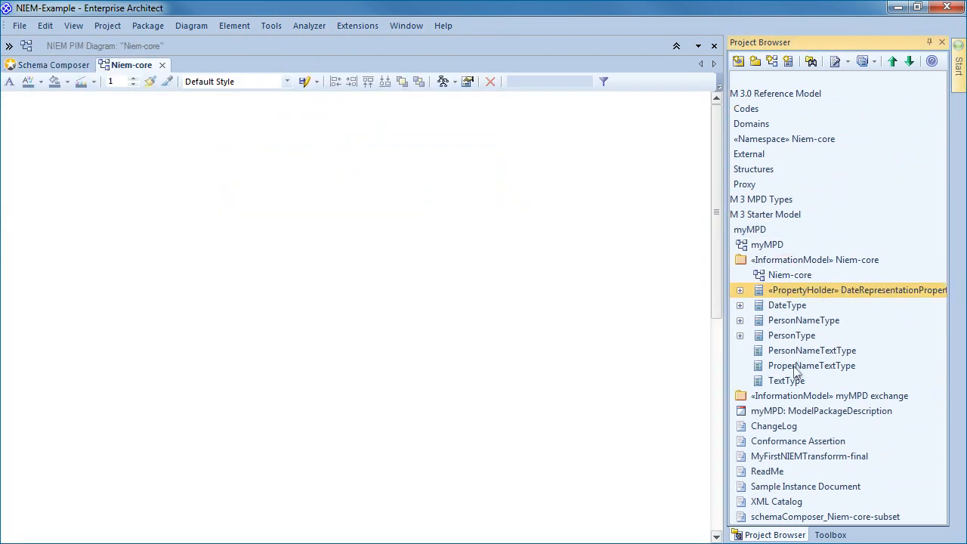
pyautogui.click(785, 380)
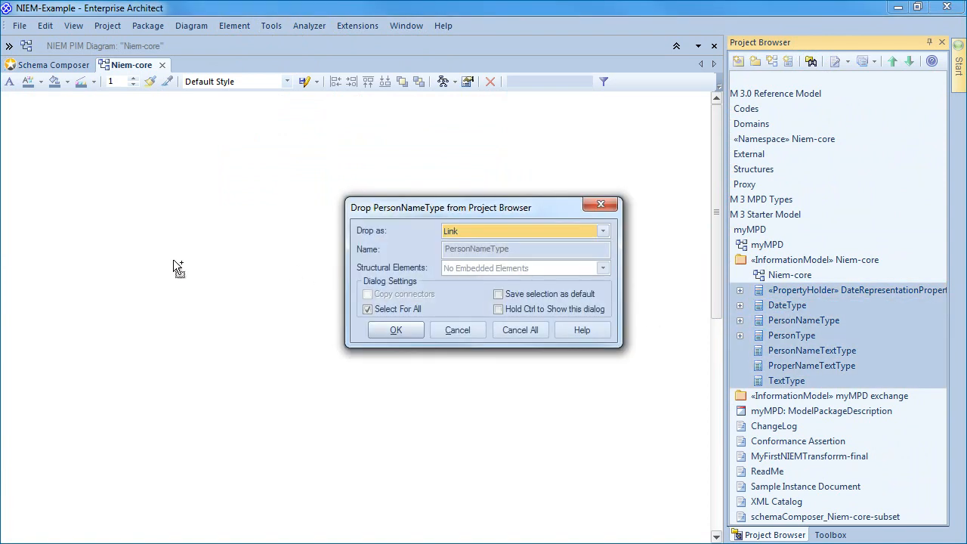
pyautogui.click(395, 330)
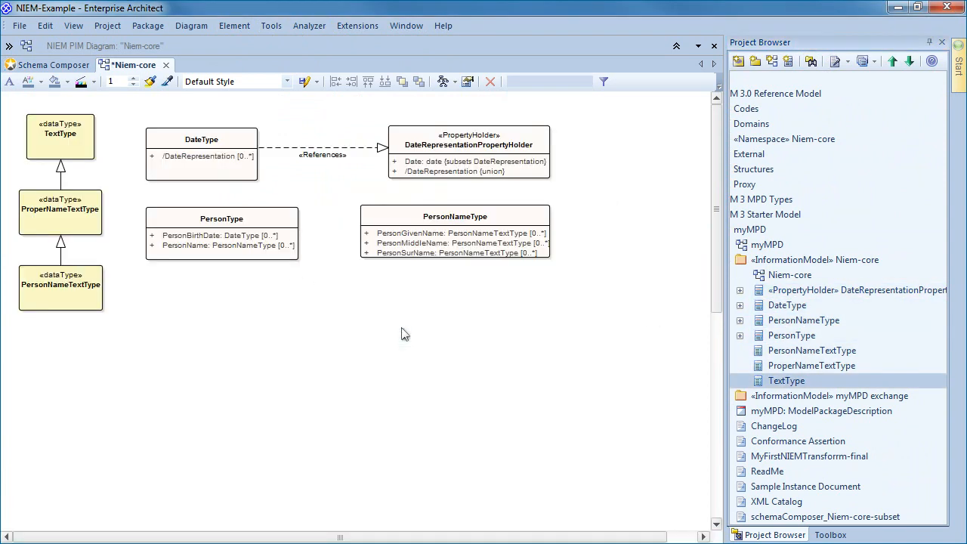
pyautogui.moveTo(370, 331)
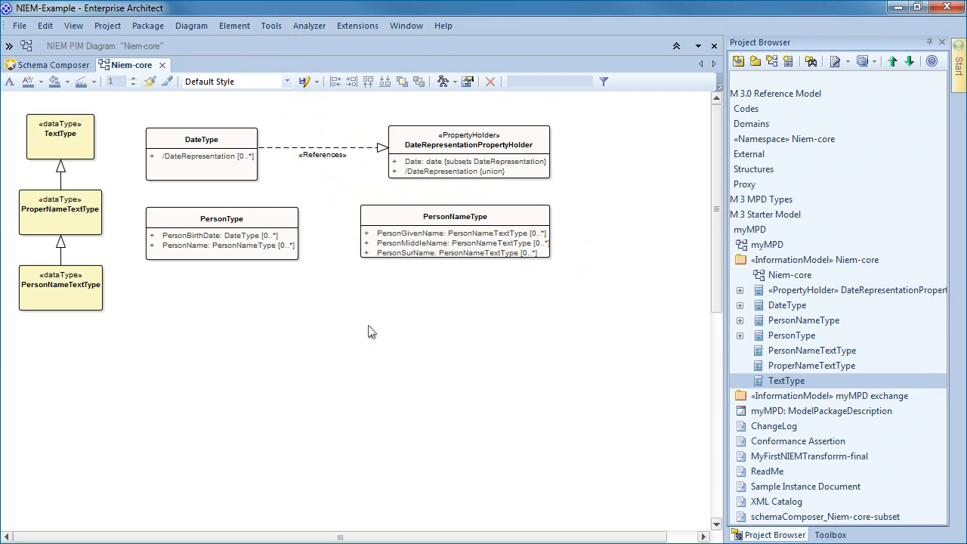
pyautogui.moveTo(627, 217)
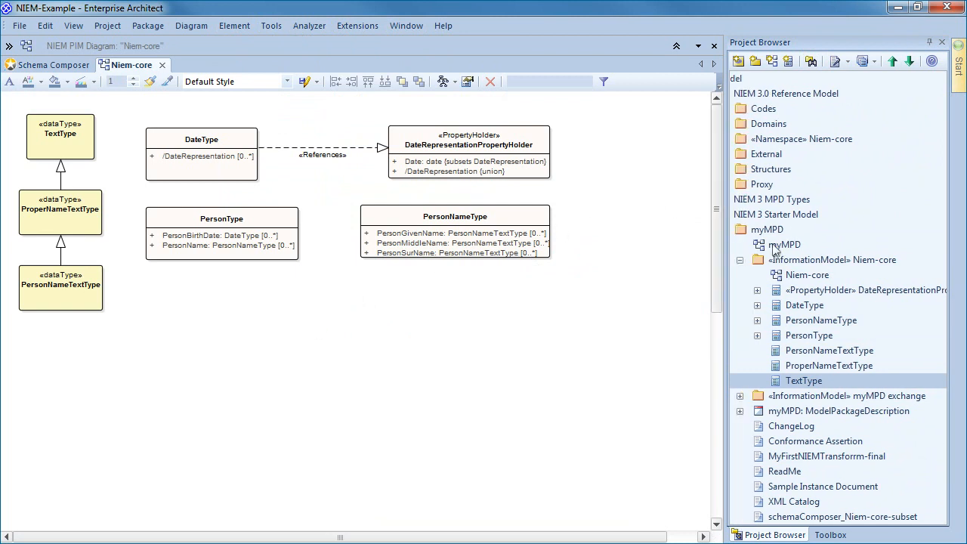
# Generate NIEM 3.0 schemas from the myMPD package description, then close the generation output.
pyautogui.doubleClick(786, 244)
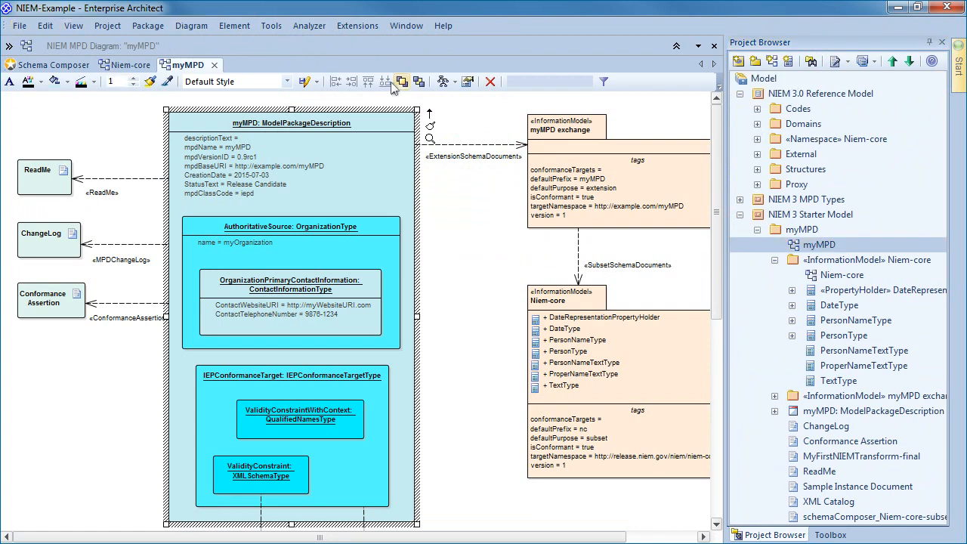
pyautogui.rightClick(392, 180)
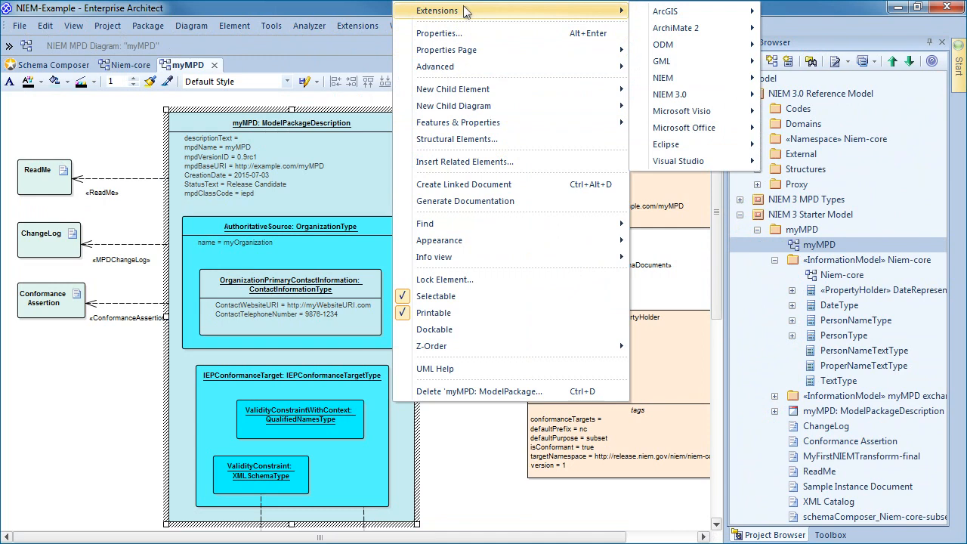
pyautogui.moveTo(669, 94)
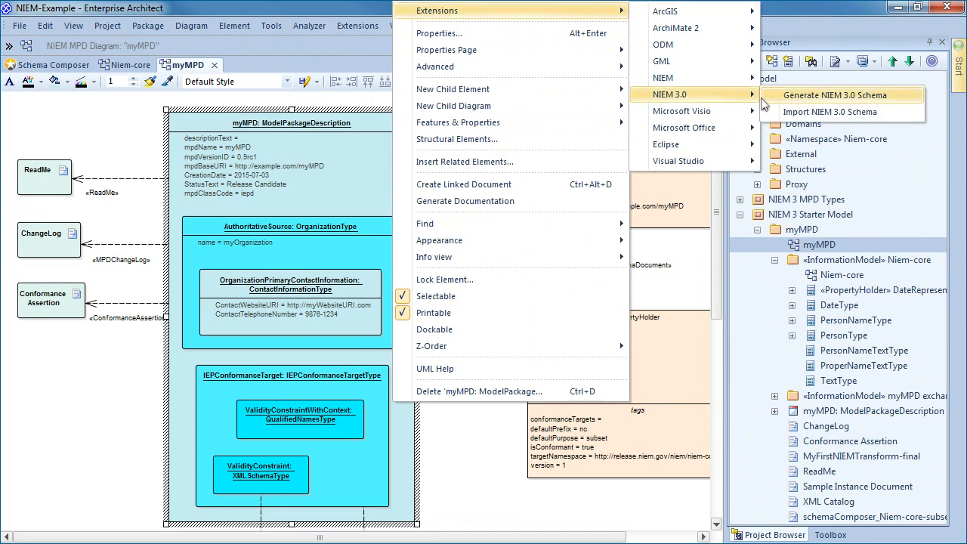
pyautogui.click(834, 94)
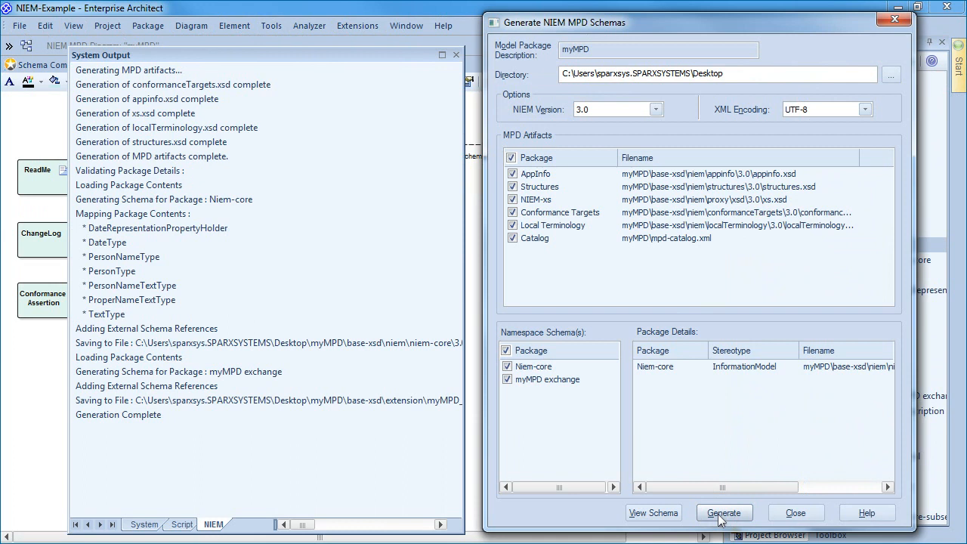
pyautogui.moveTo(262, 444)
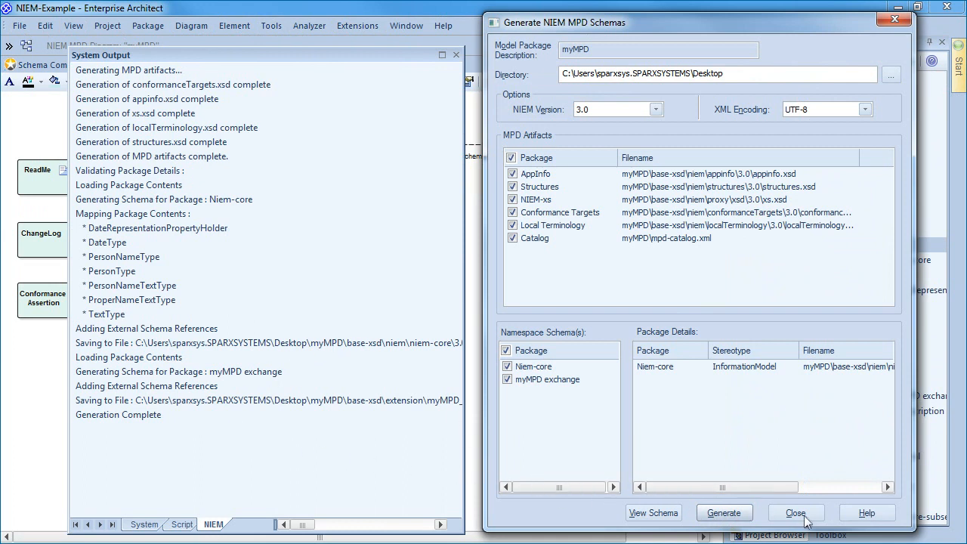
pyautogui.click(794, 512)
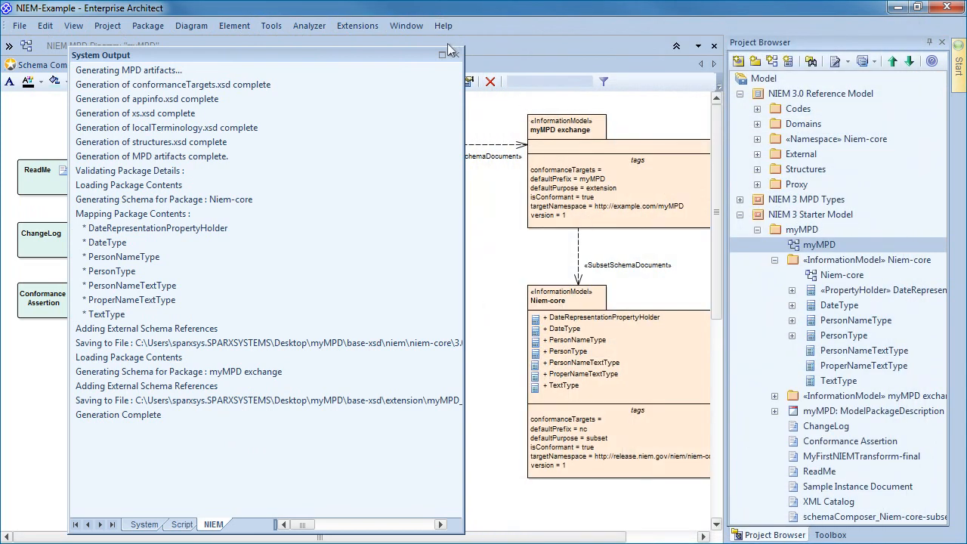
pyautogui.moveTo(456, 55)
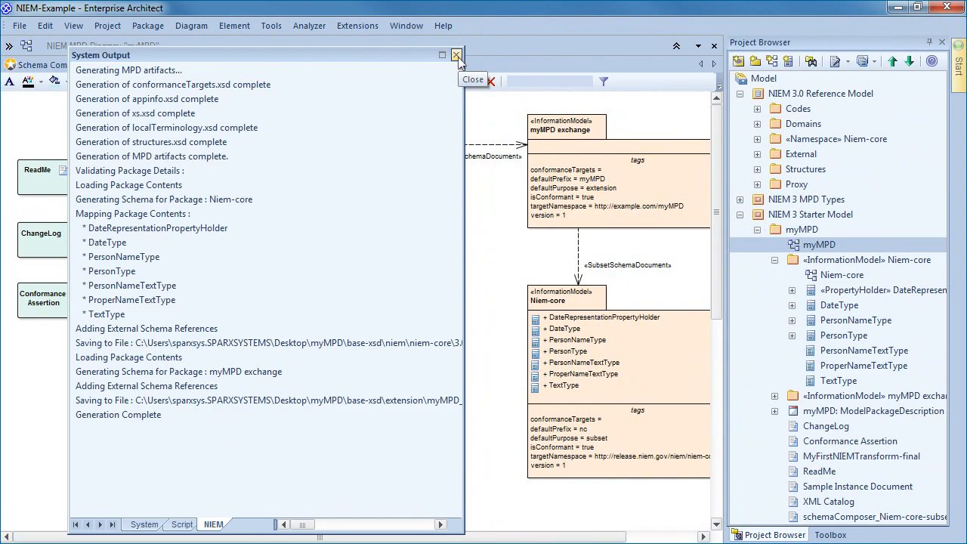
pyautogui.click(457, 55)
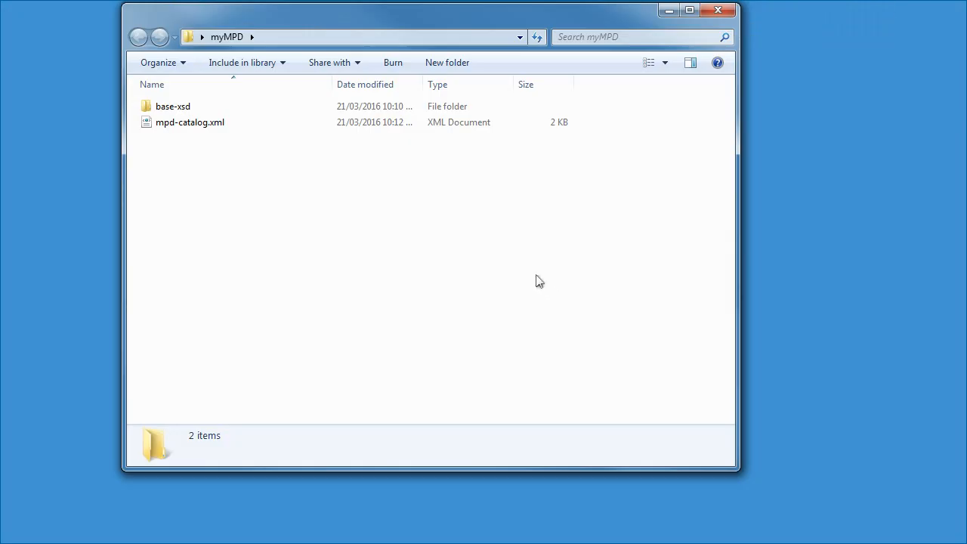
# Open niem-core.xsd from the generated base-xsd/niem-core/3.0 folder.
pyautogui.click(172, 105)
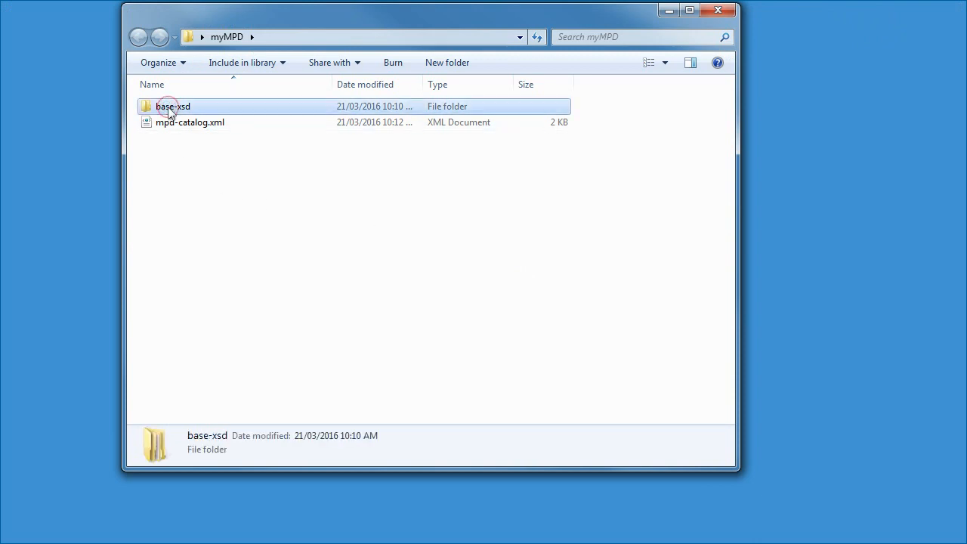
pyautogui.doubleClick(173, 106)
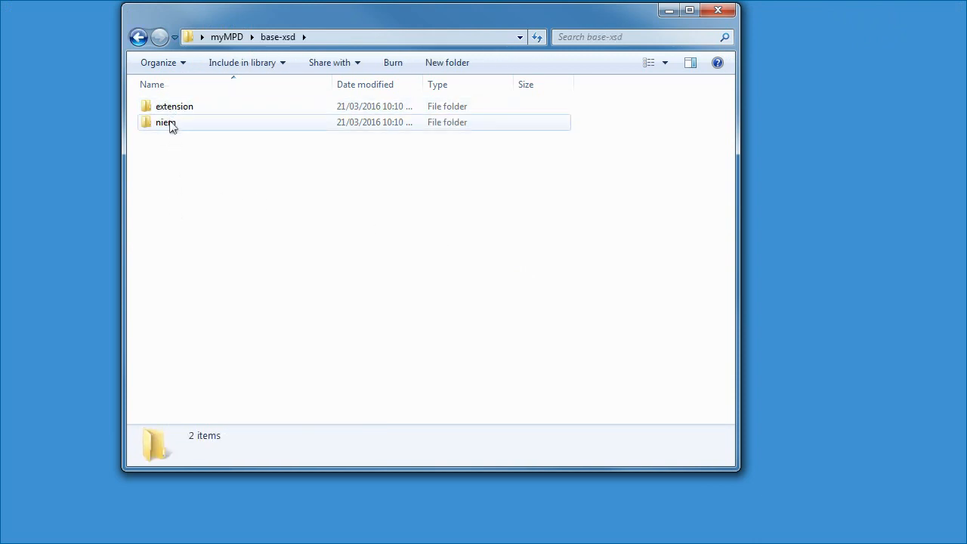
pyautogui.doubleClick(165, 122)
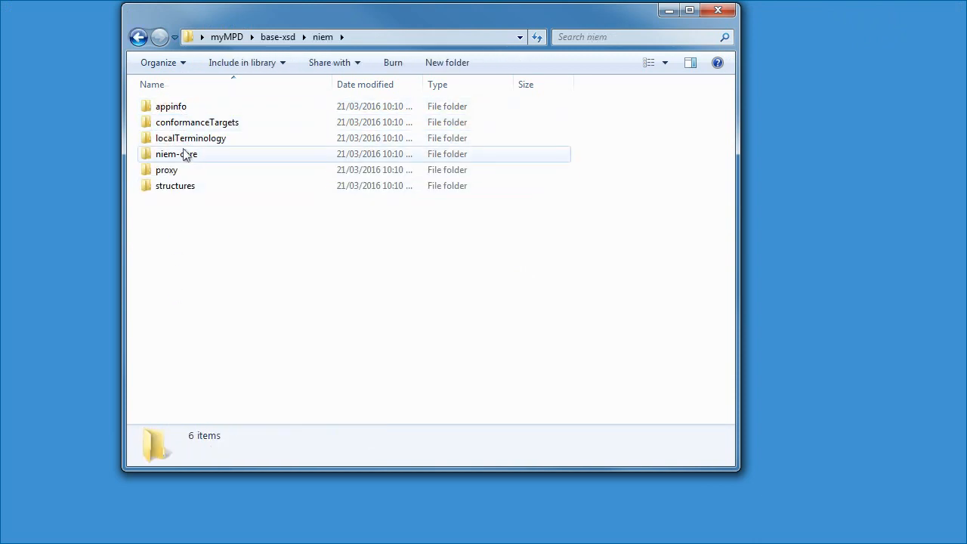
pyautogui.doubleClick(176, 153)
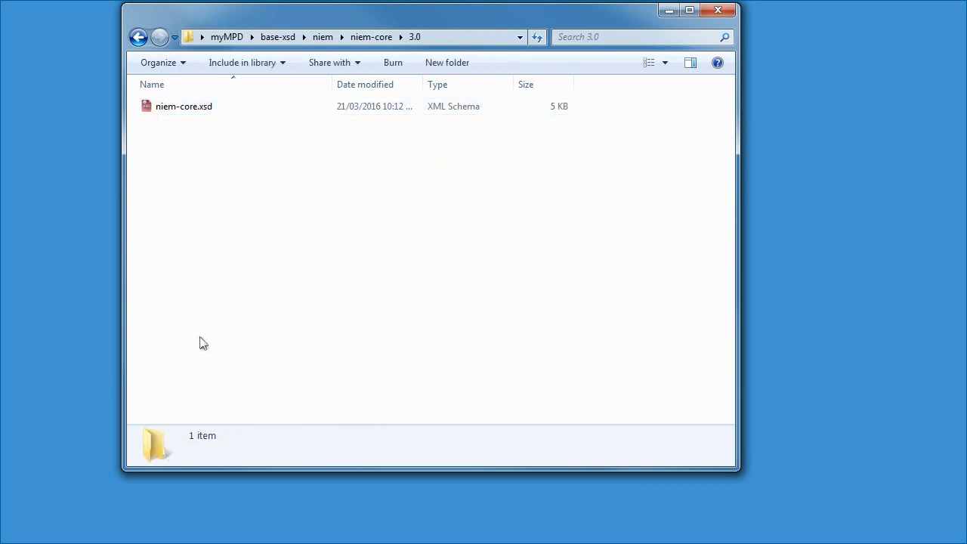
pyautogui.moveTo(238, 316)
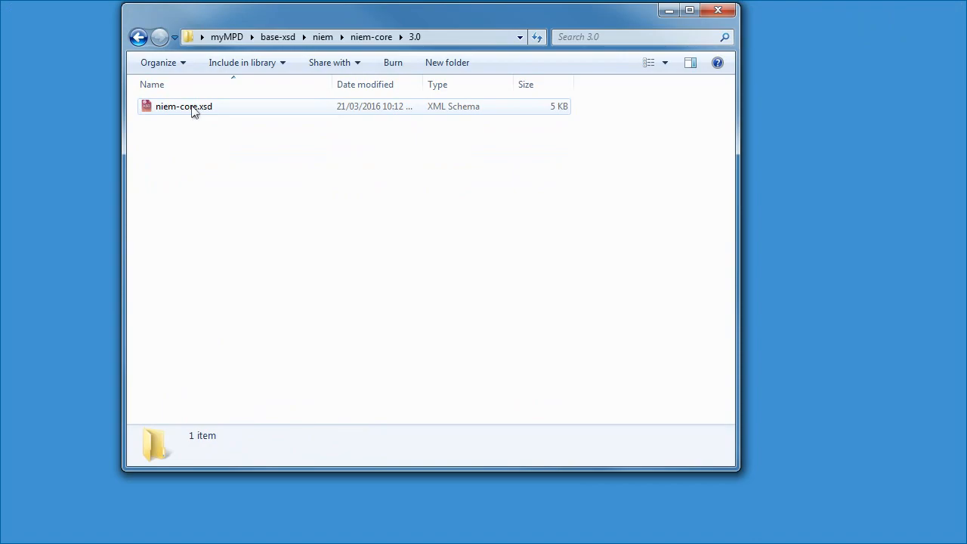
pyautogui.doubleClick(184, 106)
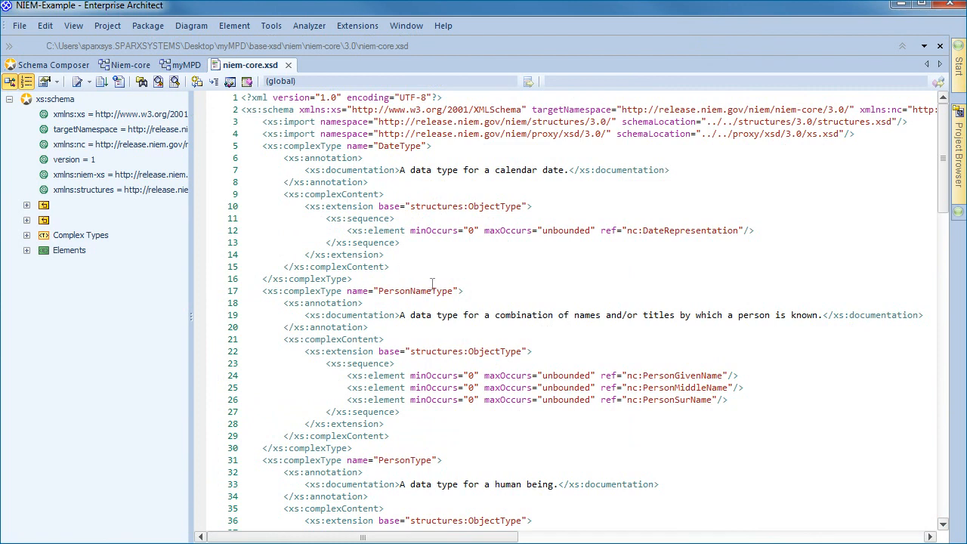
pyautogui.doubleClick(414, 291)
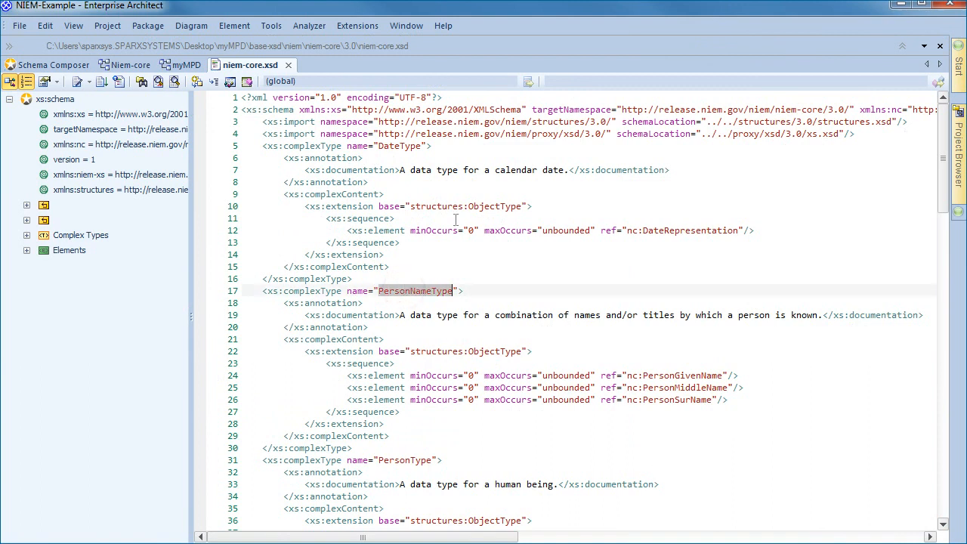
pyautogui.click(303, 291)
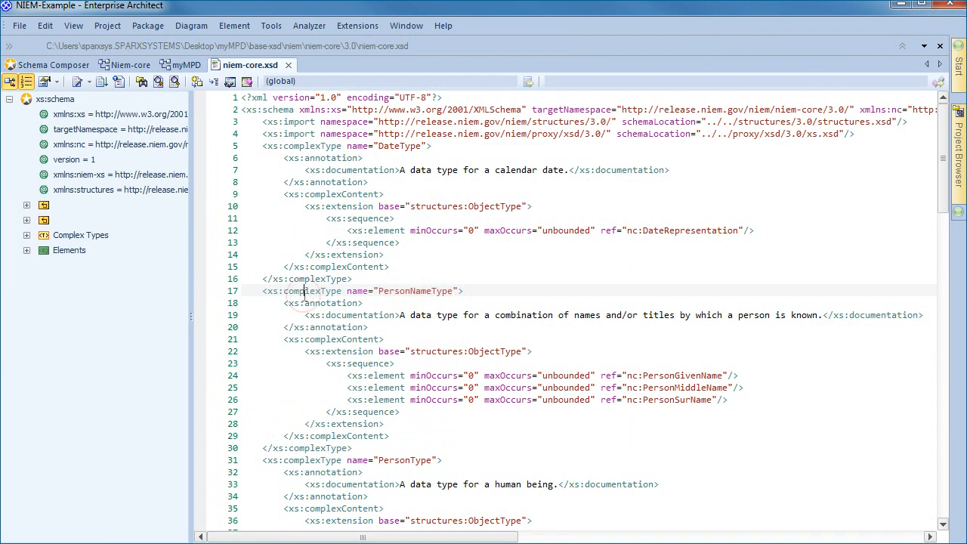
pyautogui.doubleClick(312, 291)
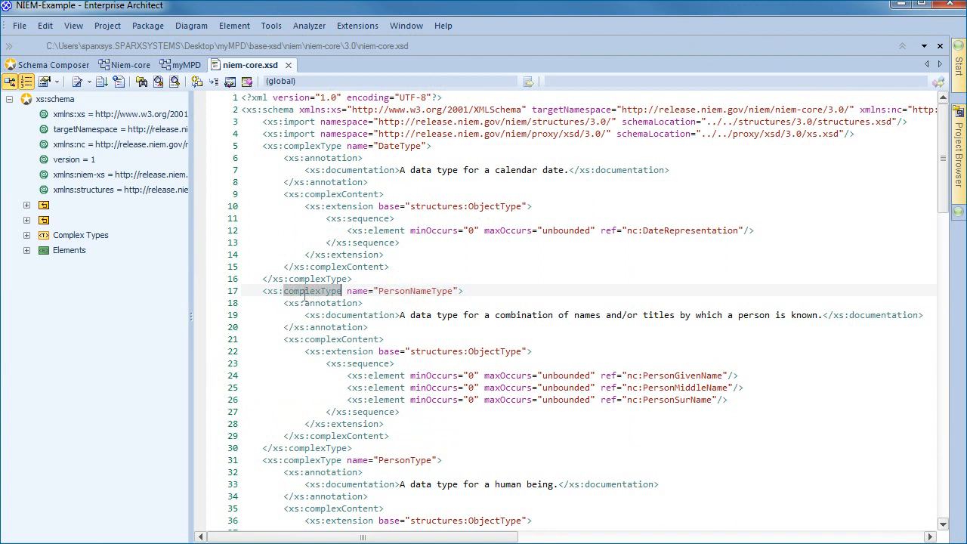
pyautogui.moveTo(636, 363)
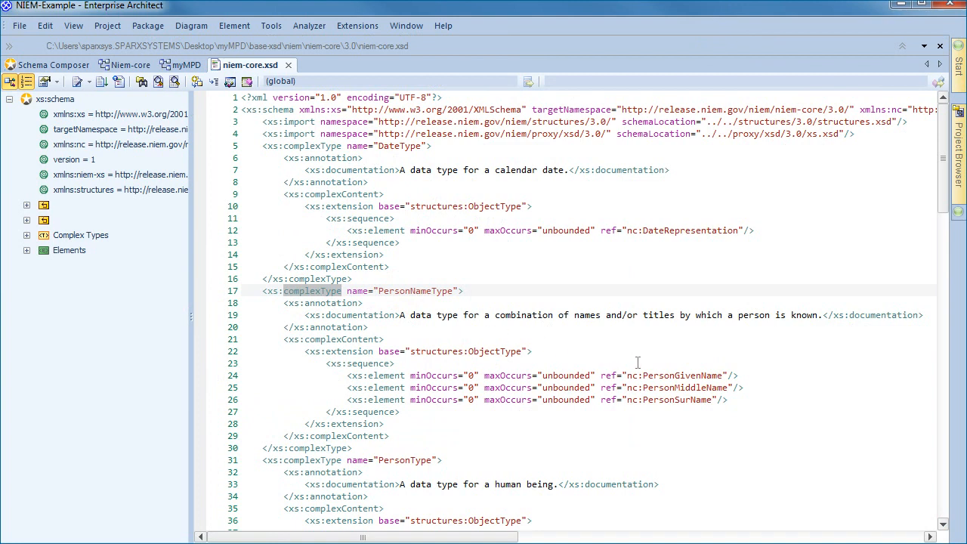
pyautogui.doubleClick(676, 387)
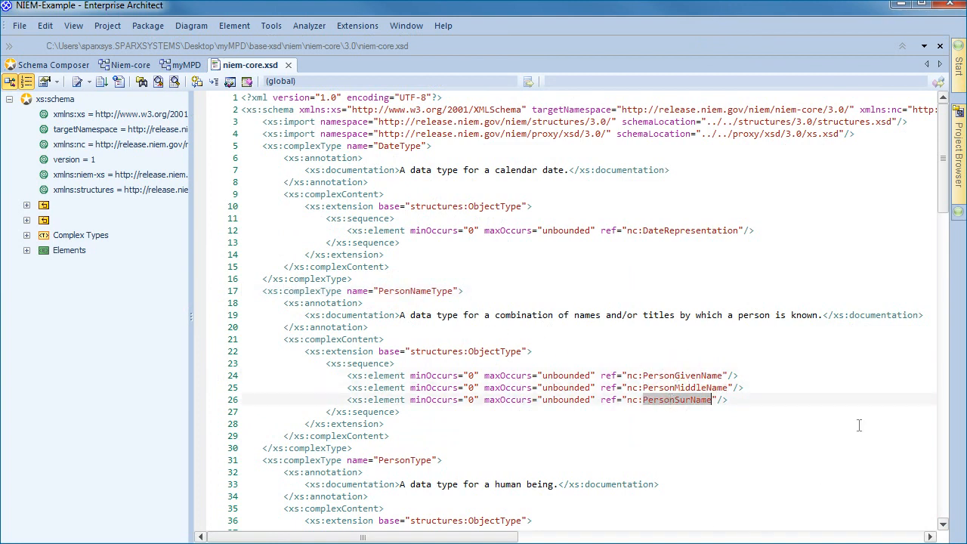
pyautogui.moveTo(693, 374)
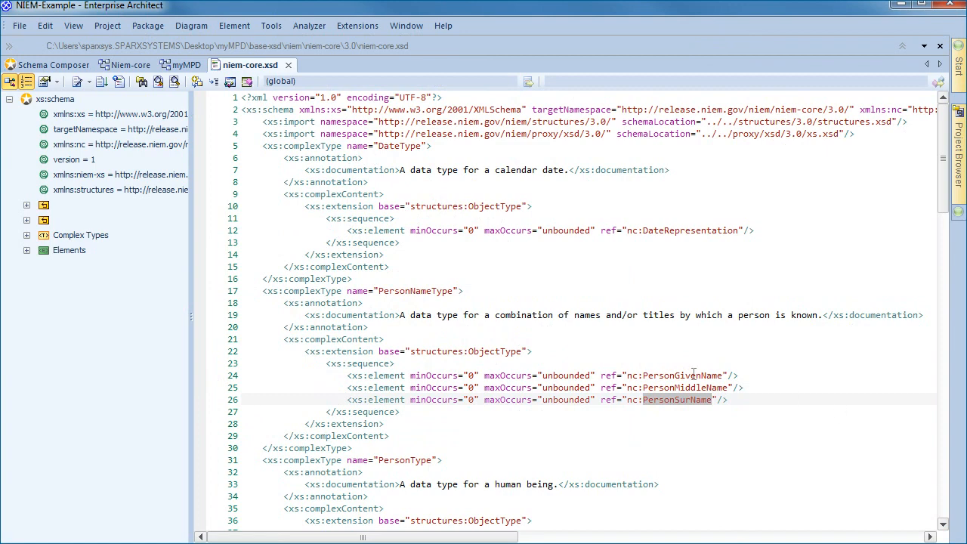
pyautogui.moveTo(796, 388)
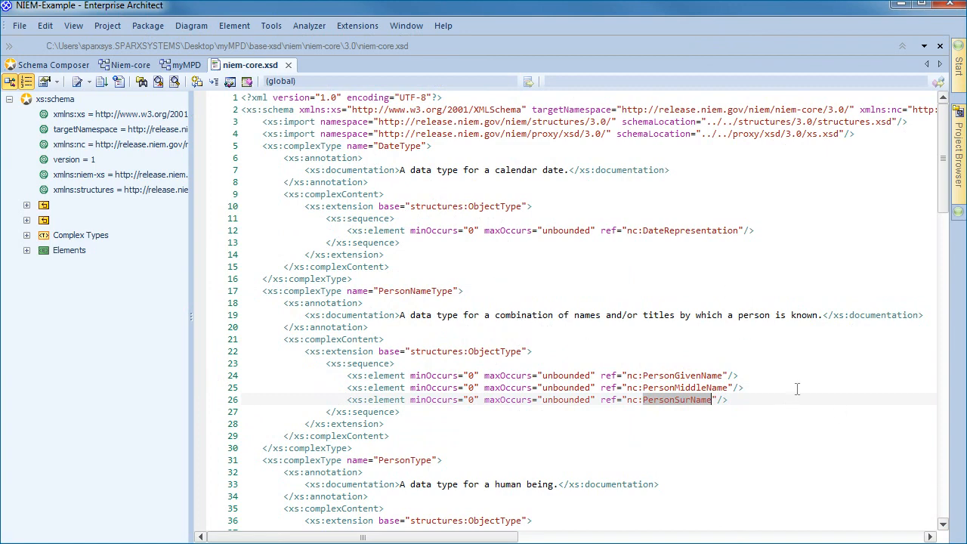
pyautogui.scroll(-3)
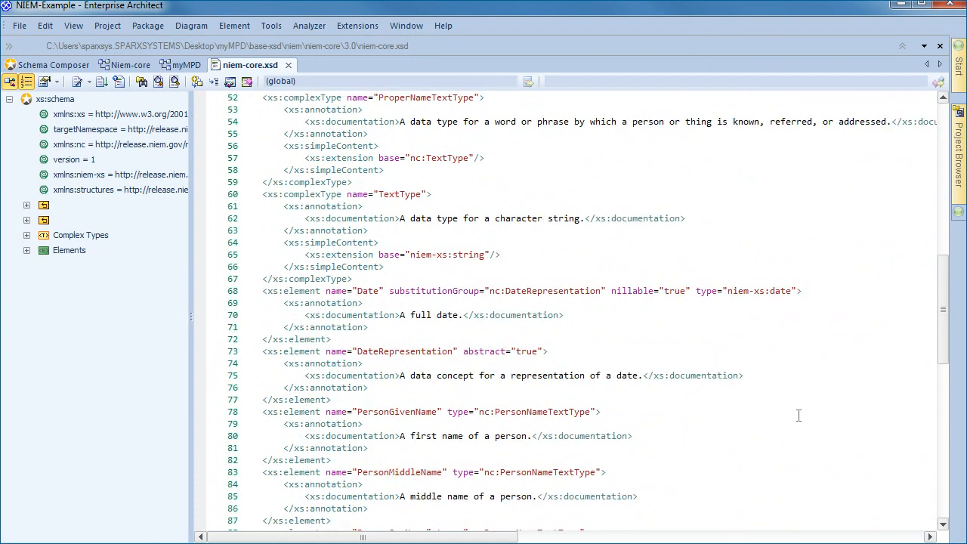
pyautogui.scroll(-3)
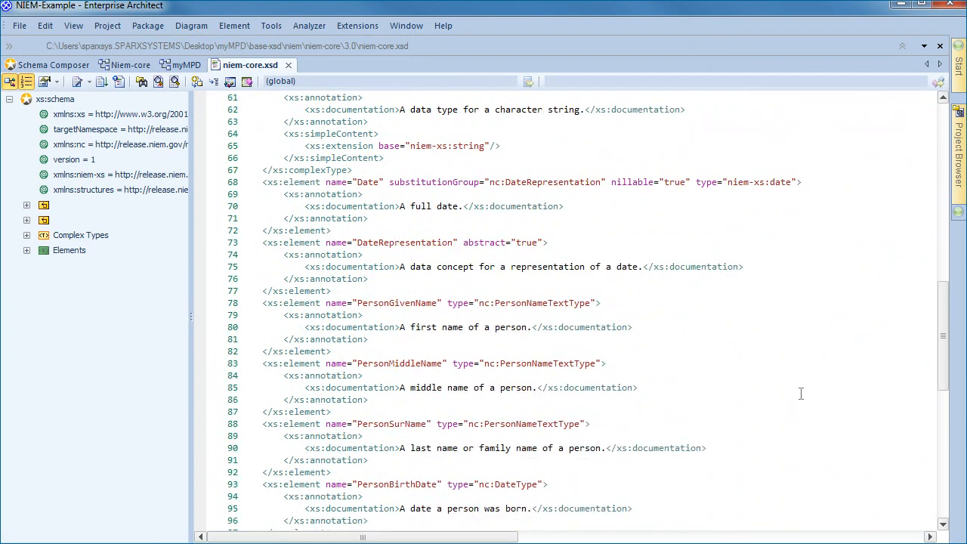
pyautogui.doubleClick(396, 303)
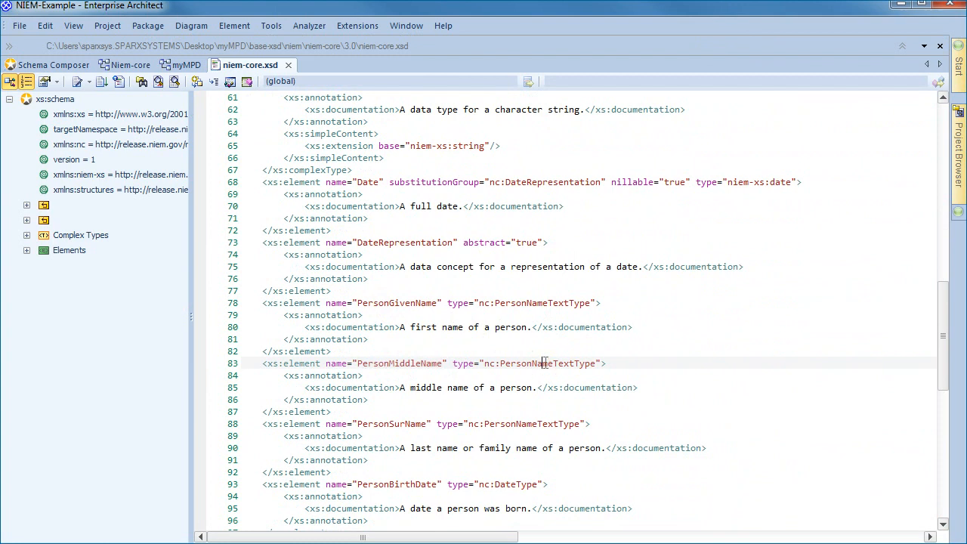
pyautogui.doubleClick(545, 363)
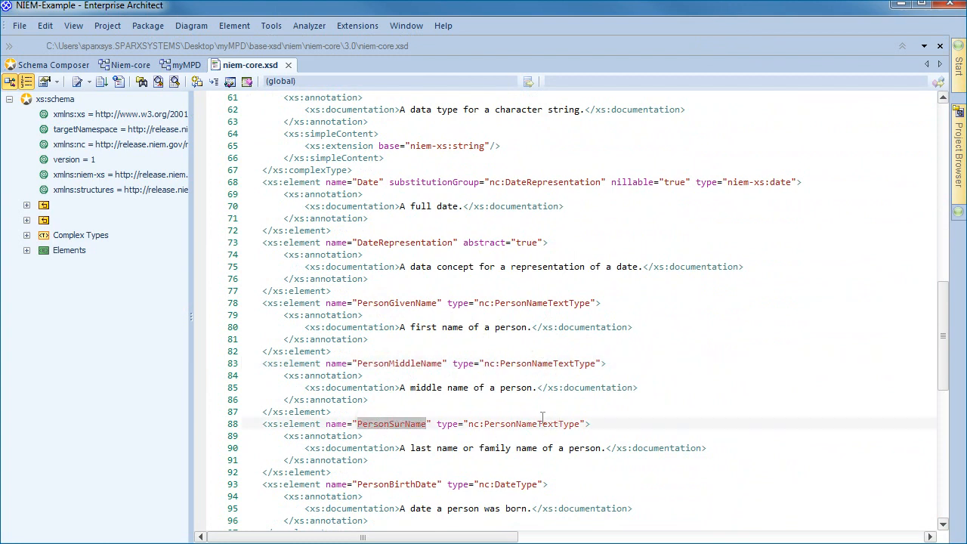
pyautogui.doubleClick(528, 423)
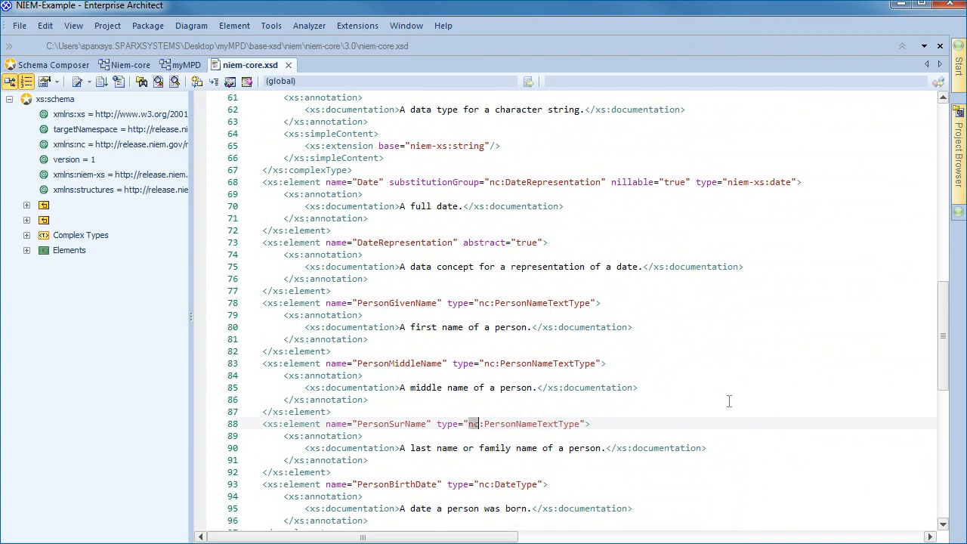
pyautogui.moveTo(751, 355)
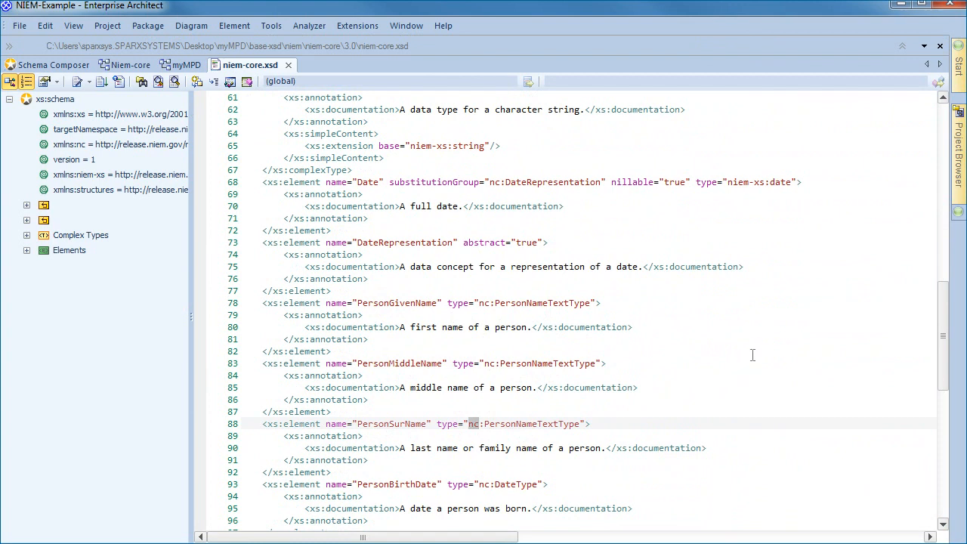
pyautogui.scroll(-3)
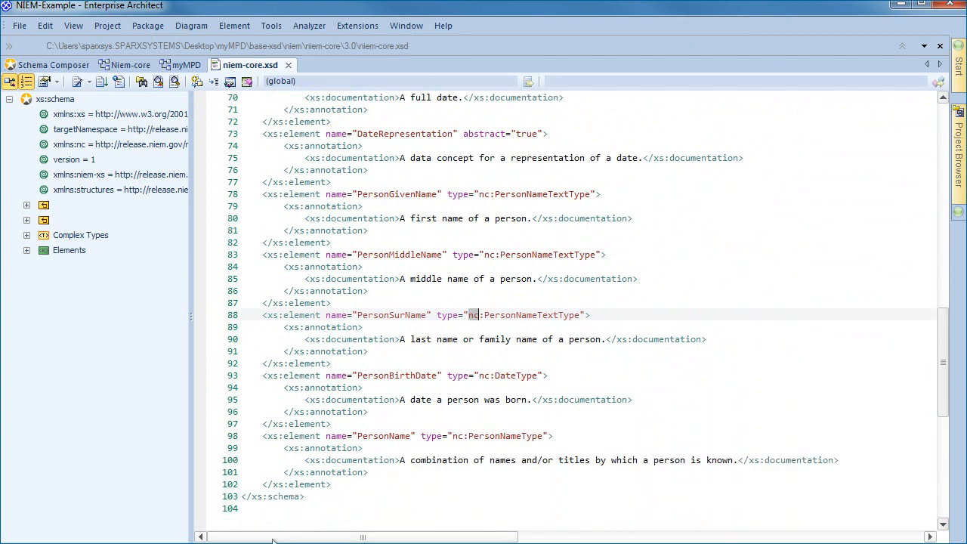
pyautogui.scroll(3)
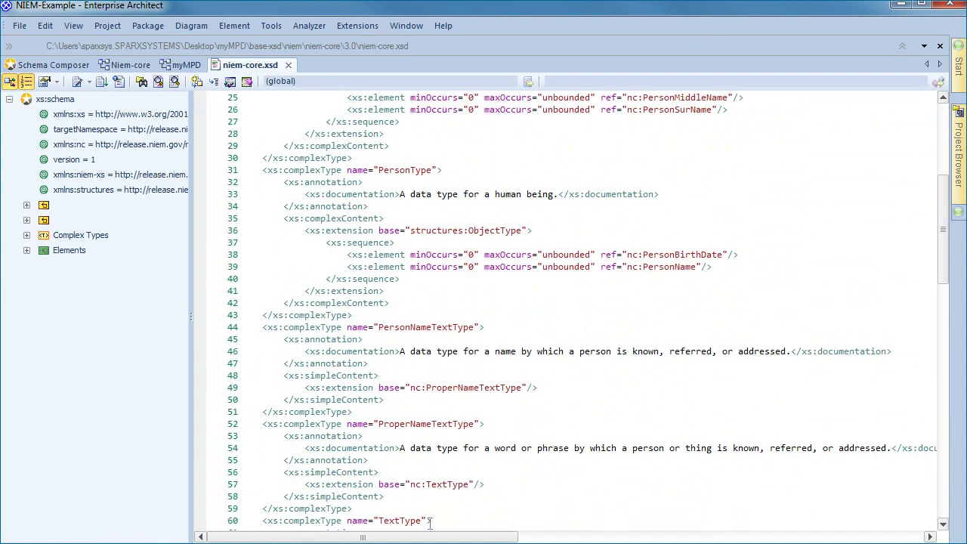
pyautogui.doubleClick(426, 327)
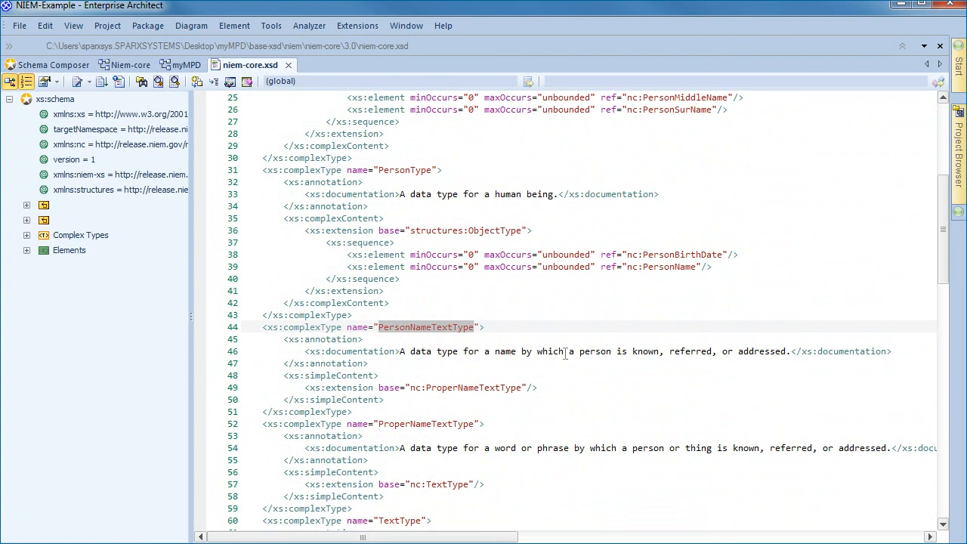
pyautogui.moveTo(753, 337)
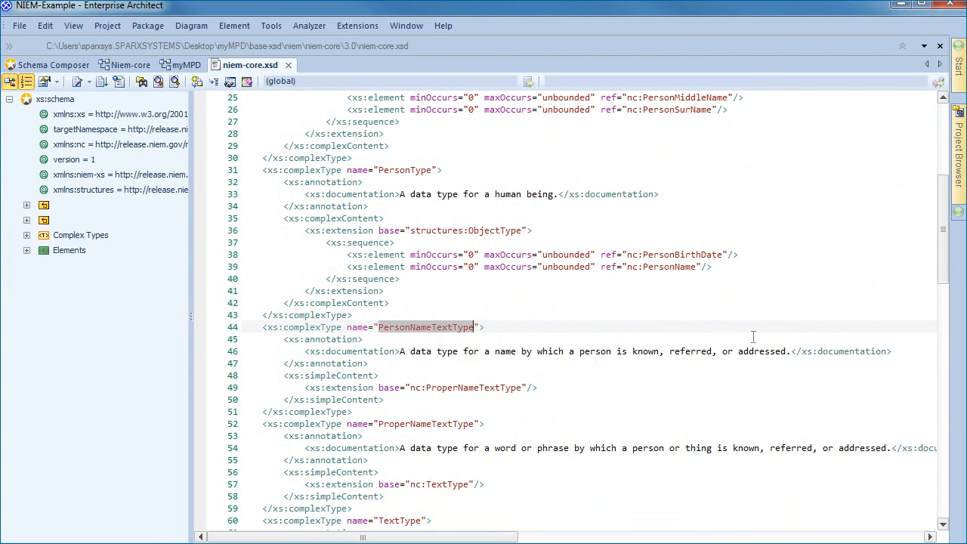
pyautogui.moveTo(788, 358)
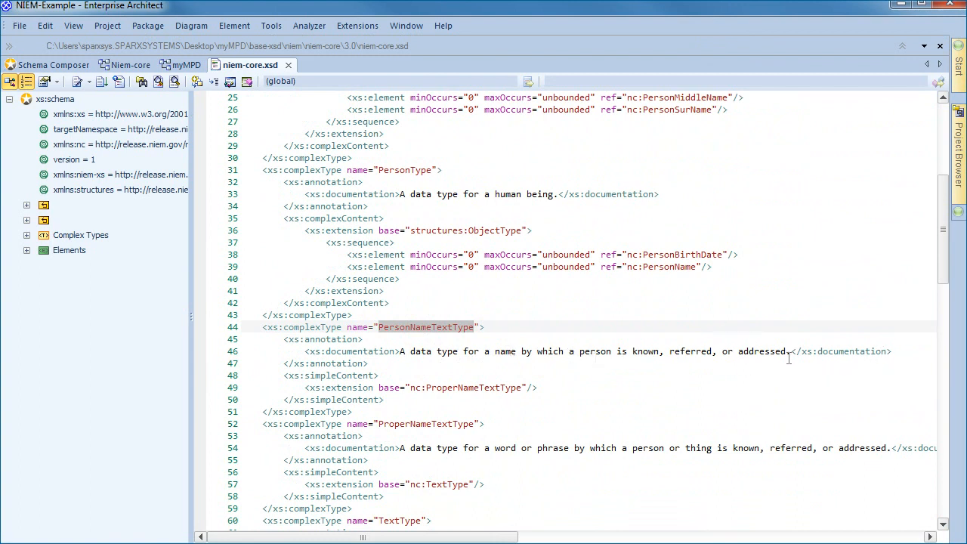
pyautogui.moveTo(875, 371)
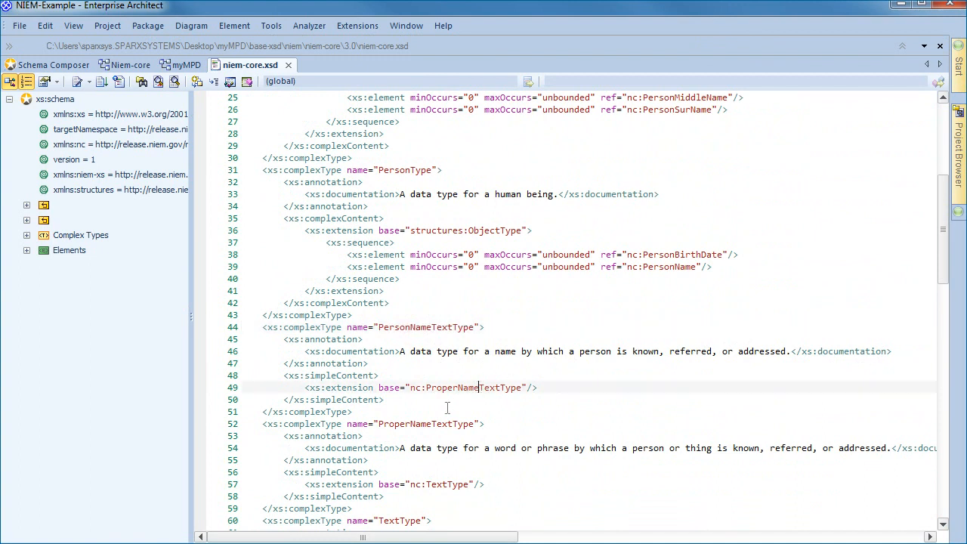
pyautogui.click(435, 424)
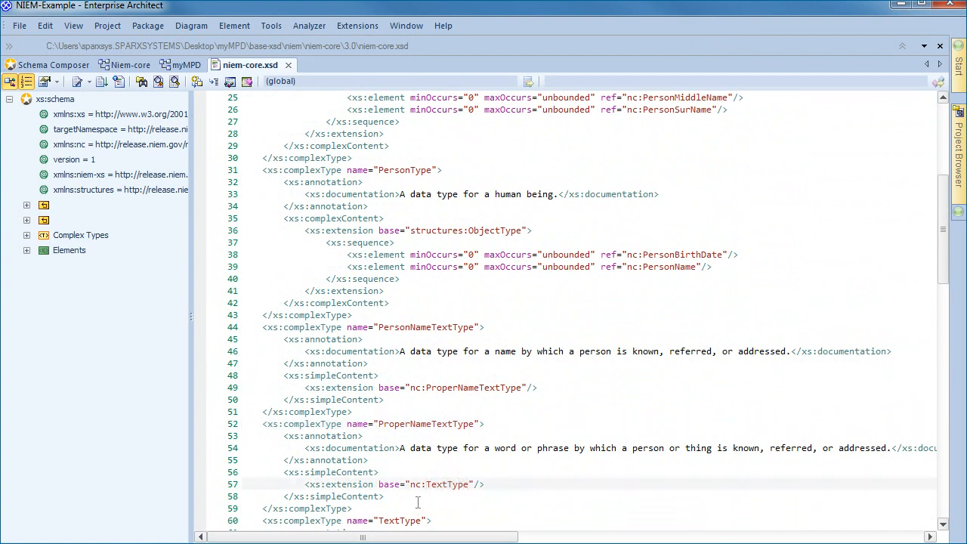
pyautogui.scroll(-3)
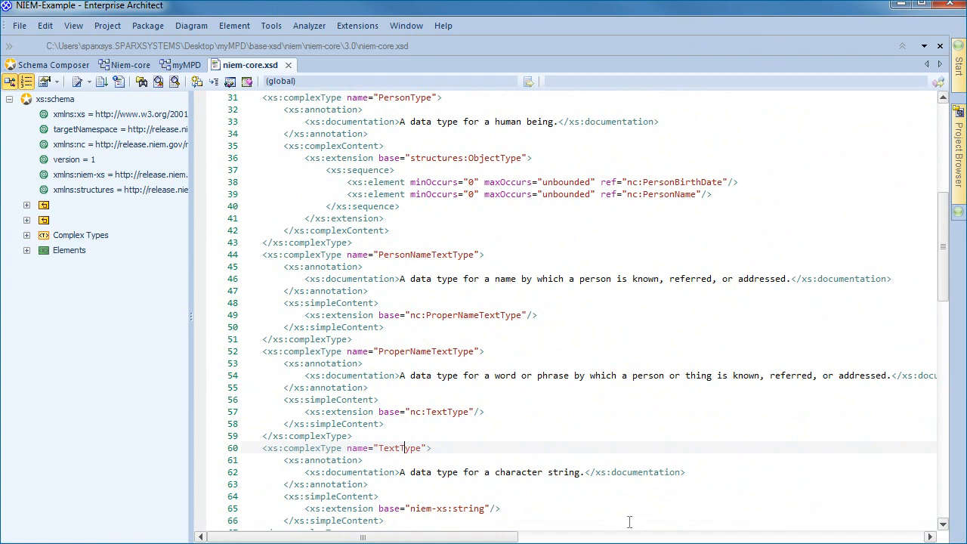
pyautogui.scroll(-3)
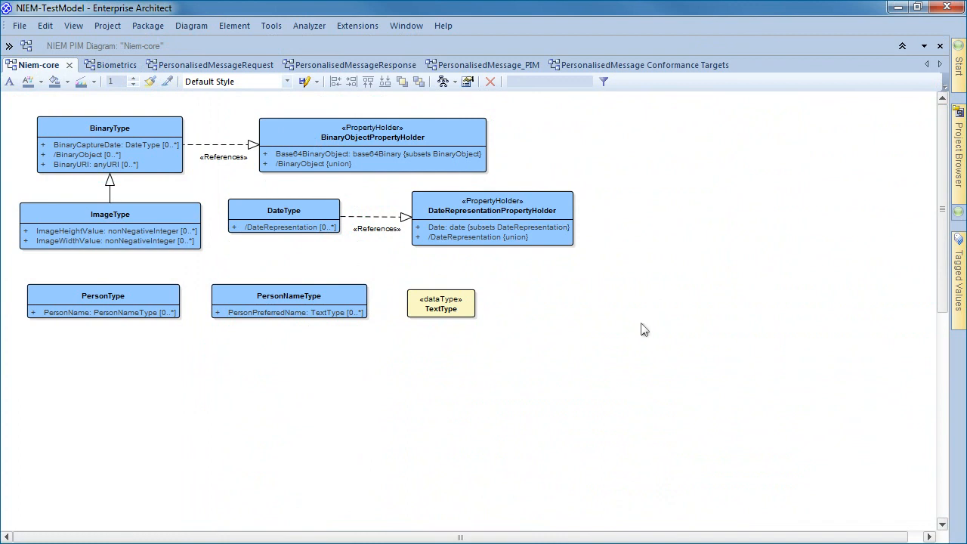
pyautogui.moveTo(679, 370)
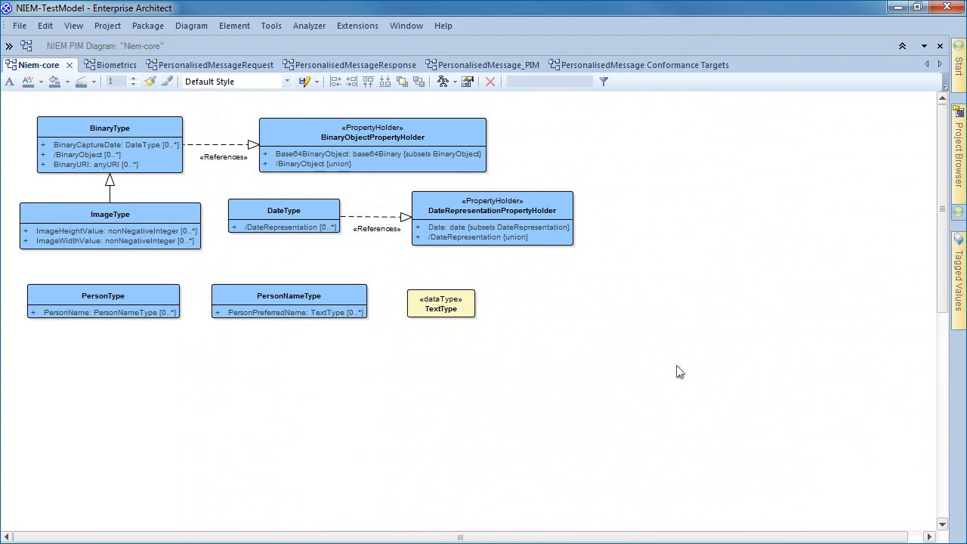
pyautogui.moveTo(572, 278)
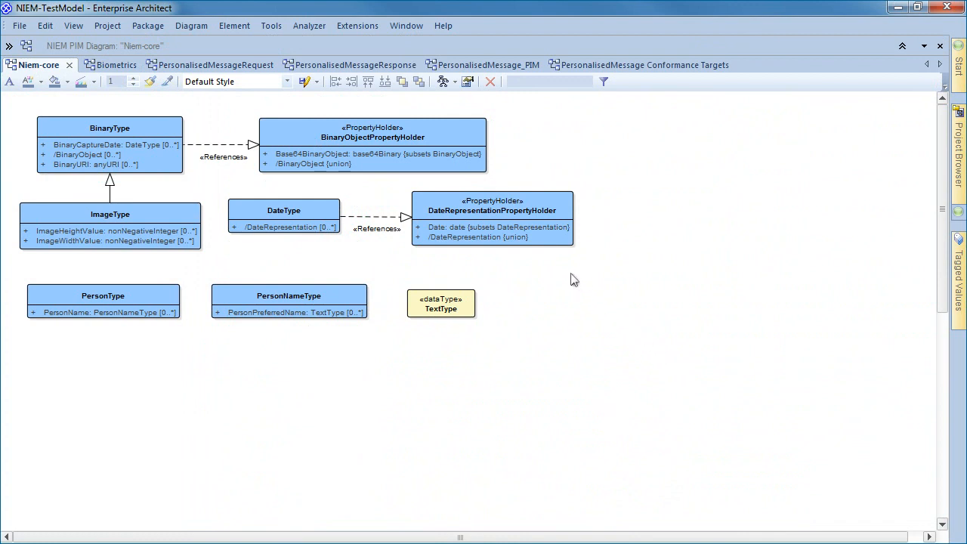
pyautogui.click(491, 219)
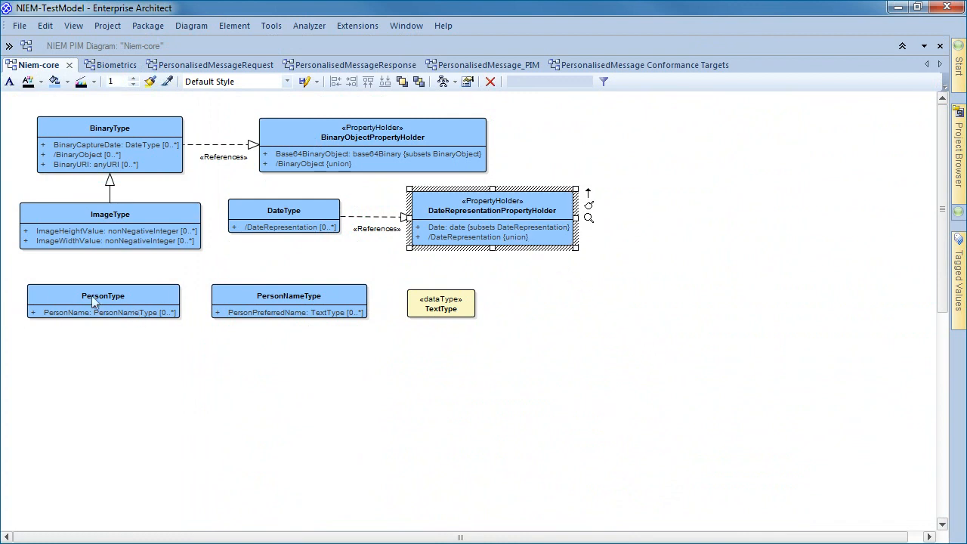
pyautogui.click(110, 214)
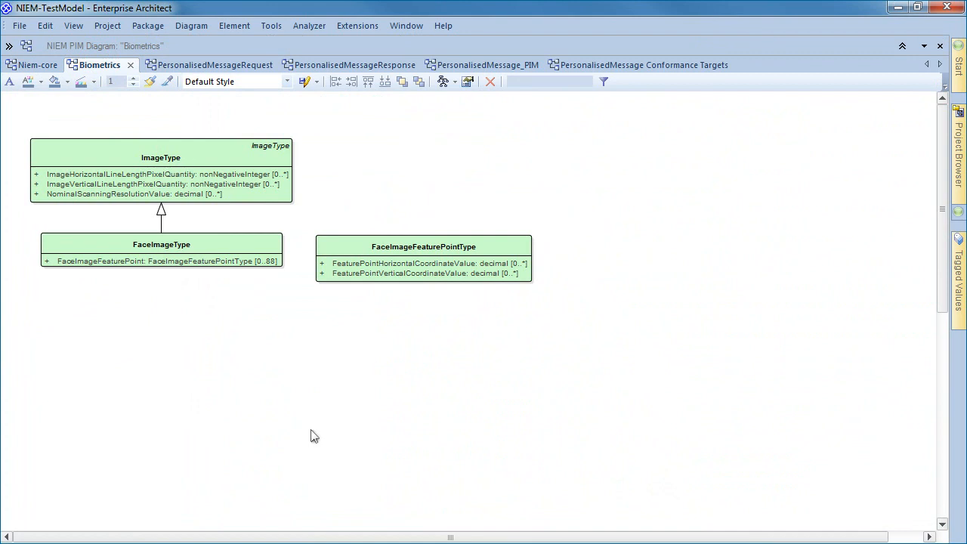
pyautogui.moveTo(89, 279)
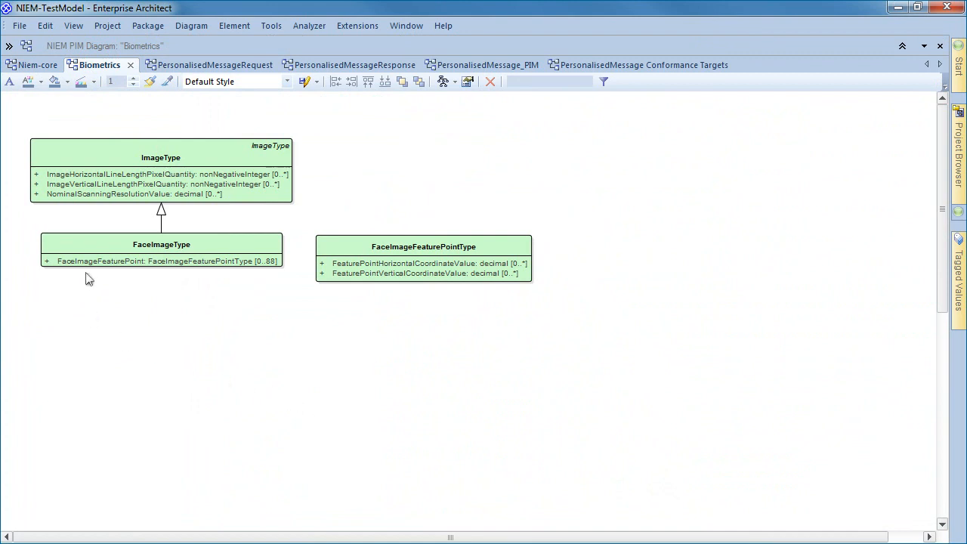
pyautogui.moveTo(90, 271)
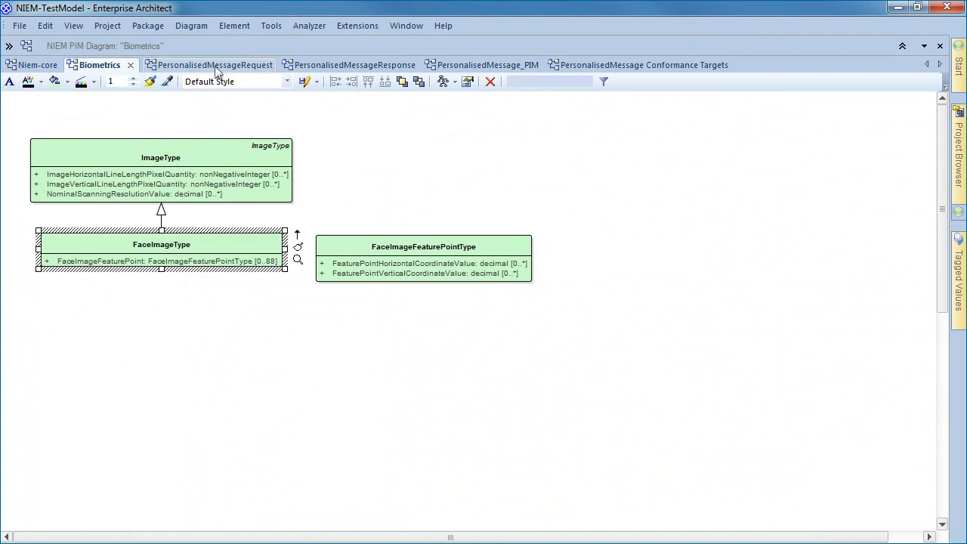
# Switch to the PersonalisedMessageRequest diagram showing RequestType and FaceImageType.
pyautogui.click(214, 64)
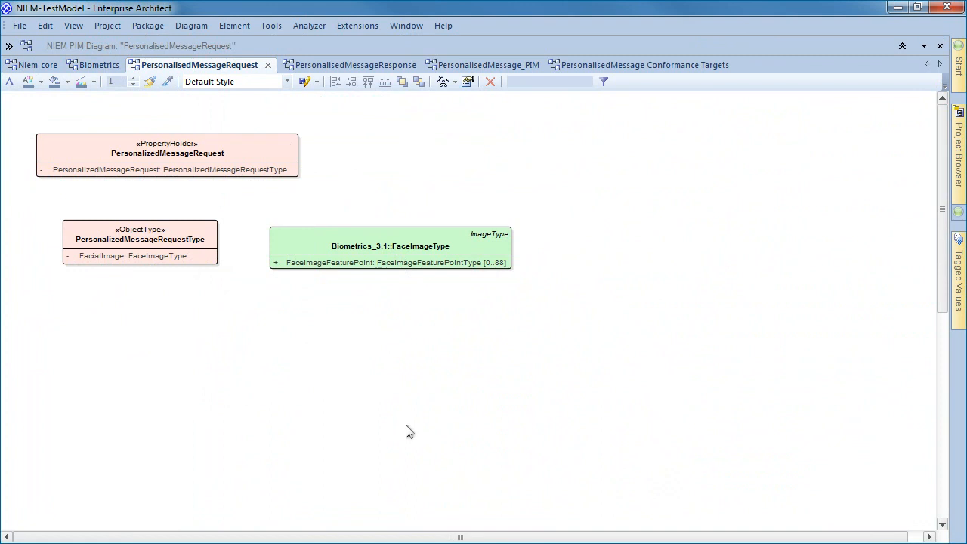
pyautogui.moveTo(408, 315)
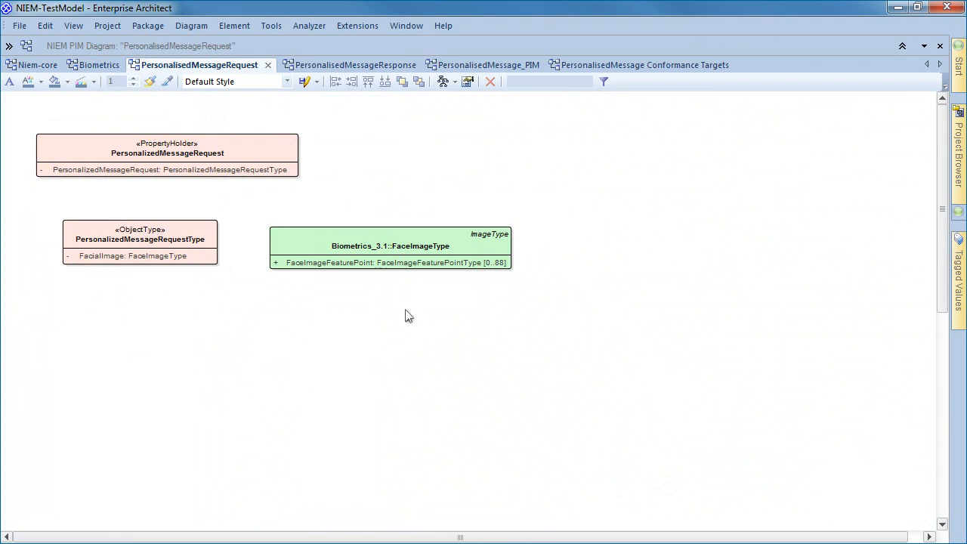
pyautogui.click(390, 246)
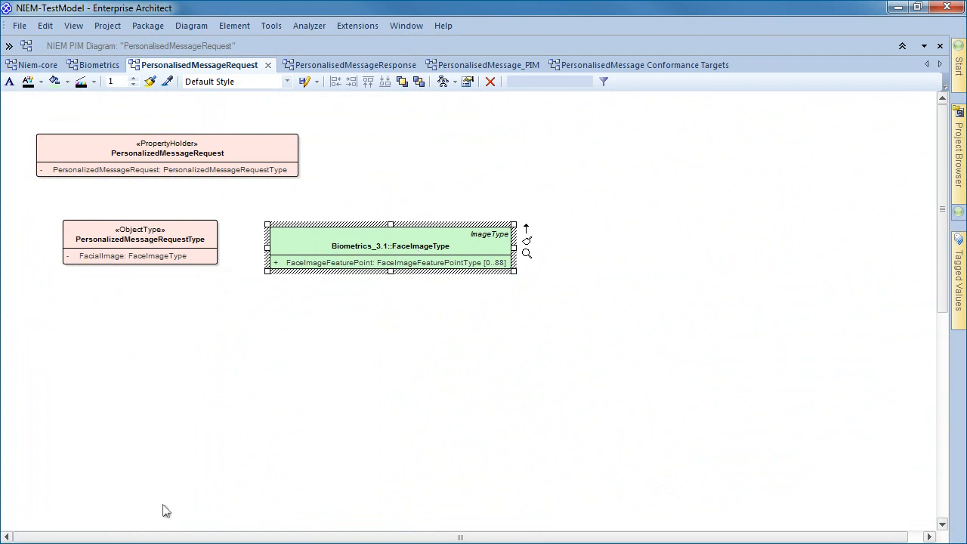
pyautogui.moveTo(155, 468)
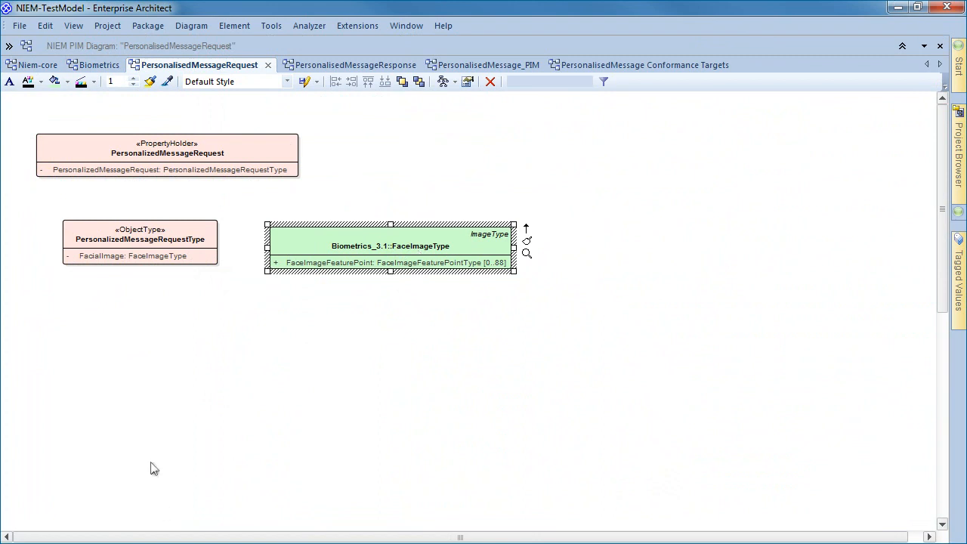
pyautogui.click(698, 382)
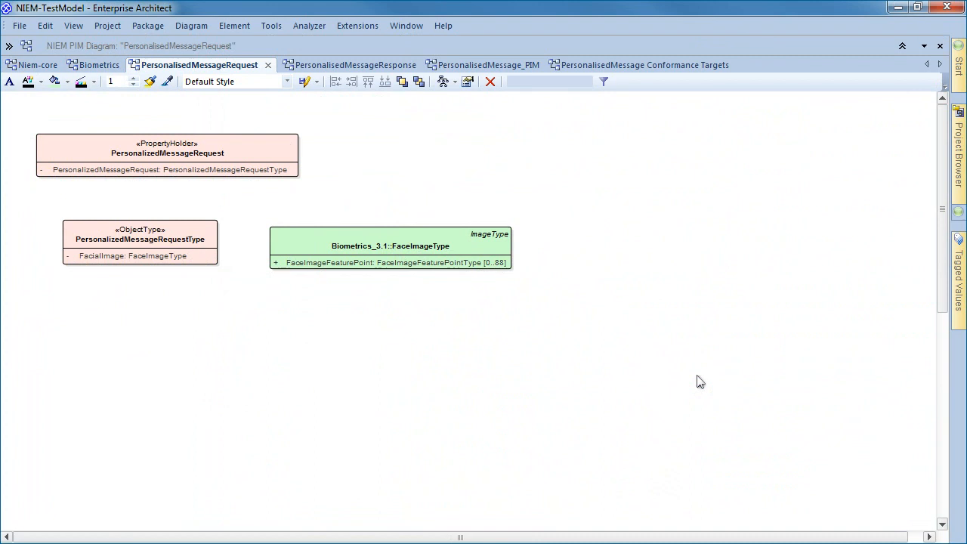
pyautogui.moveTo(624, 314)
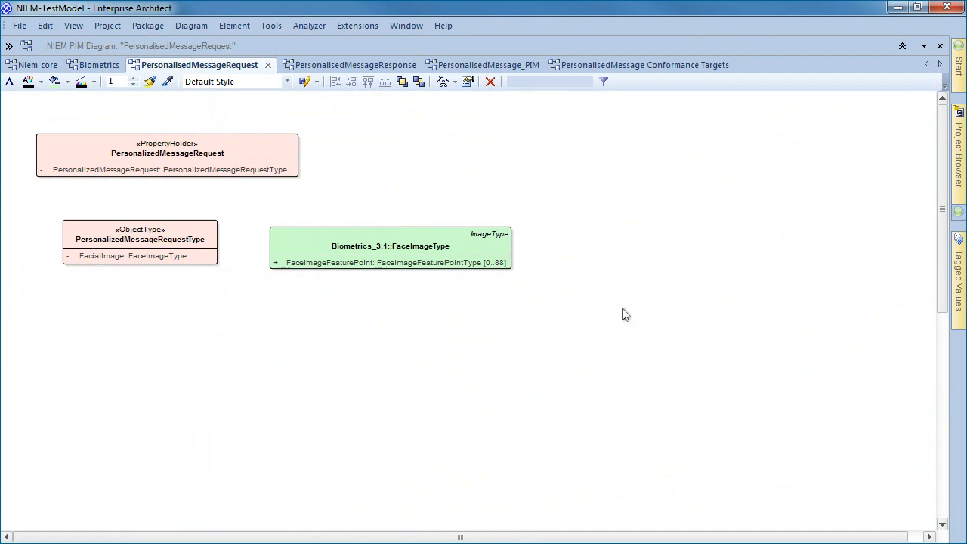
pyautogui.moveTo(350, 64)
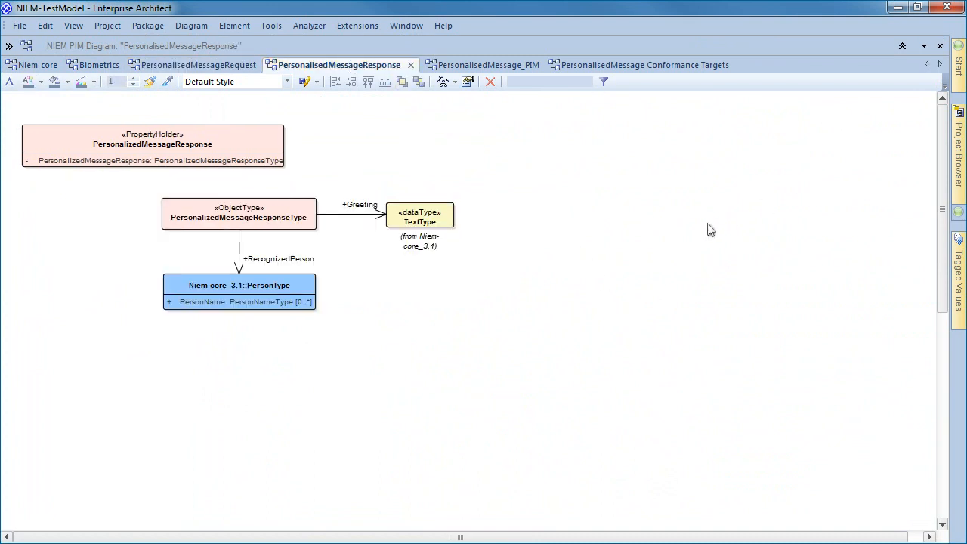
pyautogui.moveTo(639, 289)
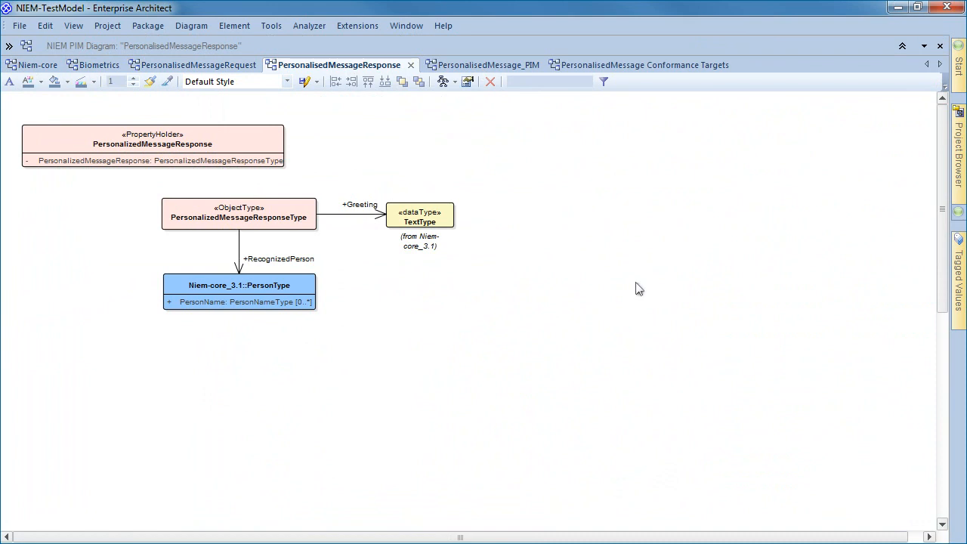
pyautogui.moveTo(255, 315)
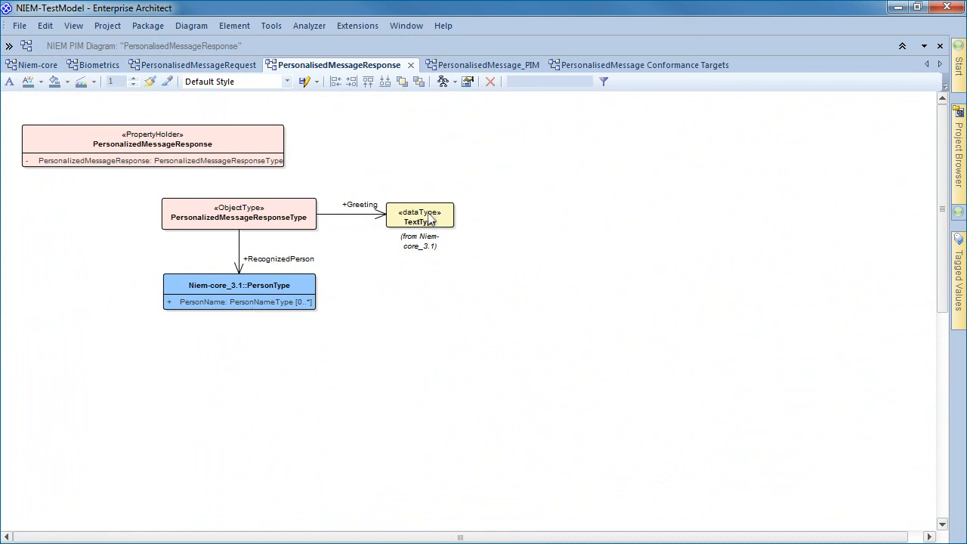
pyautogui.moveTo(418, 210)
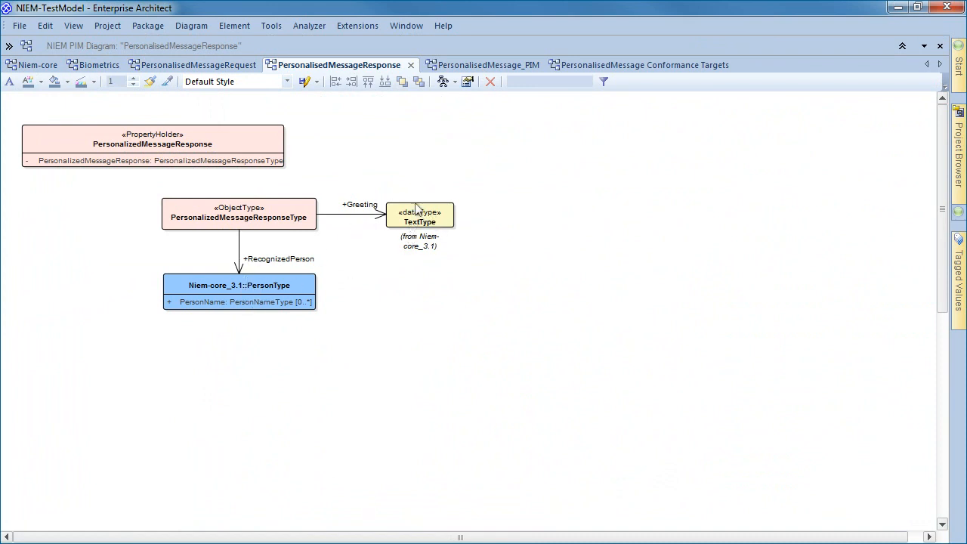
pyautogui.moveTo(355, 212)
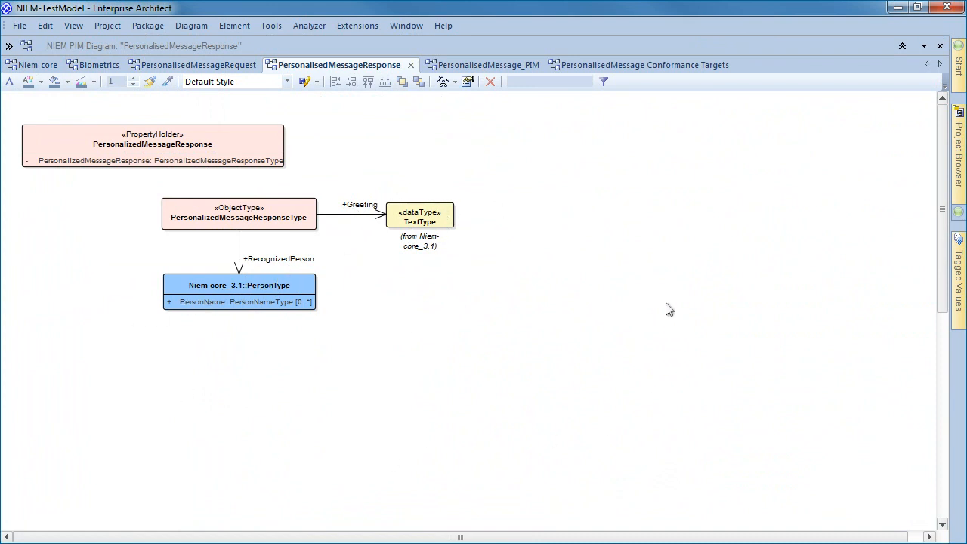
# Inspect the PersonalizedMessageRequest property holder and object type on the PersonalisedMessage_PIM diagram.
pyautogui.click(473, 64)
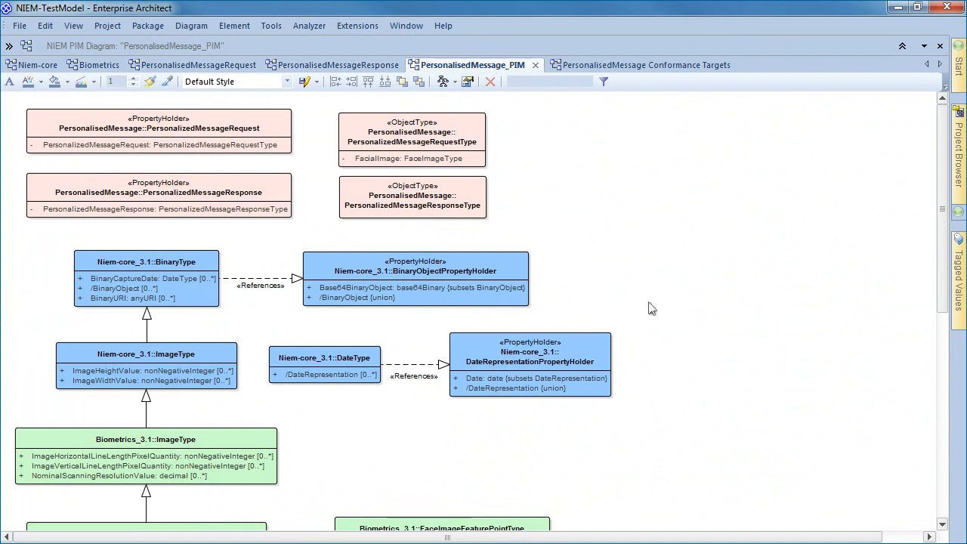
pyautogui.moveTo(726, 195)
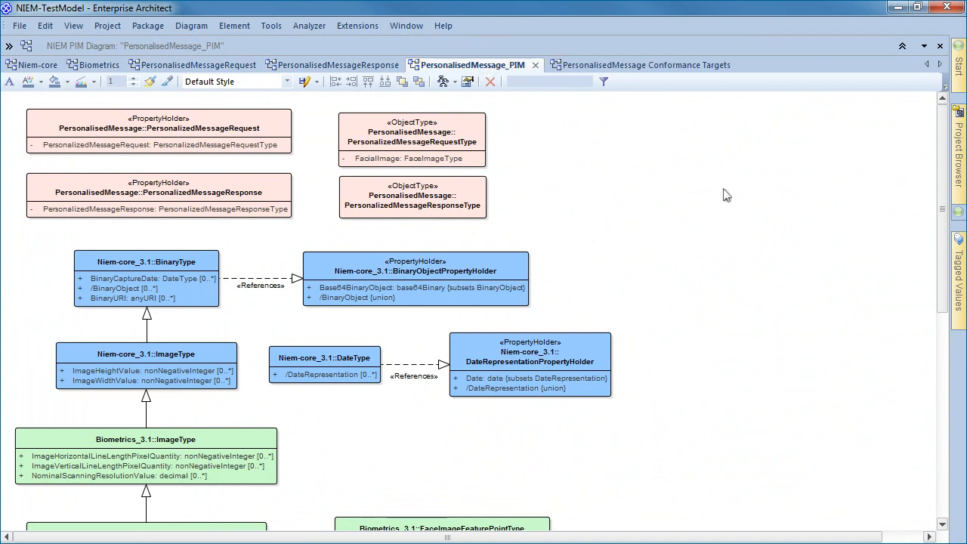
pyautogui.moveTo(636, 179)
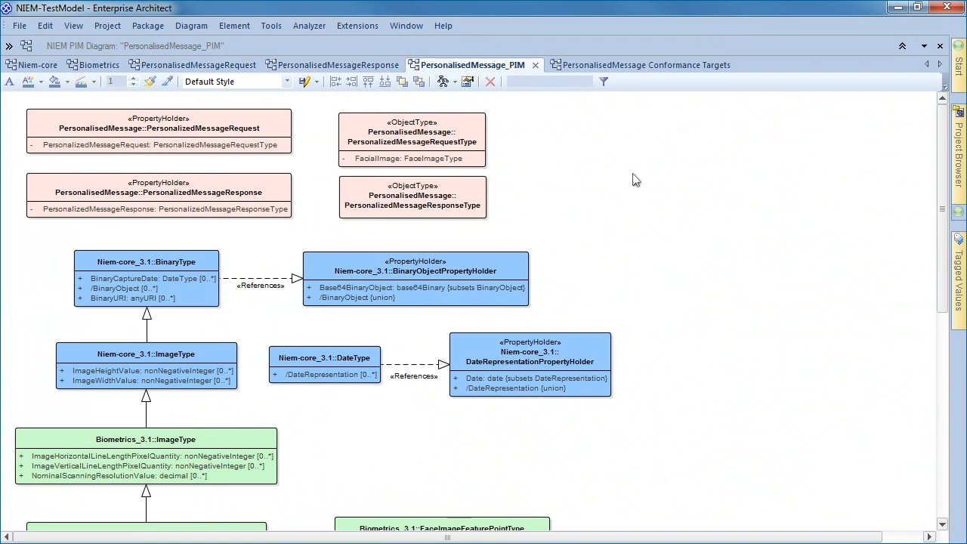
pyautogui.moveTo(870, 319)
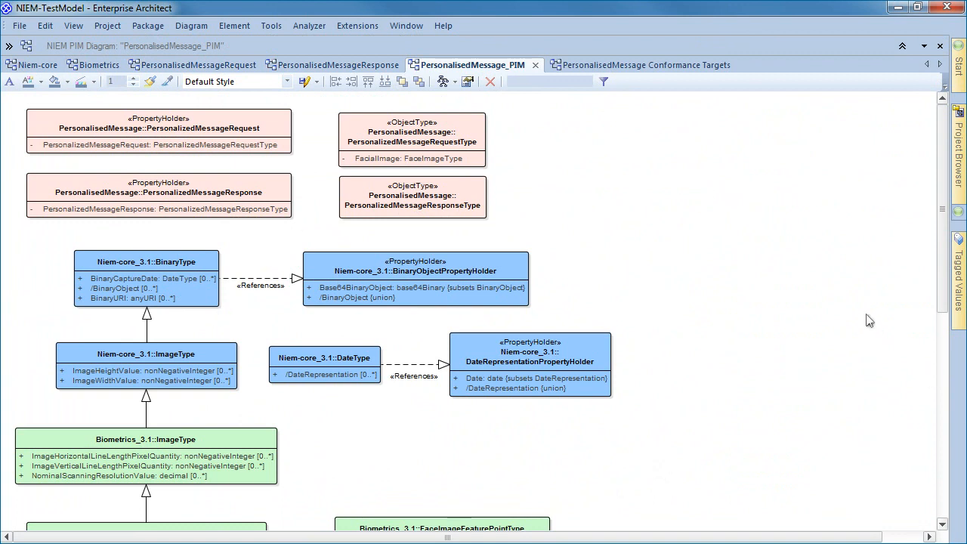
pyautogui.moveTo(534, 331)
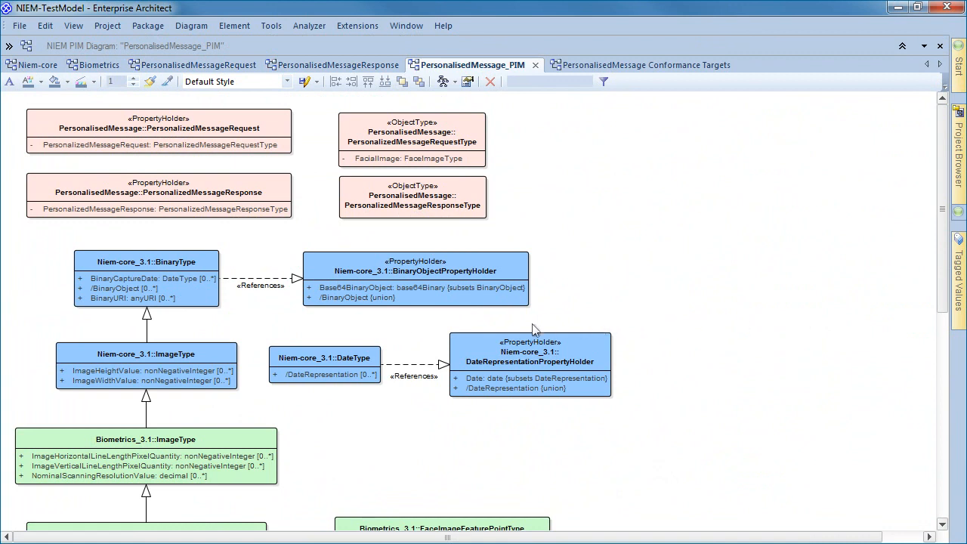
pyautogui.moveTo(357, 243)
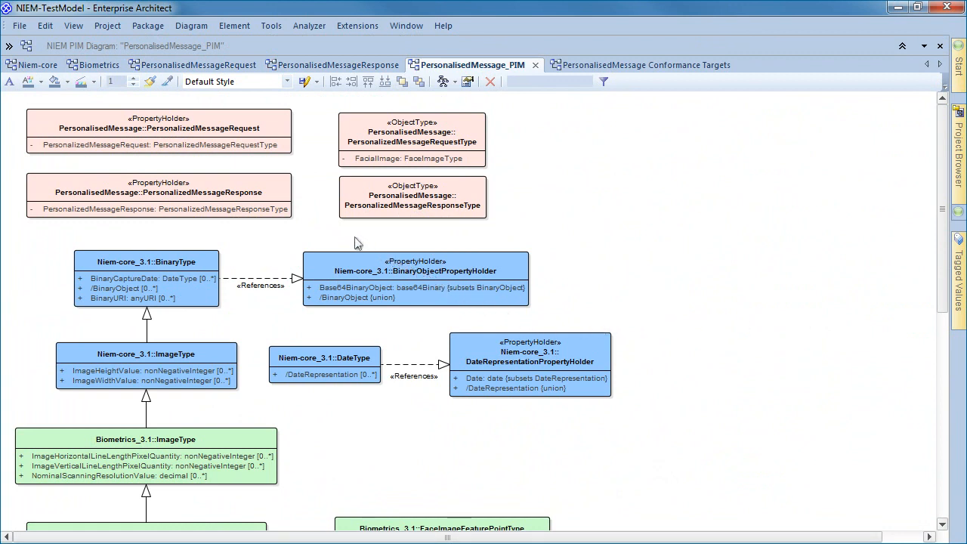
pyautogui.moveTo(180, 156)
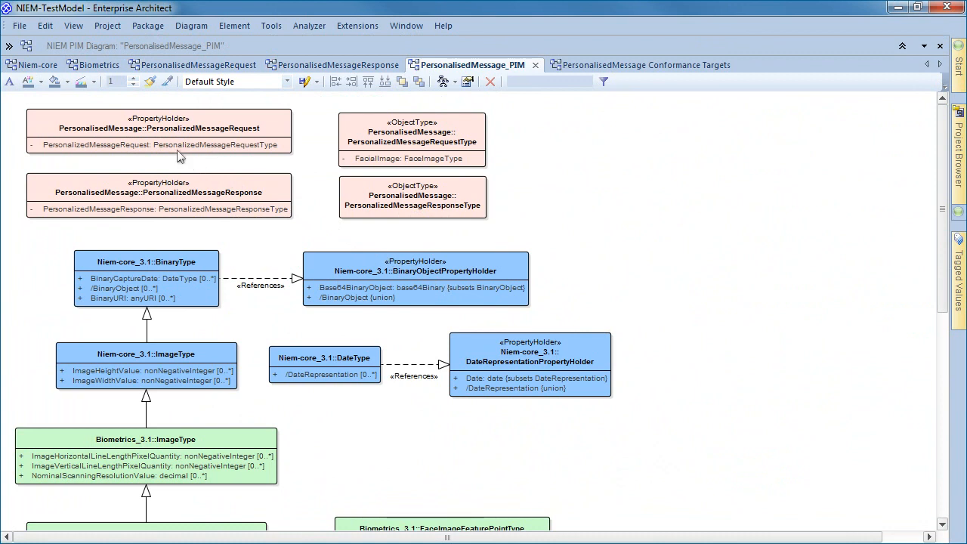
pyautogui.click(159, 140)
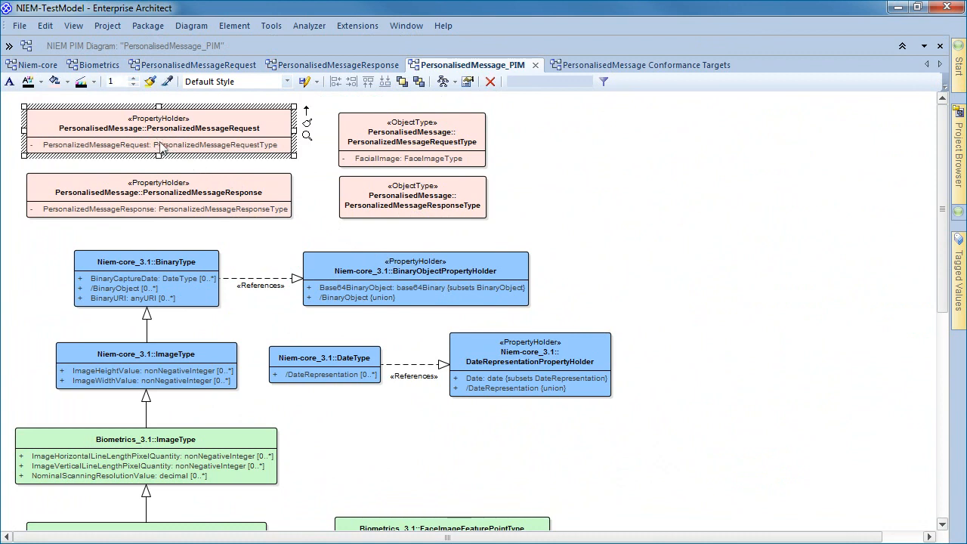
pyautogui.click(412, 136)
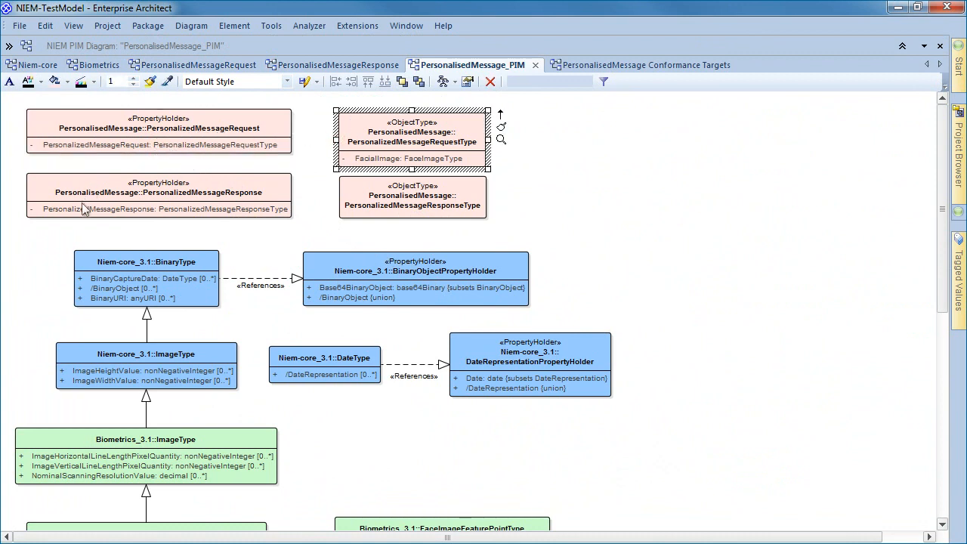
pyautogui.click(158, 191)
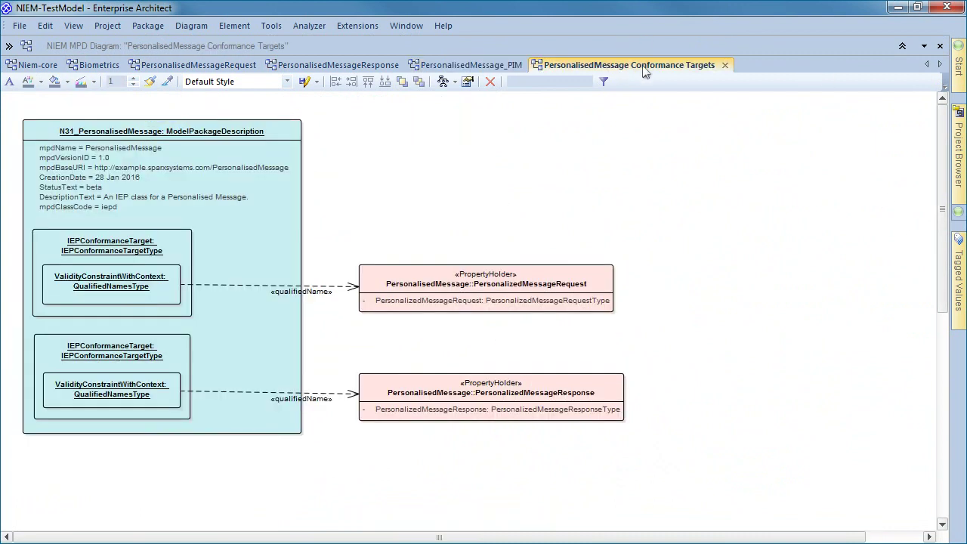
pyautogui.moveTo(816, 285)
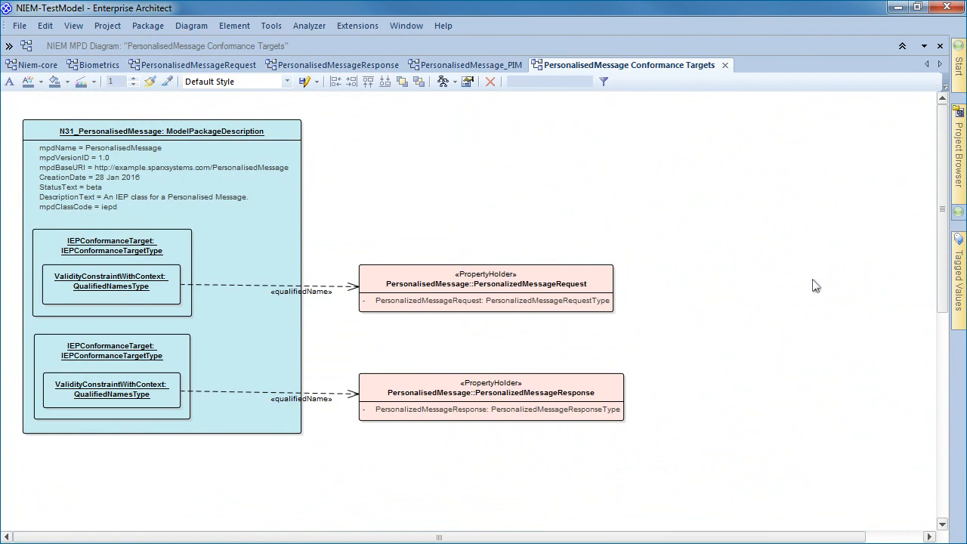